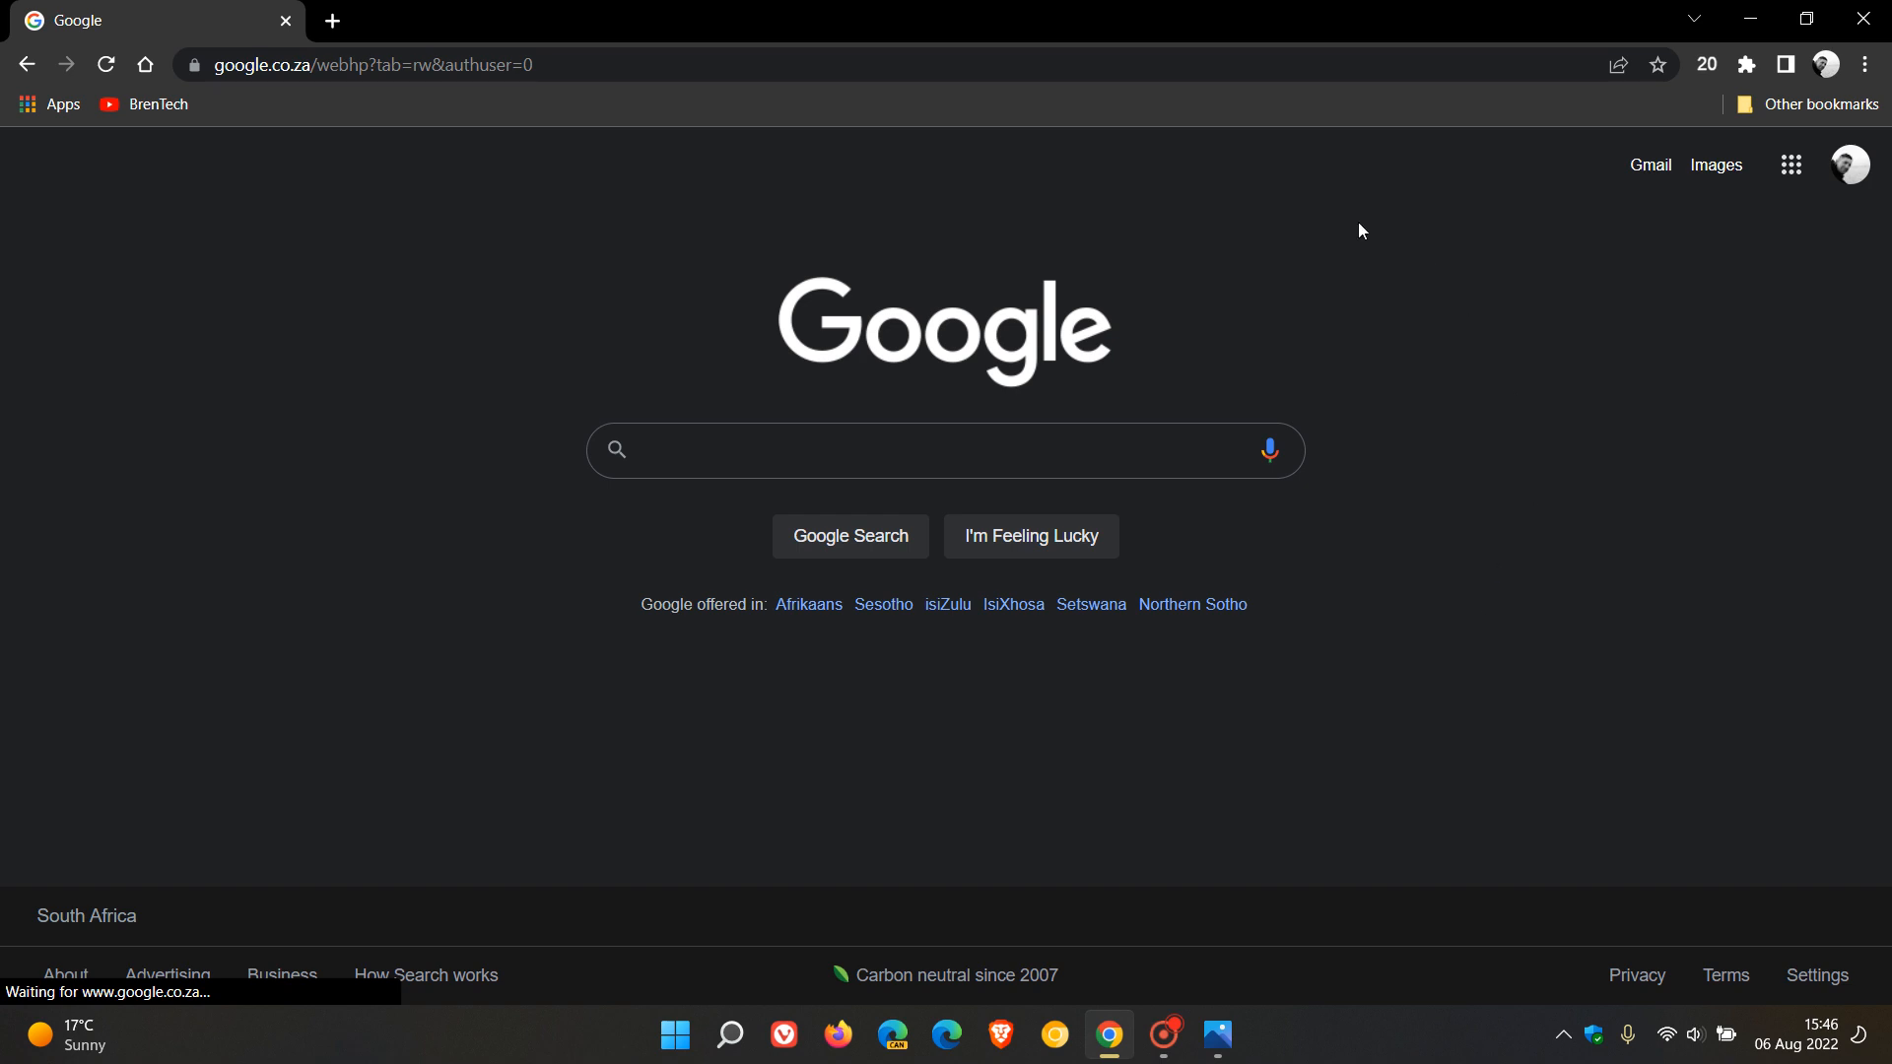
{"action": "mouse_move", "coordinate": [1327, 765]}
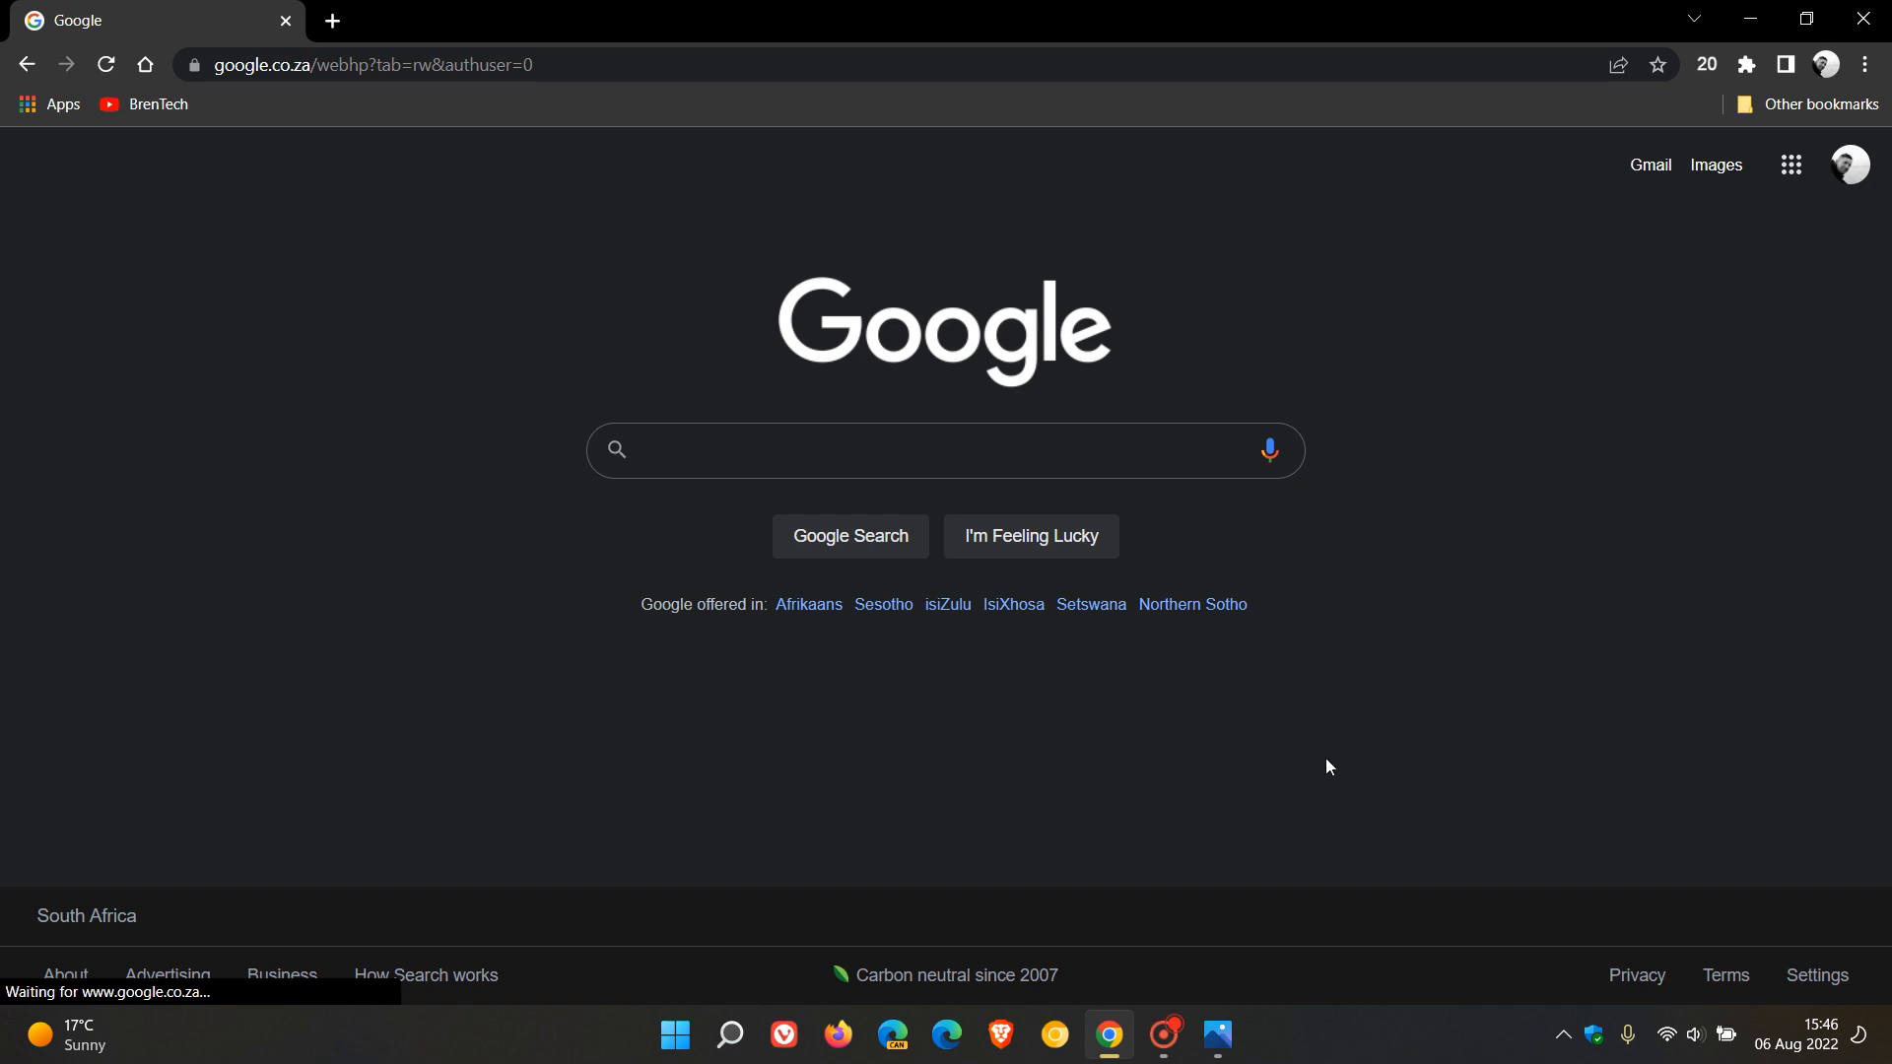
{"action": "mouse_move", "coordinate": [982, 765]}
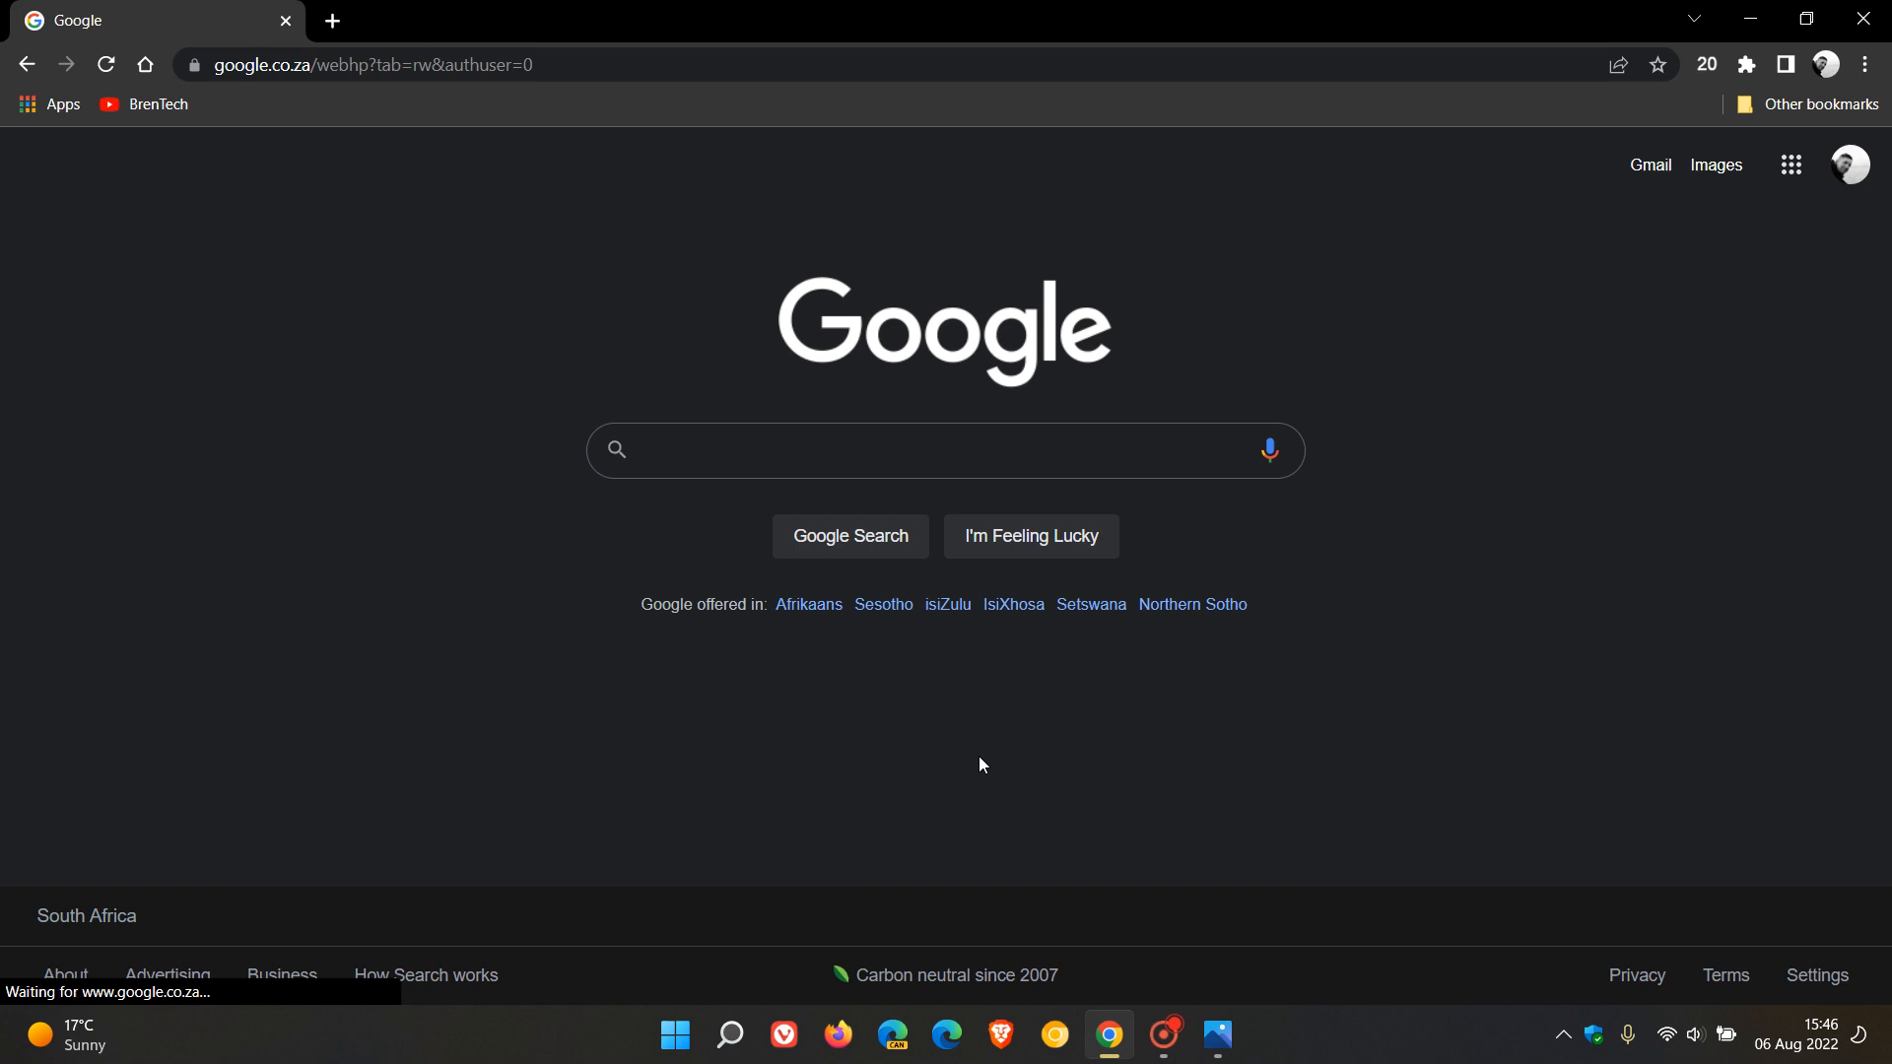
{"action": "mouse_move", "coordinate": [1606, 733]}
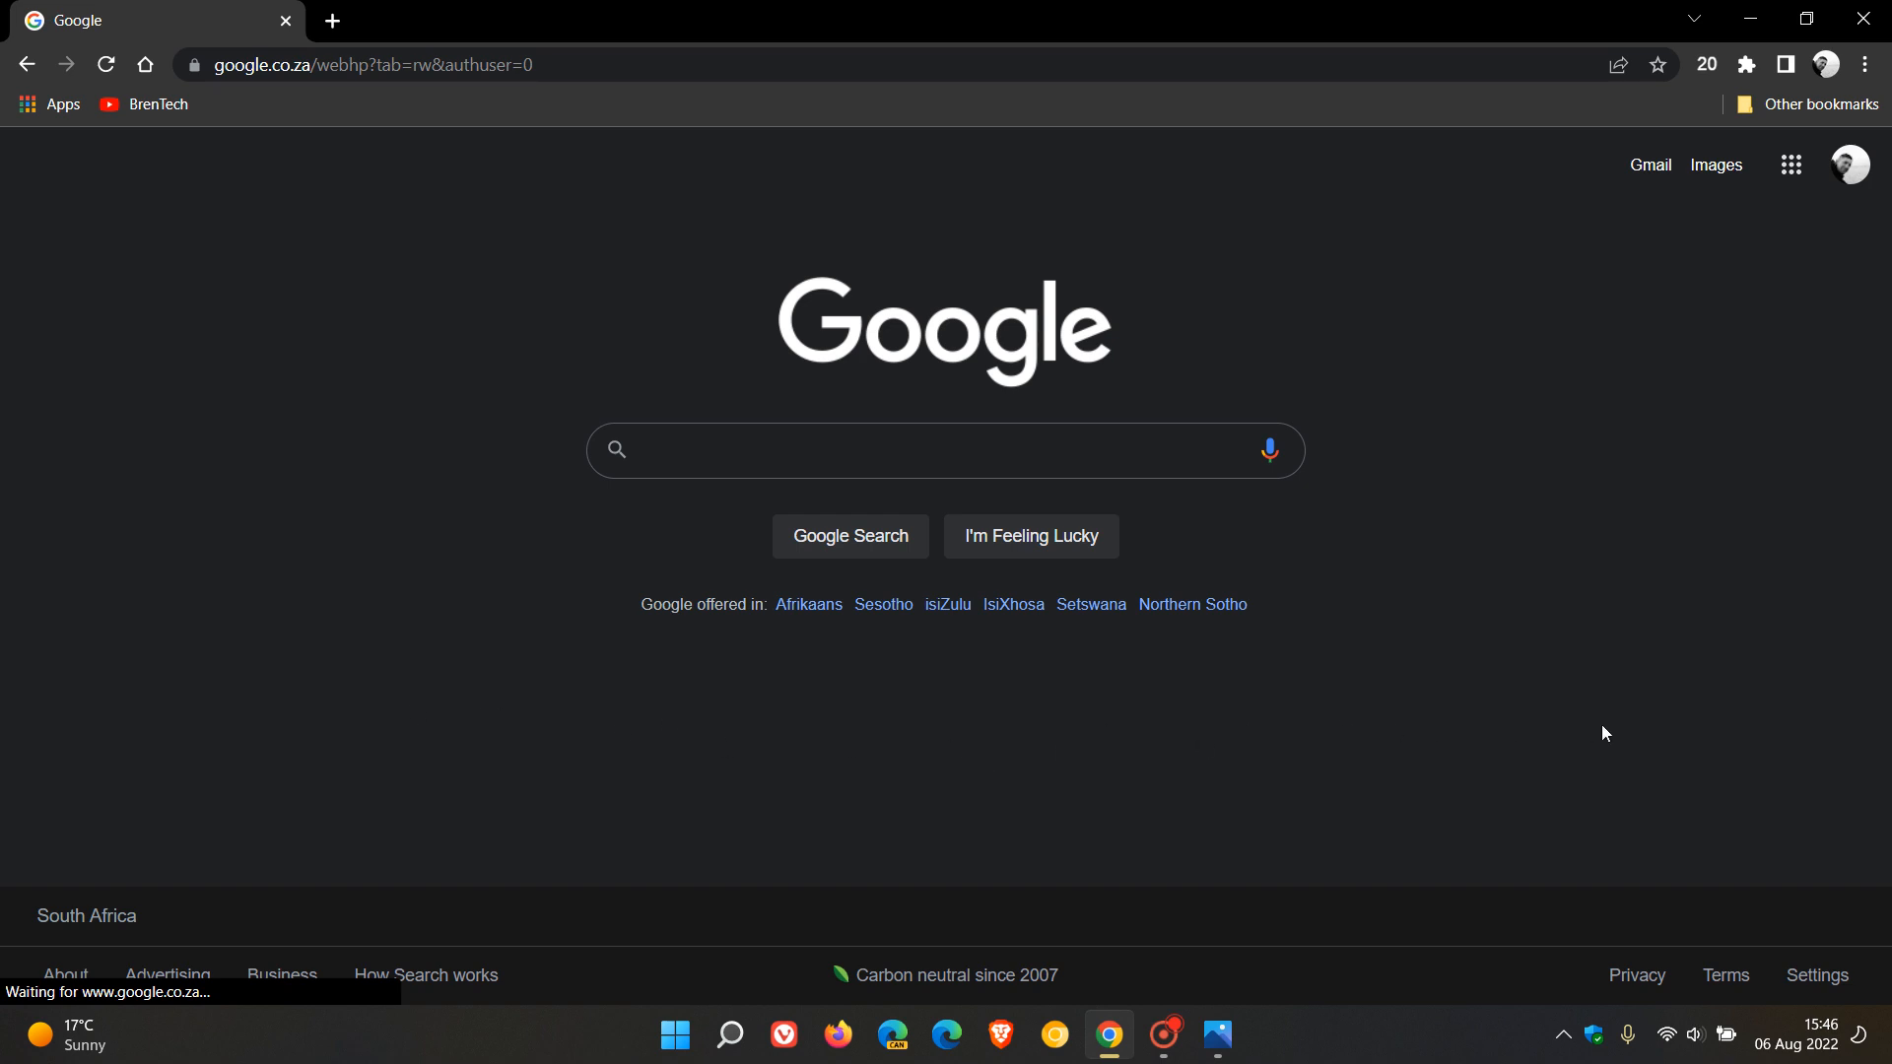
{"action": "mouse_move", "coordinate": [621, 756]}
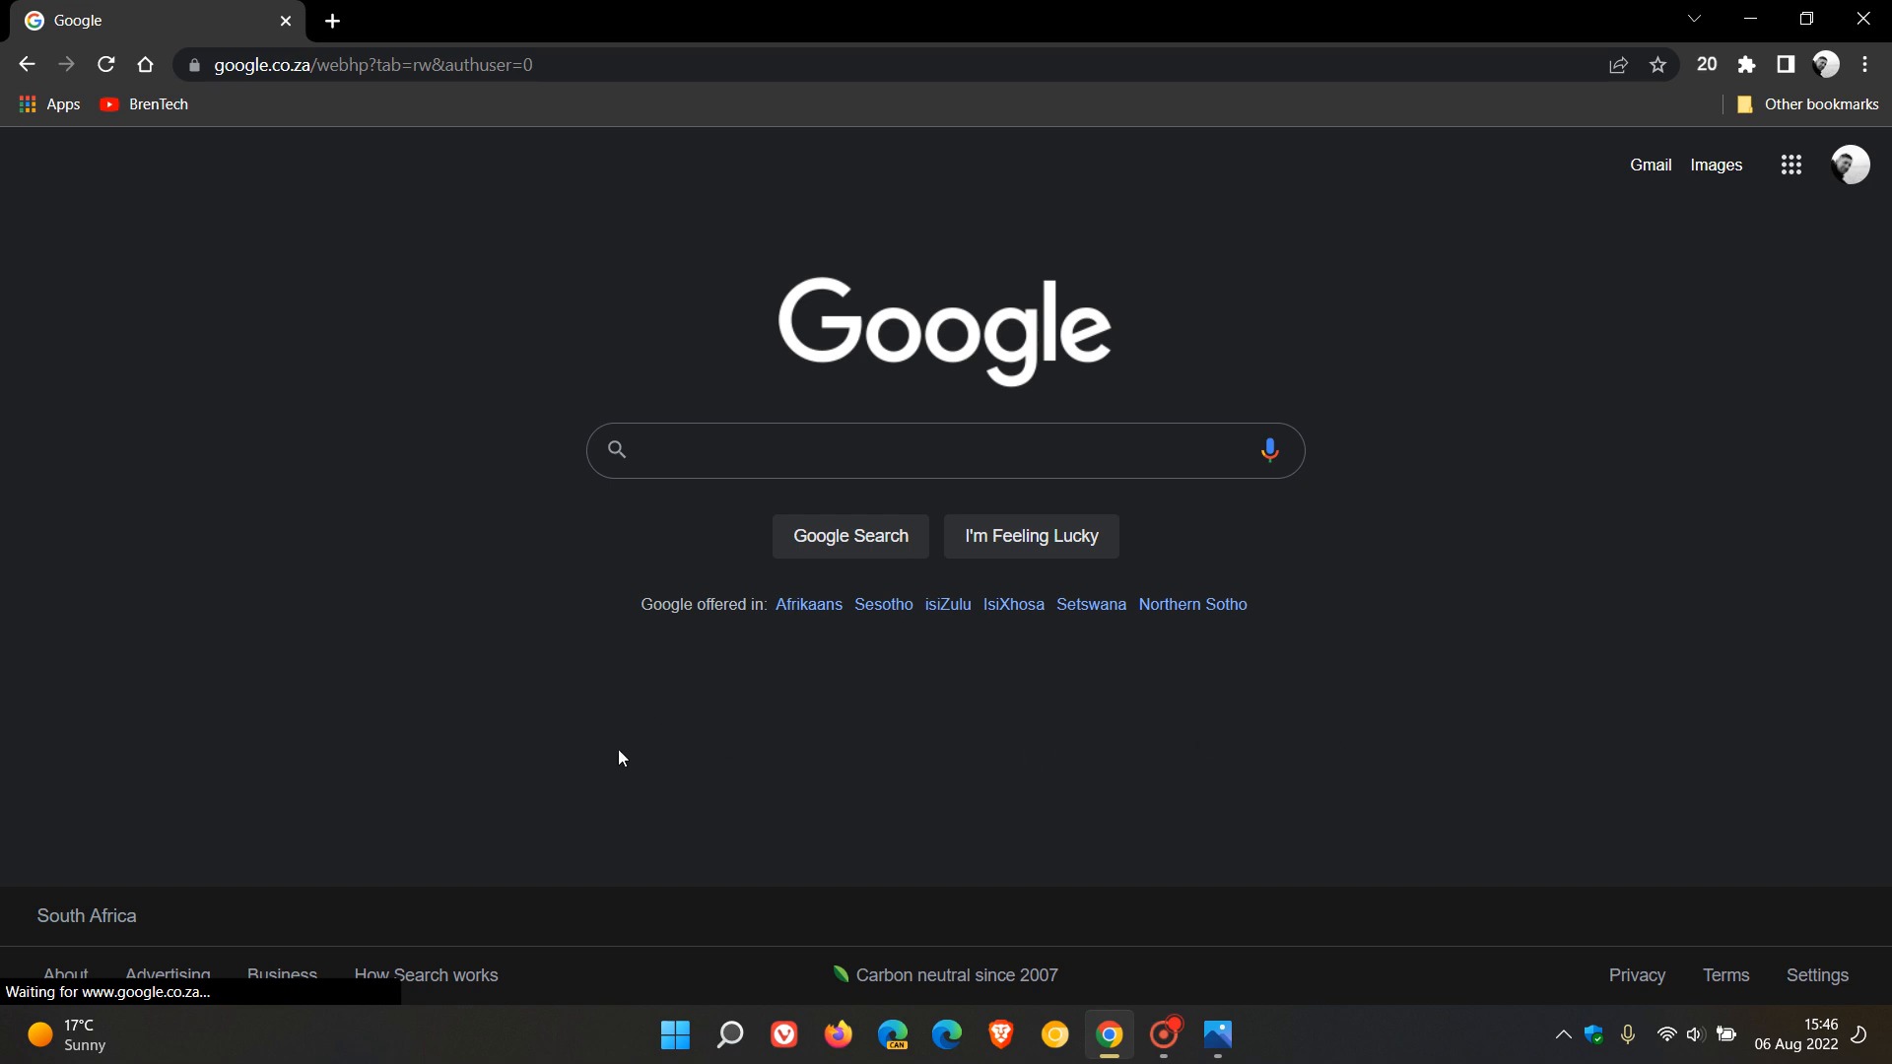
{"action": "mouse_move", "coordinate": [1470, 758]}
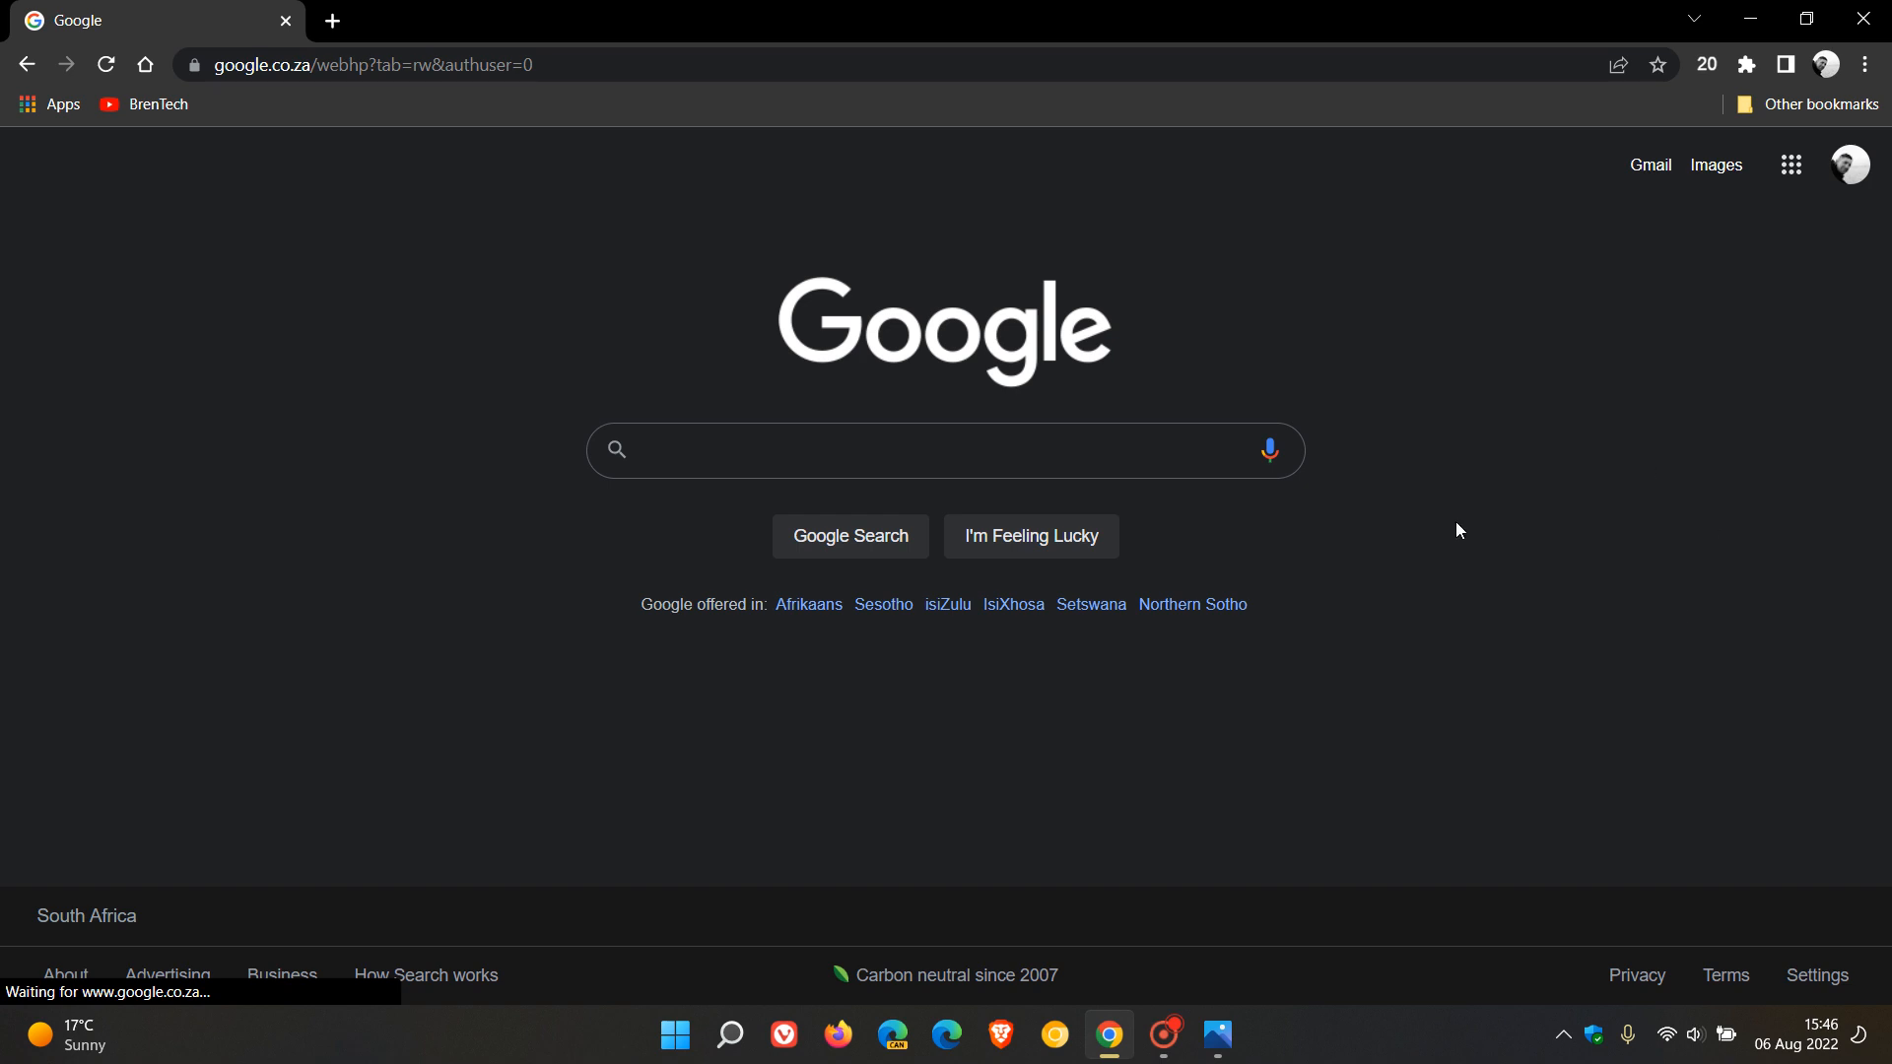
{"action": "mouse_move", "coordinate": [1639, 418]}
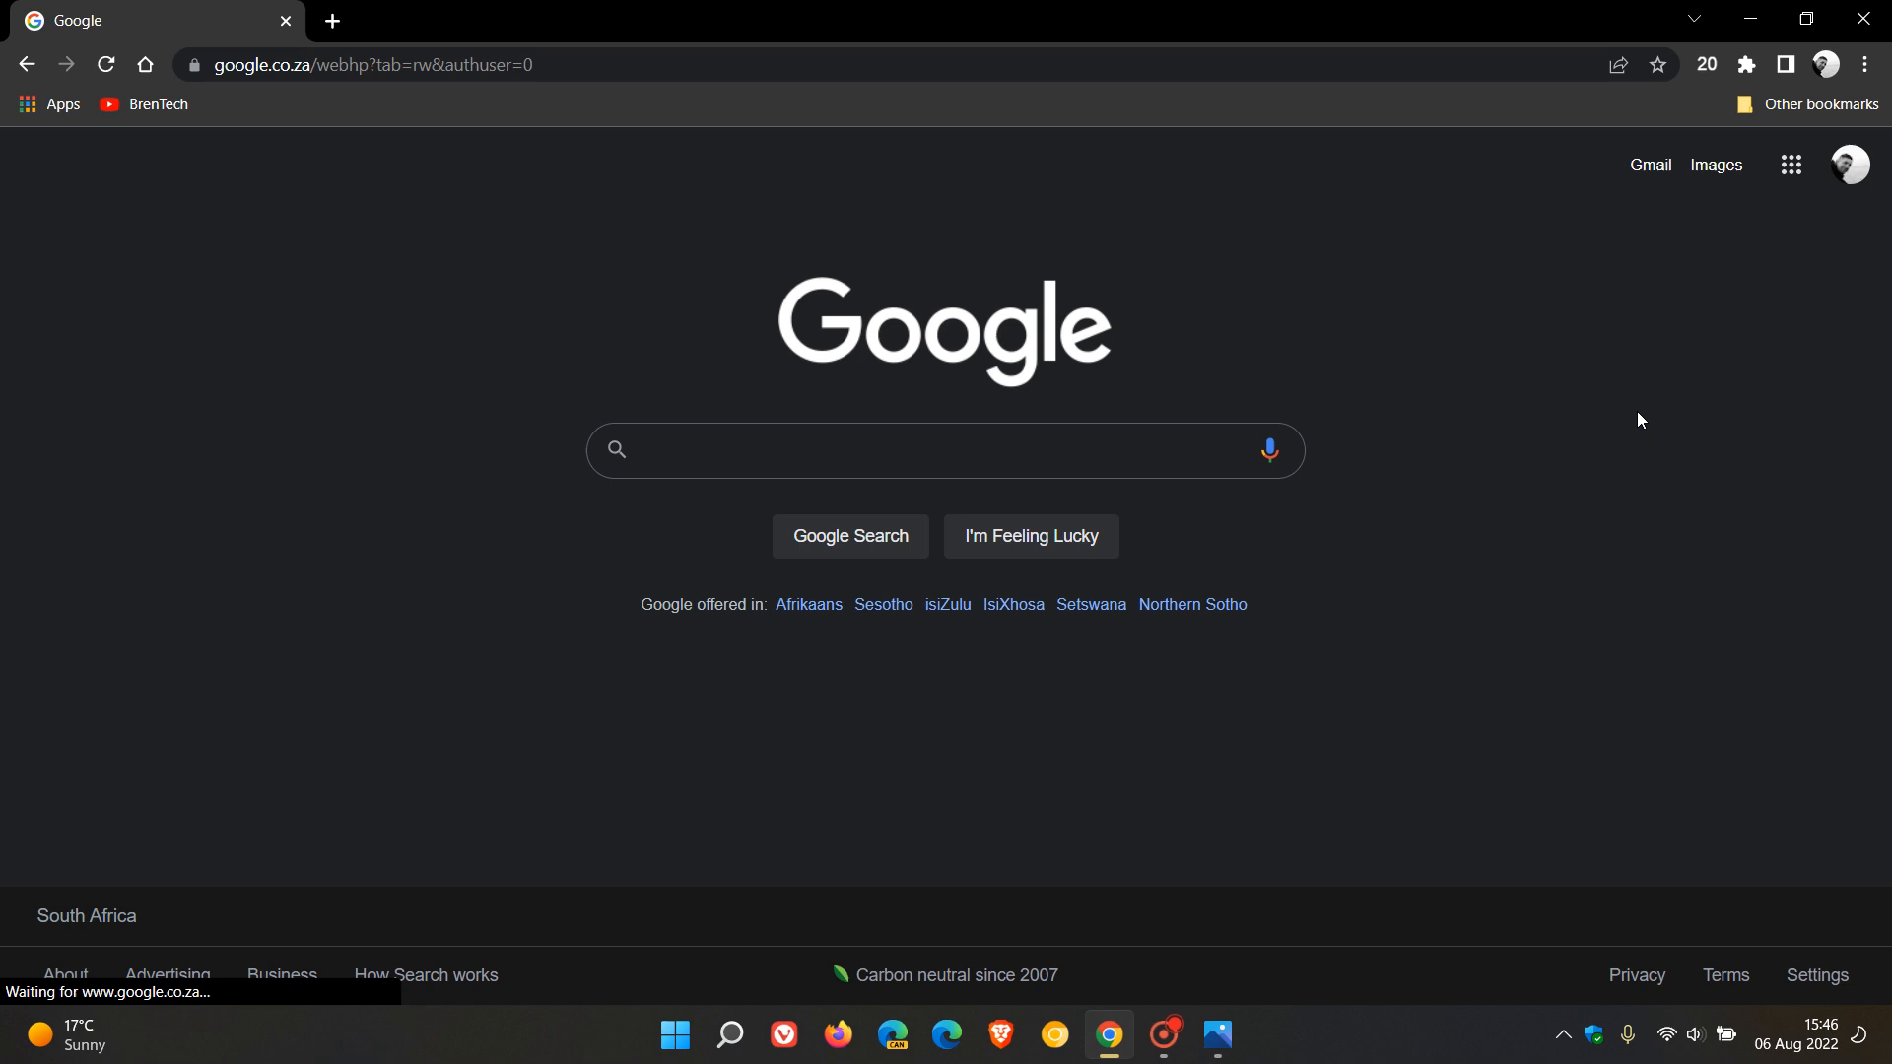
{"action": "mouse_move", "coordinate": [1633, 477]}
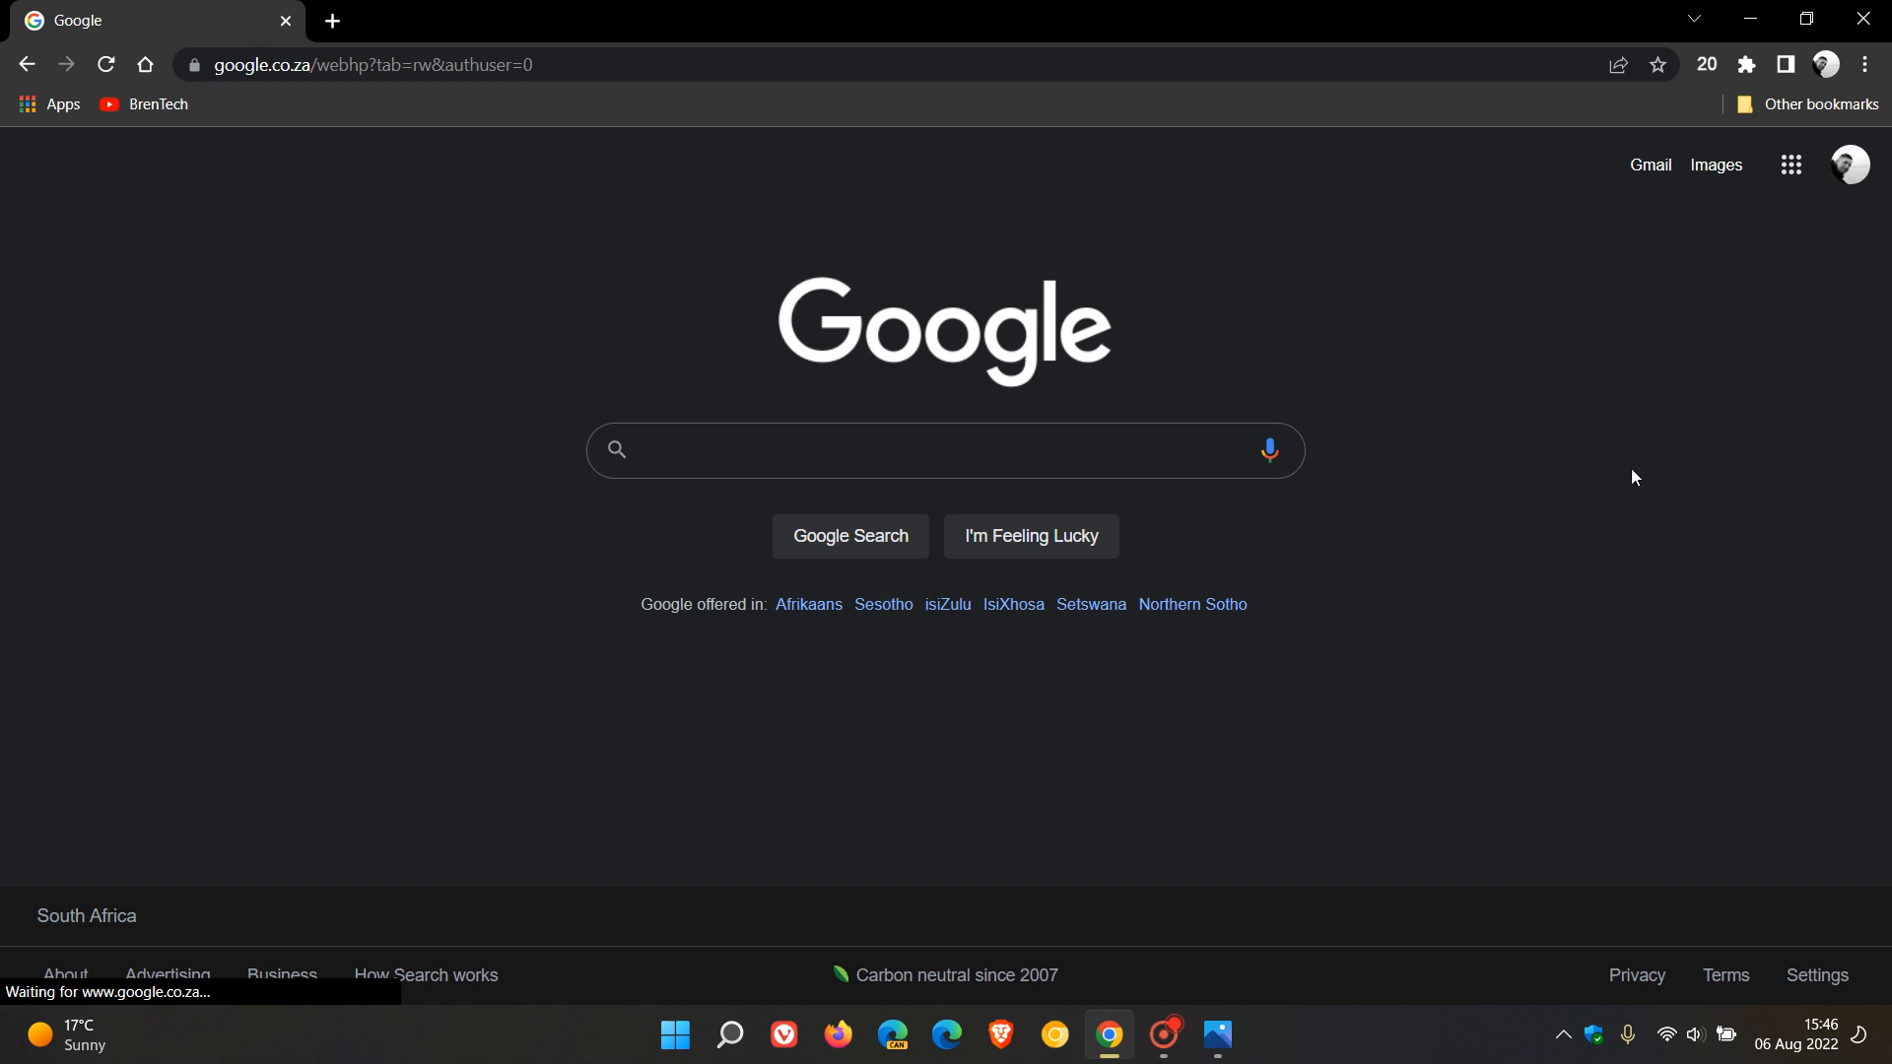
{"action": "mouse_move", "coordinate": [1476, 709]}
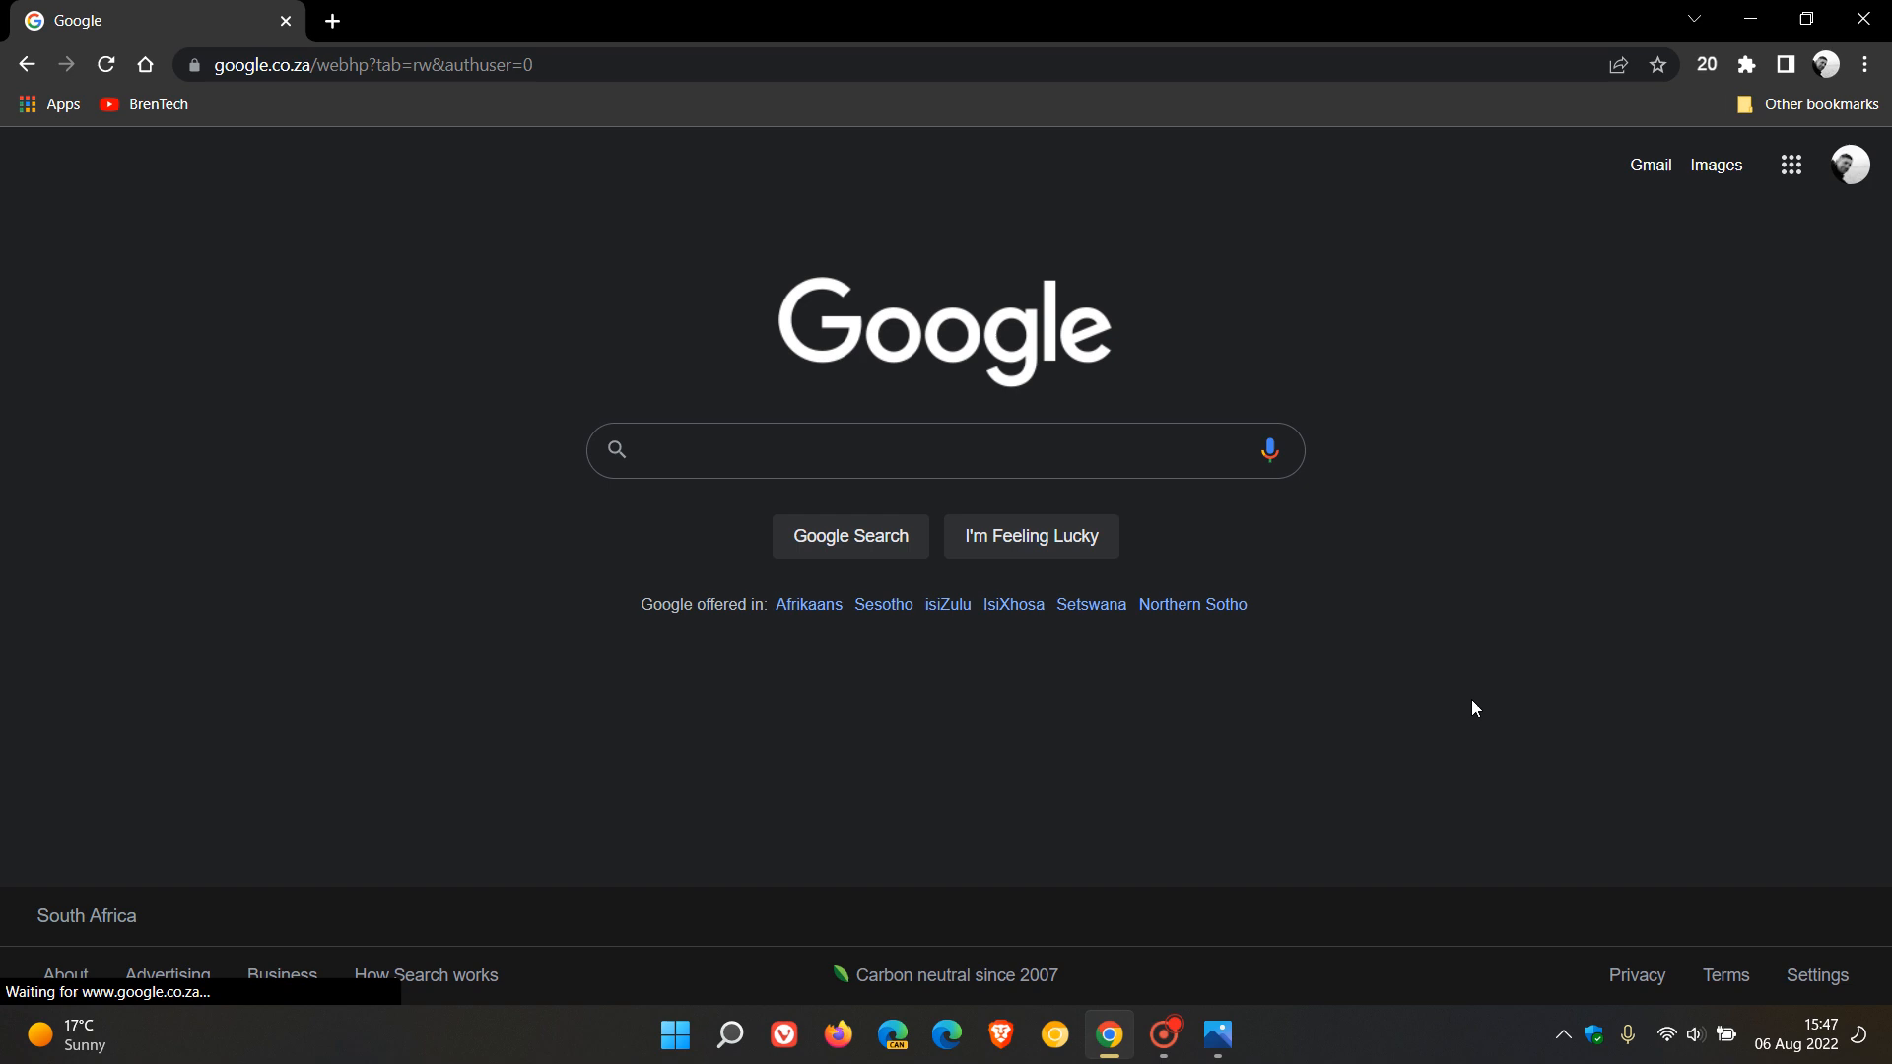
{"action": "mouse_move", "coordinate": [1588, 693]}
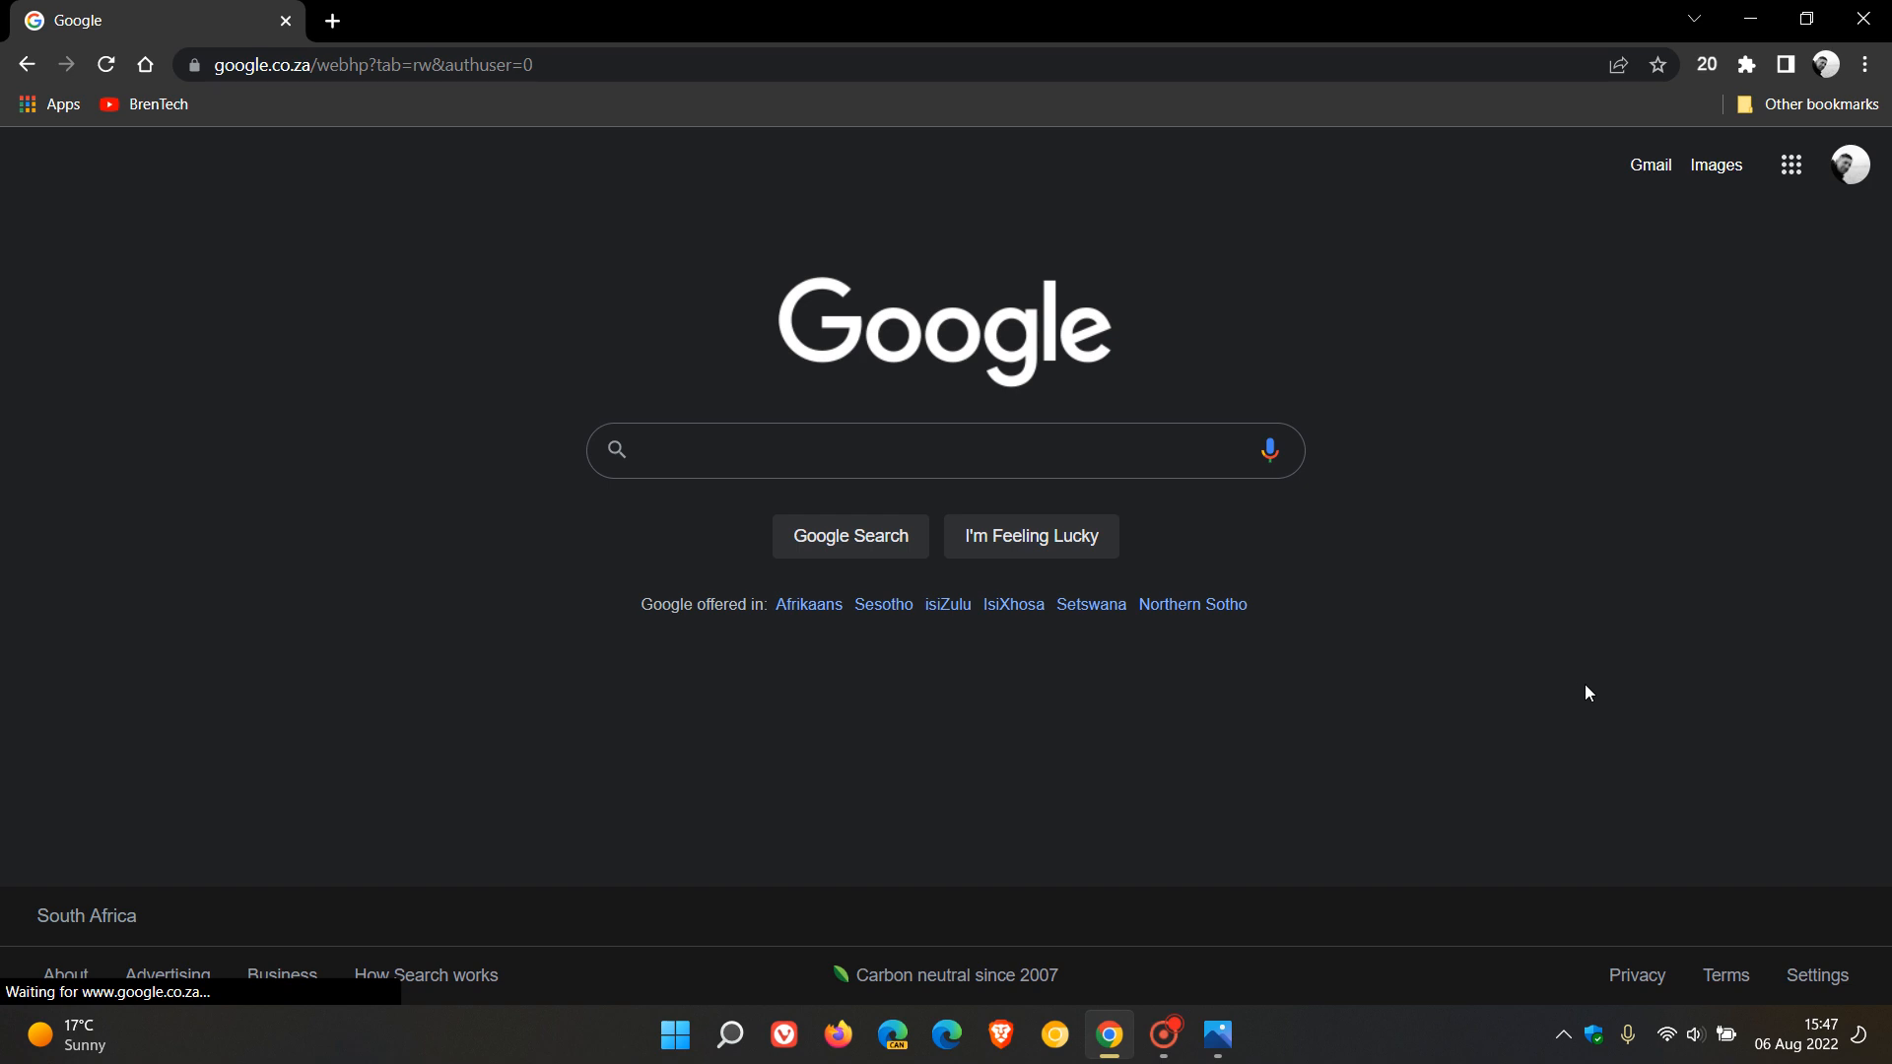
{"action": "mouse_move", "coordinate": [1616, 694]}
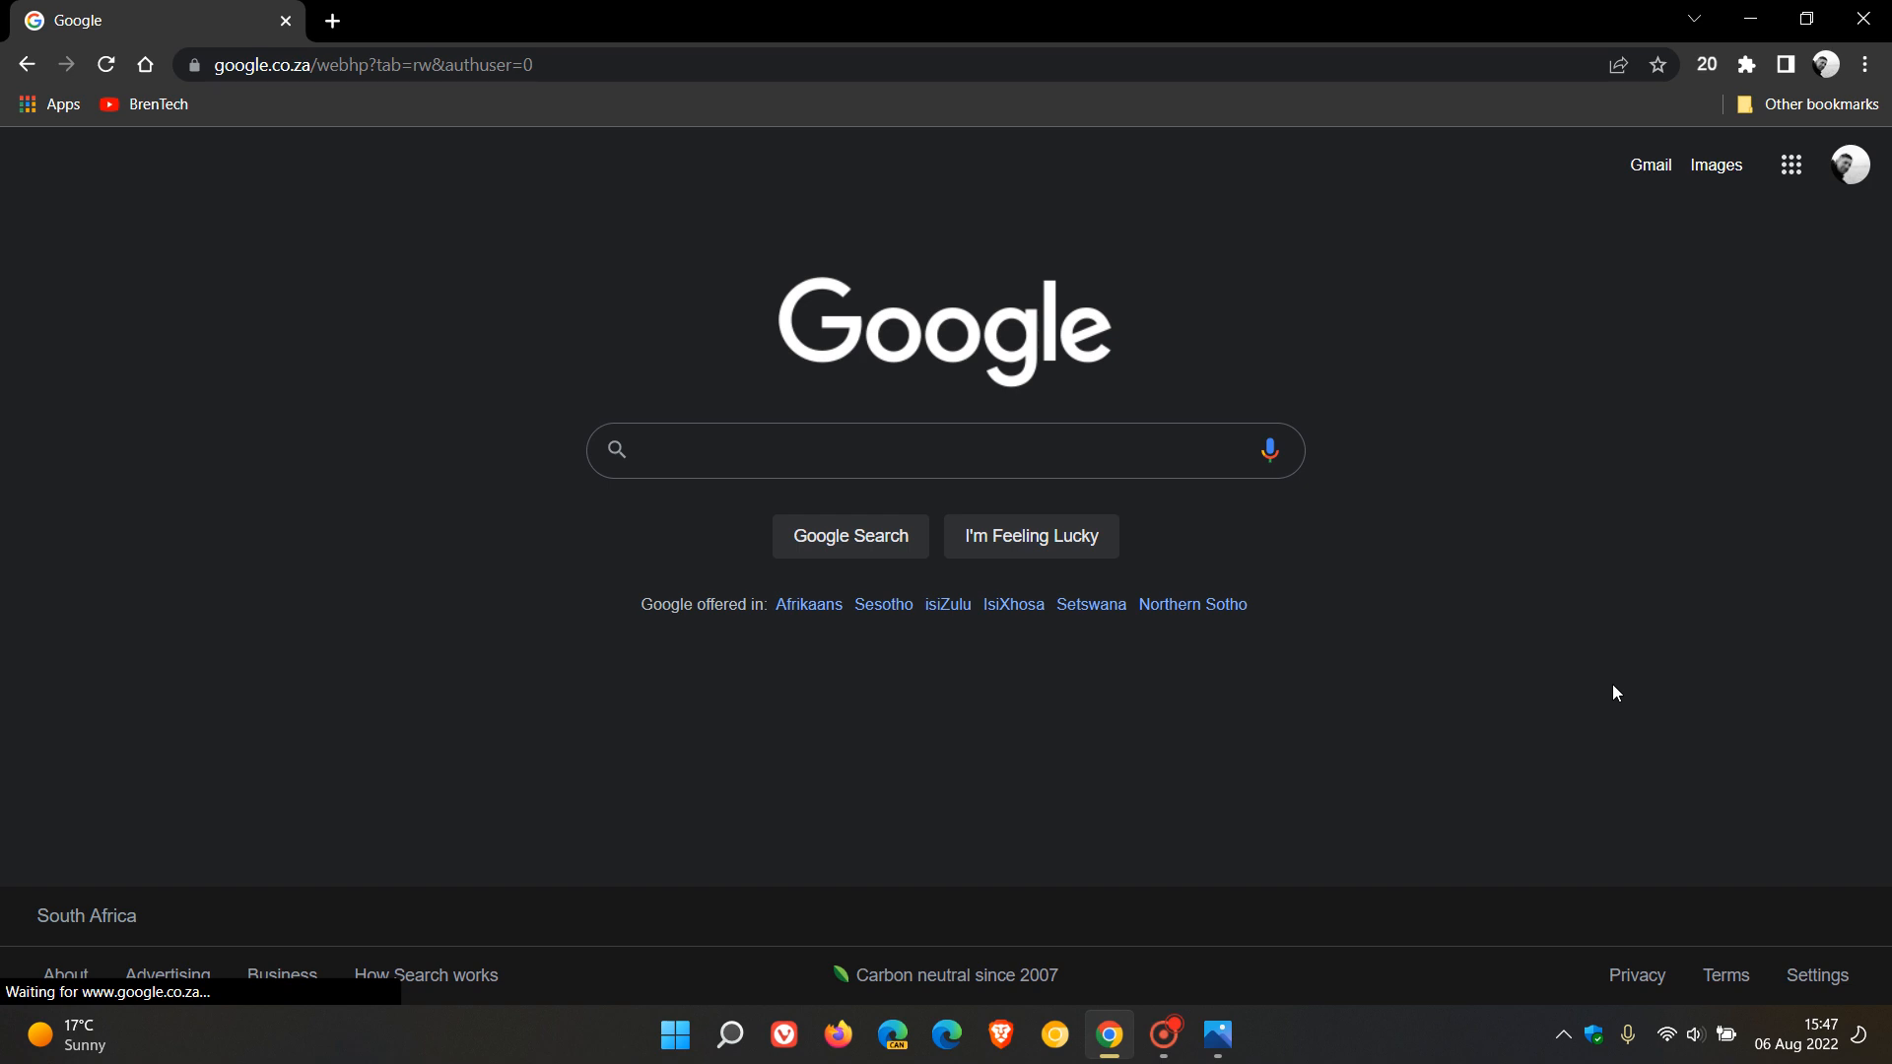
{"action": "mouse_move", "coordinate": [1591, 617]}
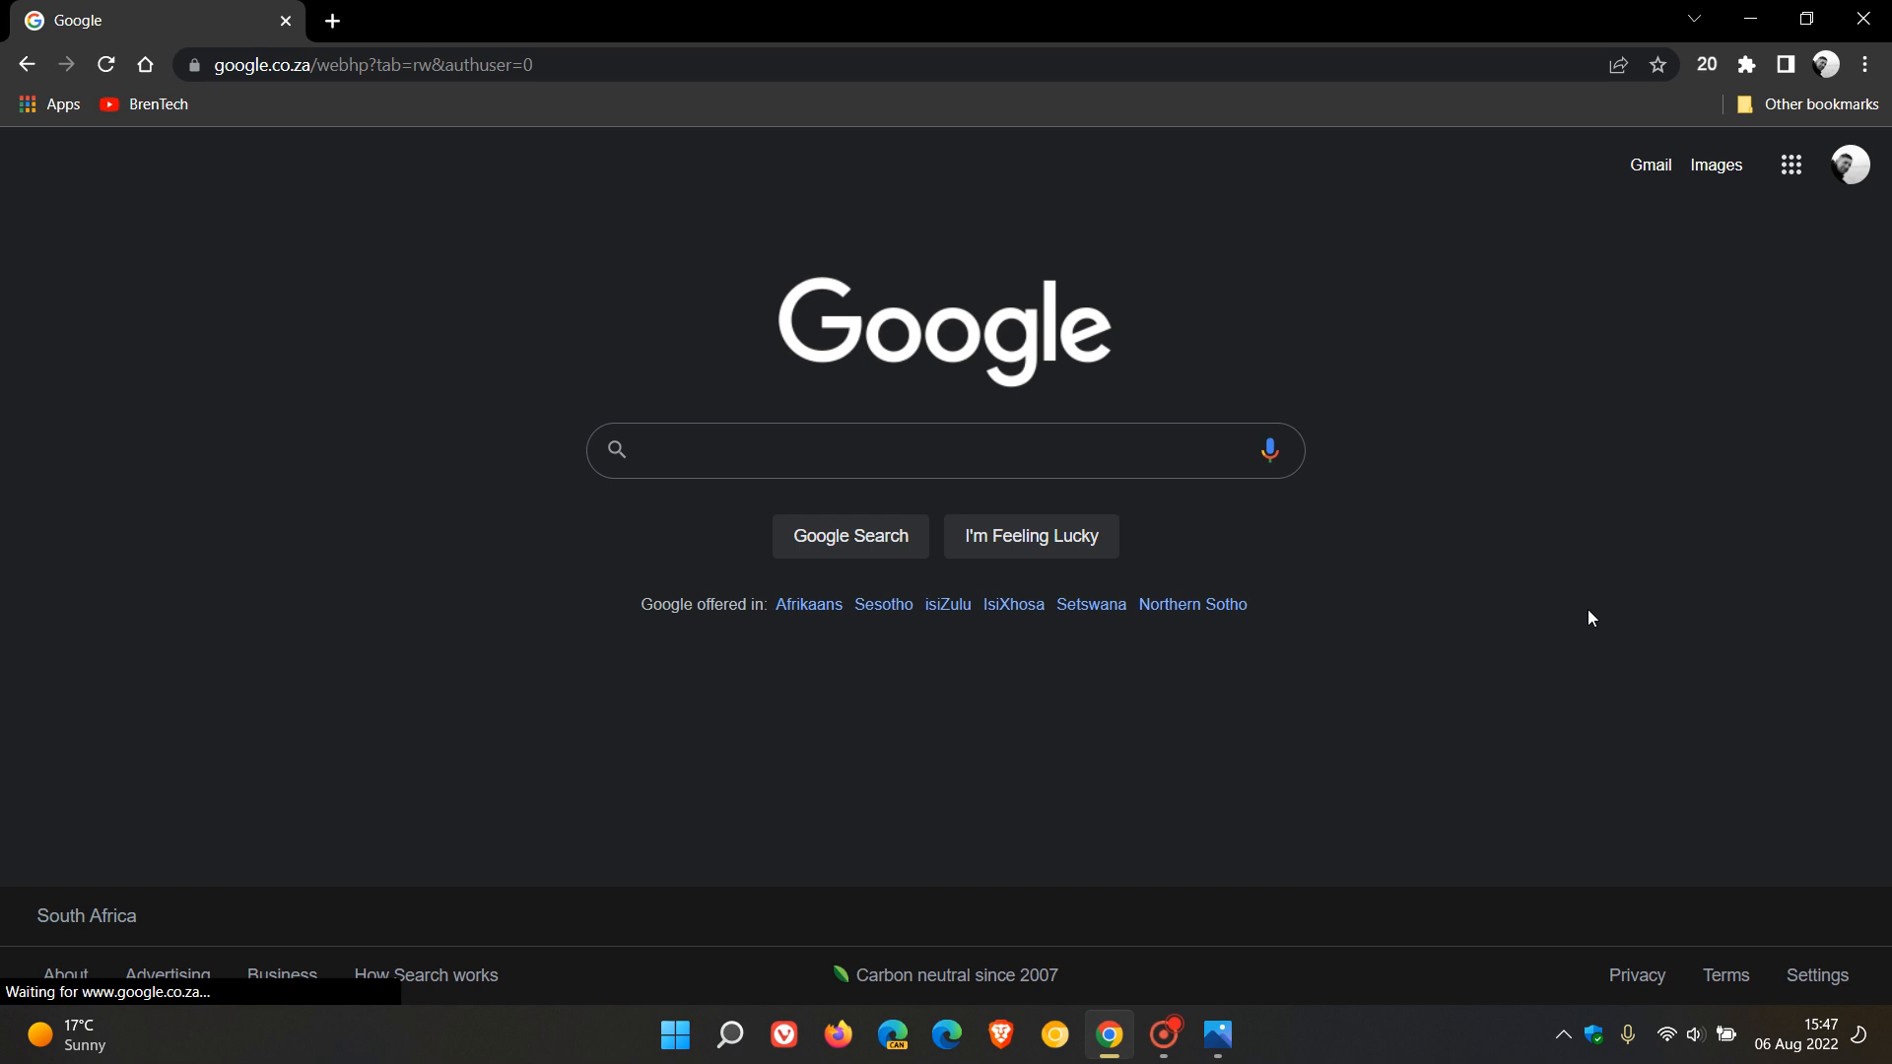
{"action": "mouse_move", "coordinate": [382, 737]}
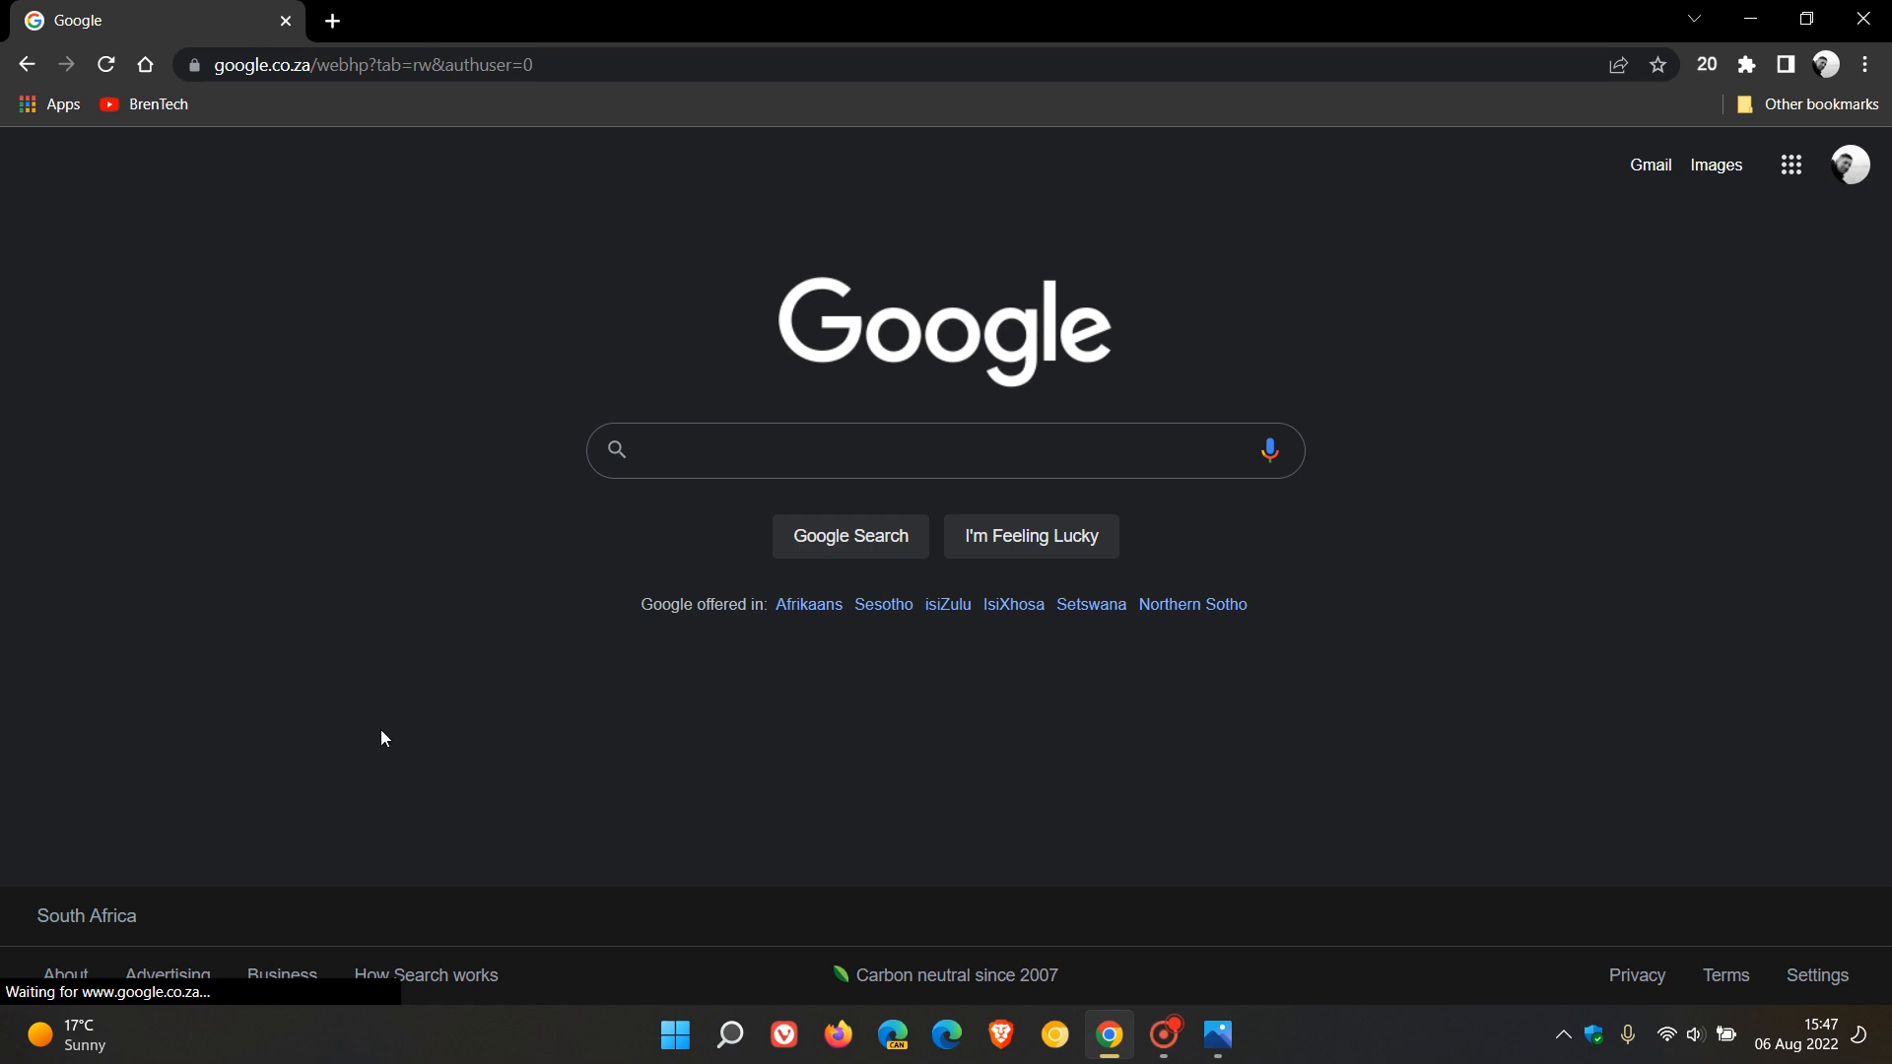
{"action": "mouse_move", "coordinate": [1365, 782]}
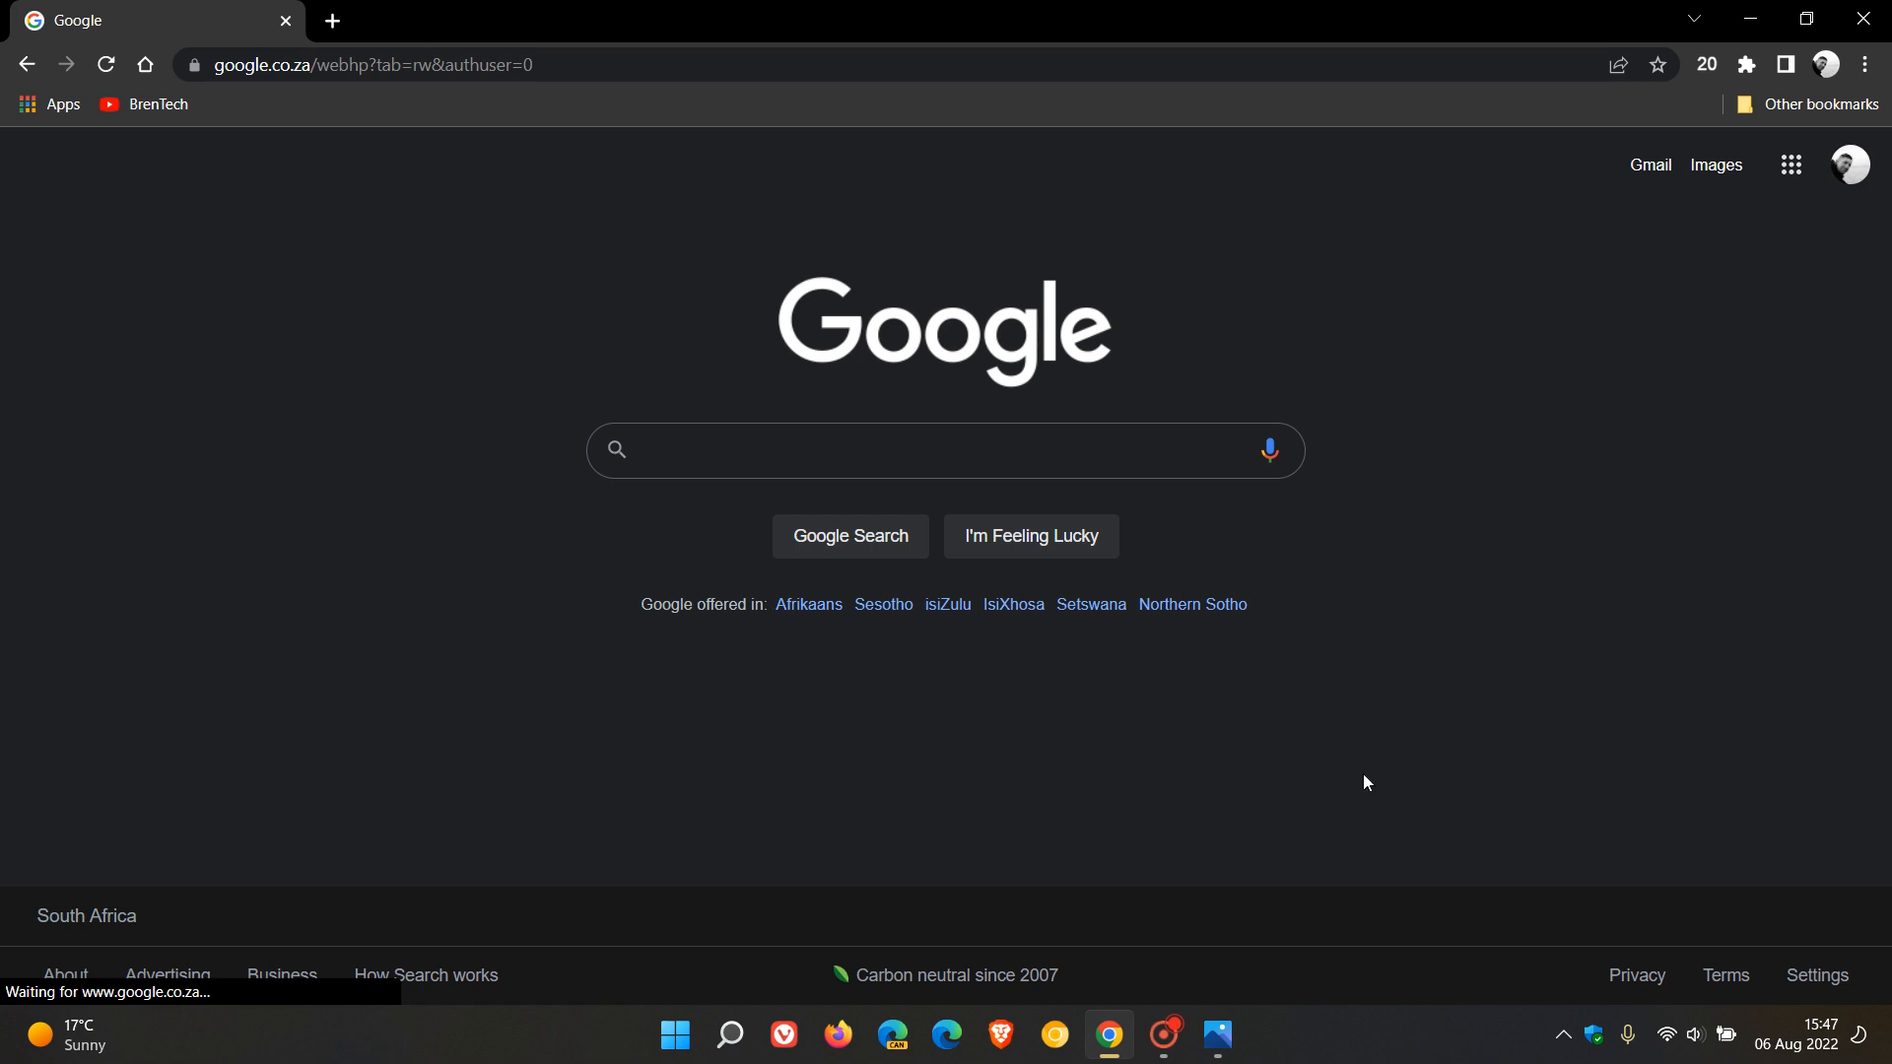
{"action": "mouse_move", "coordinate": [1339, 778]}
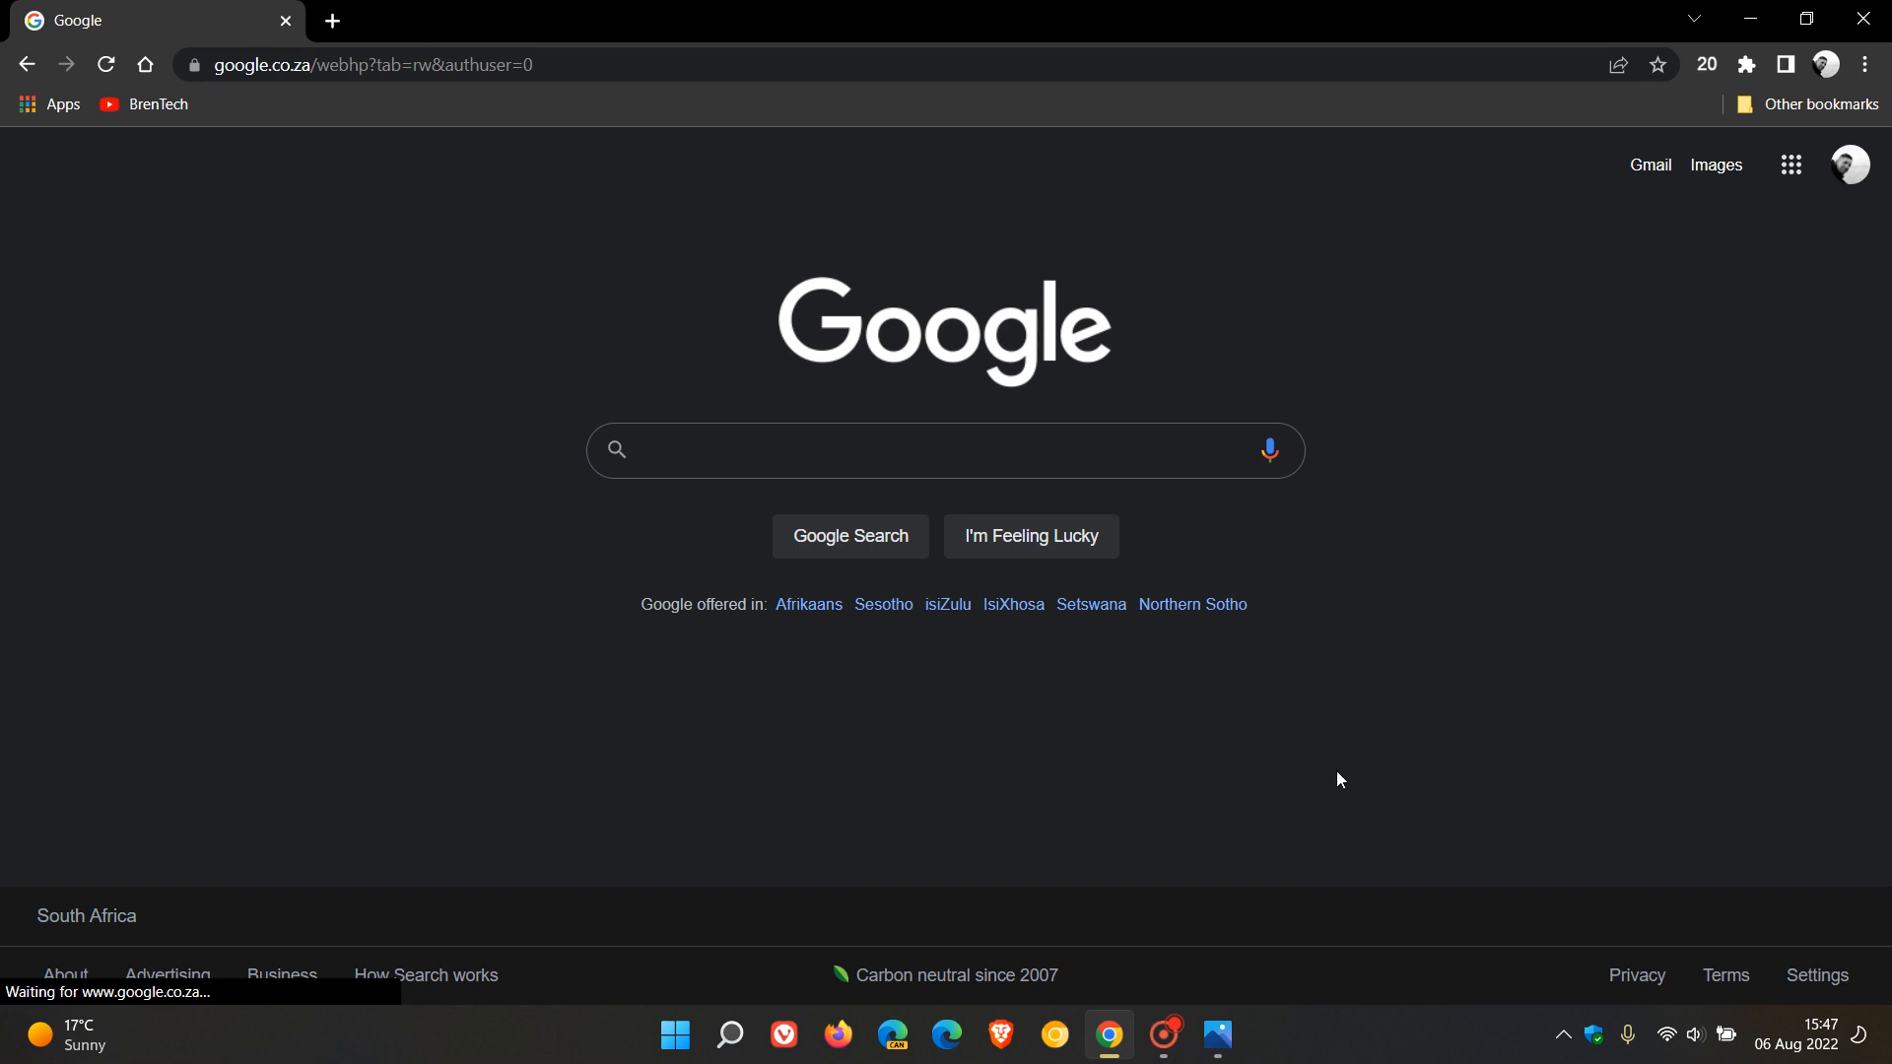
{"action": "mouse_move", "coordinate": [1225, 1001]}
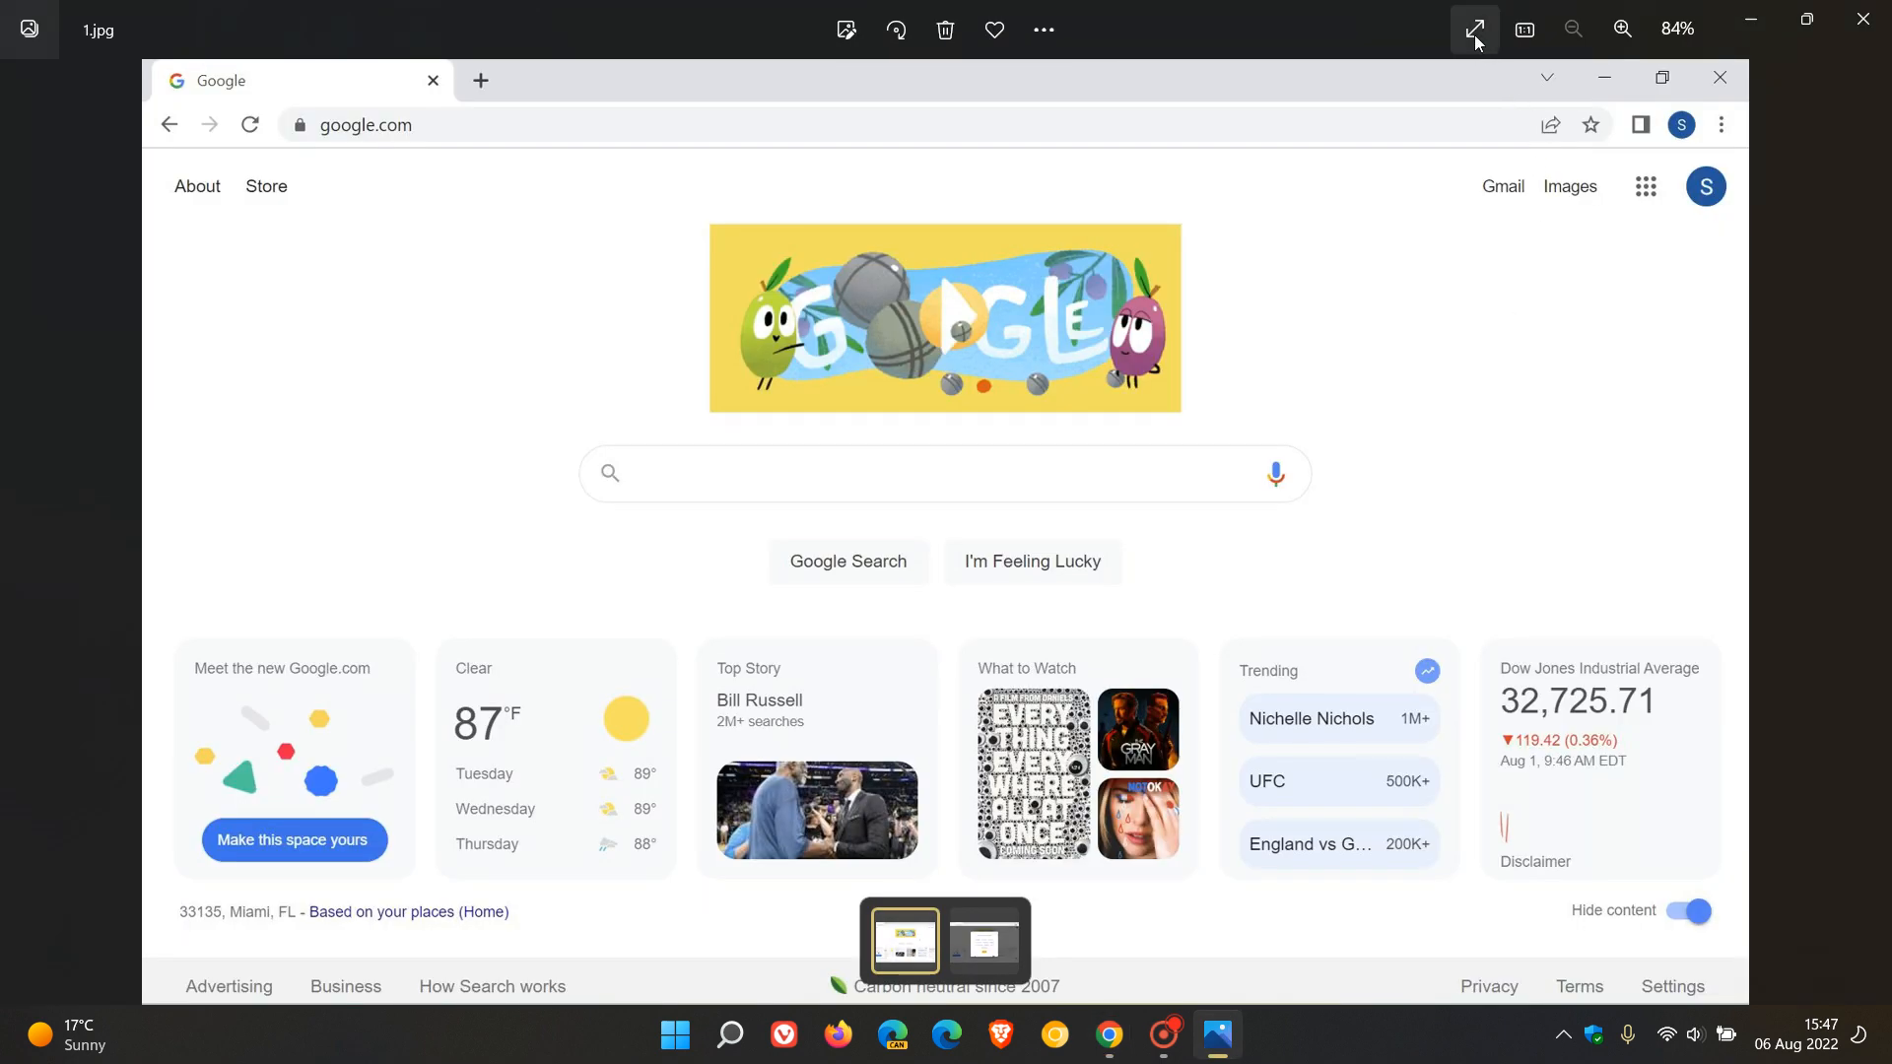
Step: View the homepage screenshot full screen, then advance to the 'What are you interested in?' popup screenshot
{"action": "left_click", "coordinate": [1475, 29]}
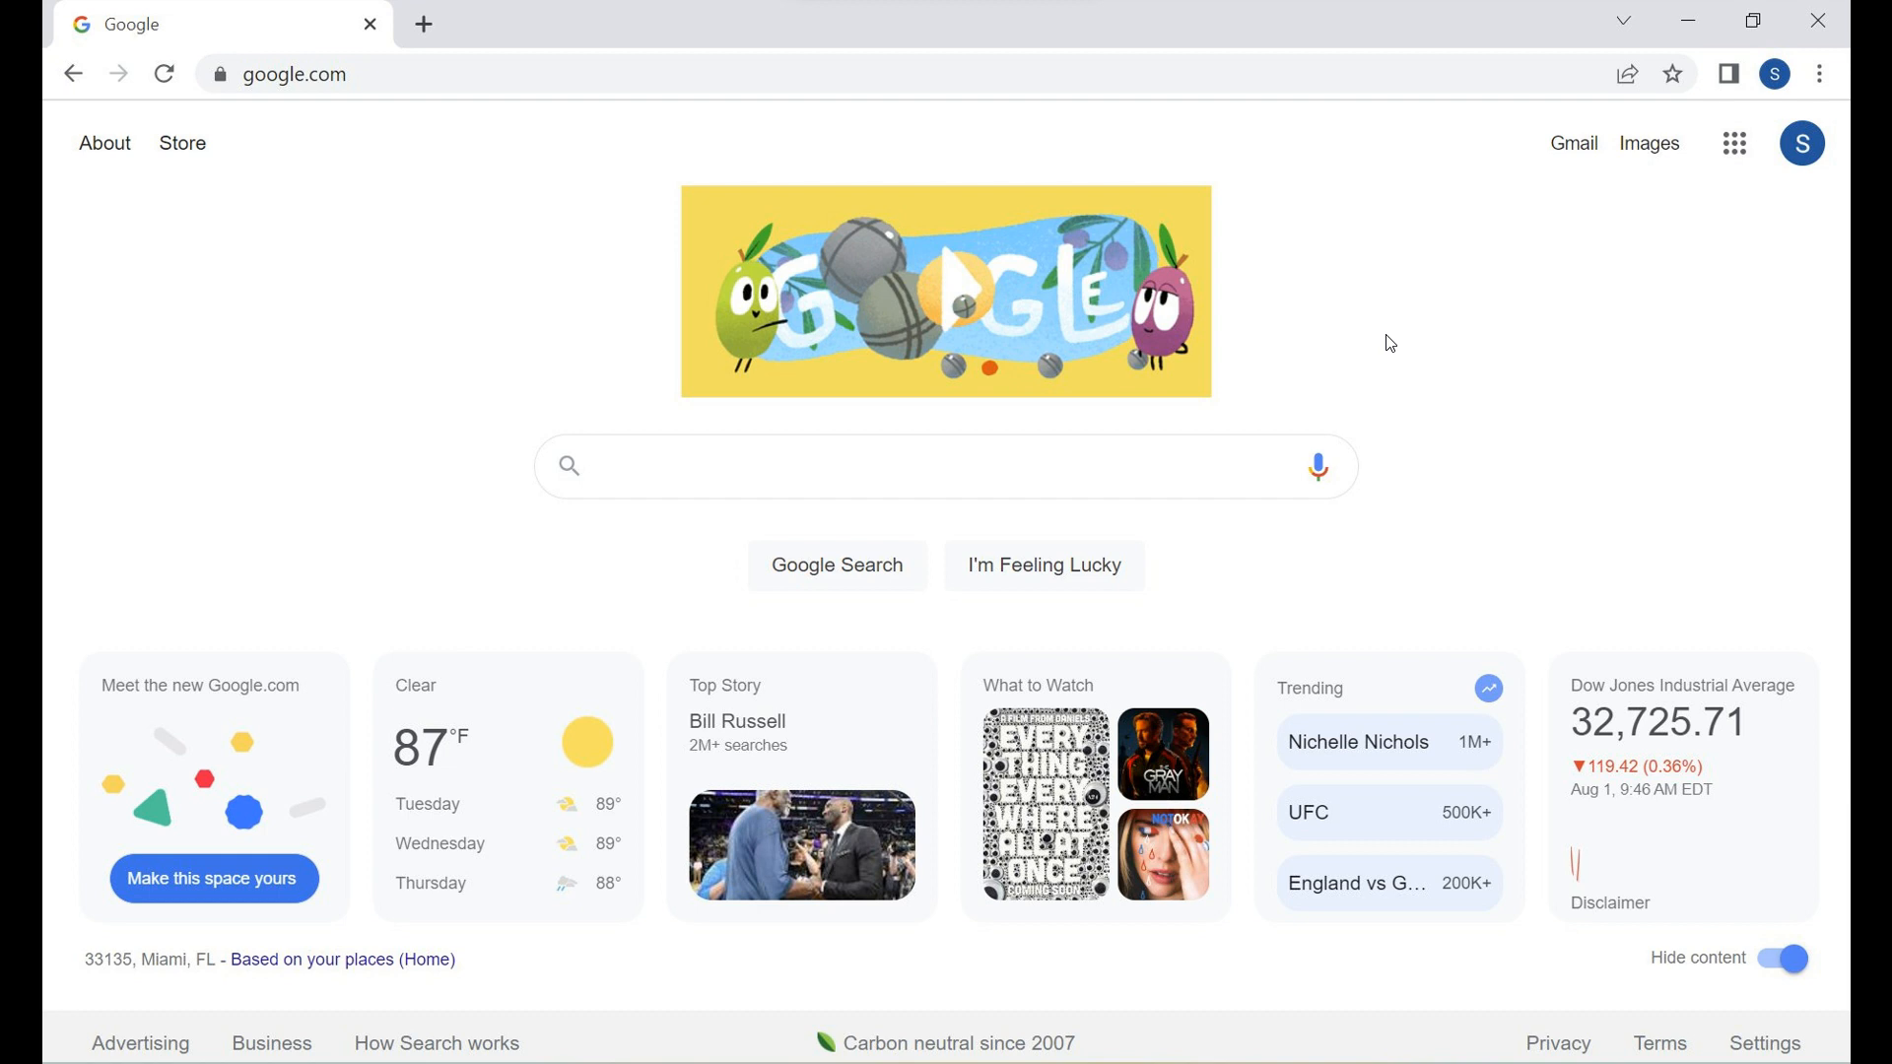
{"action": "mouse_move", "coordinate": [1401, 573]}
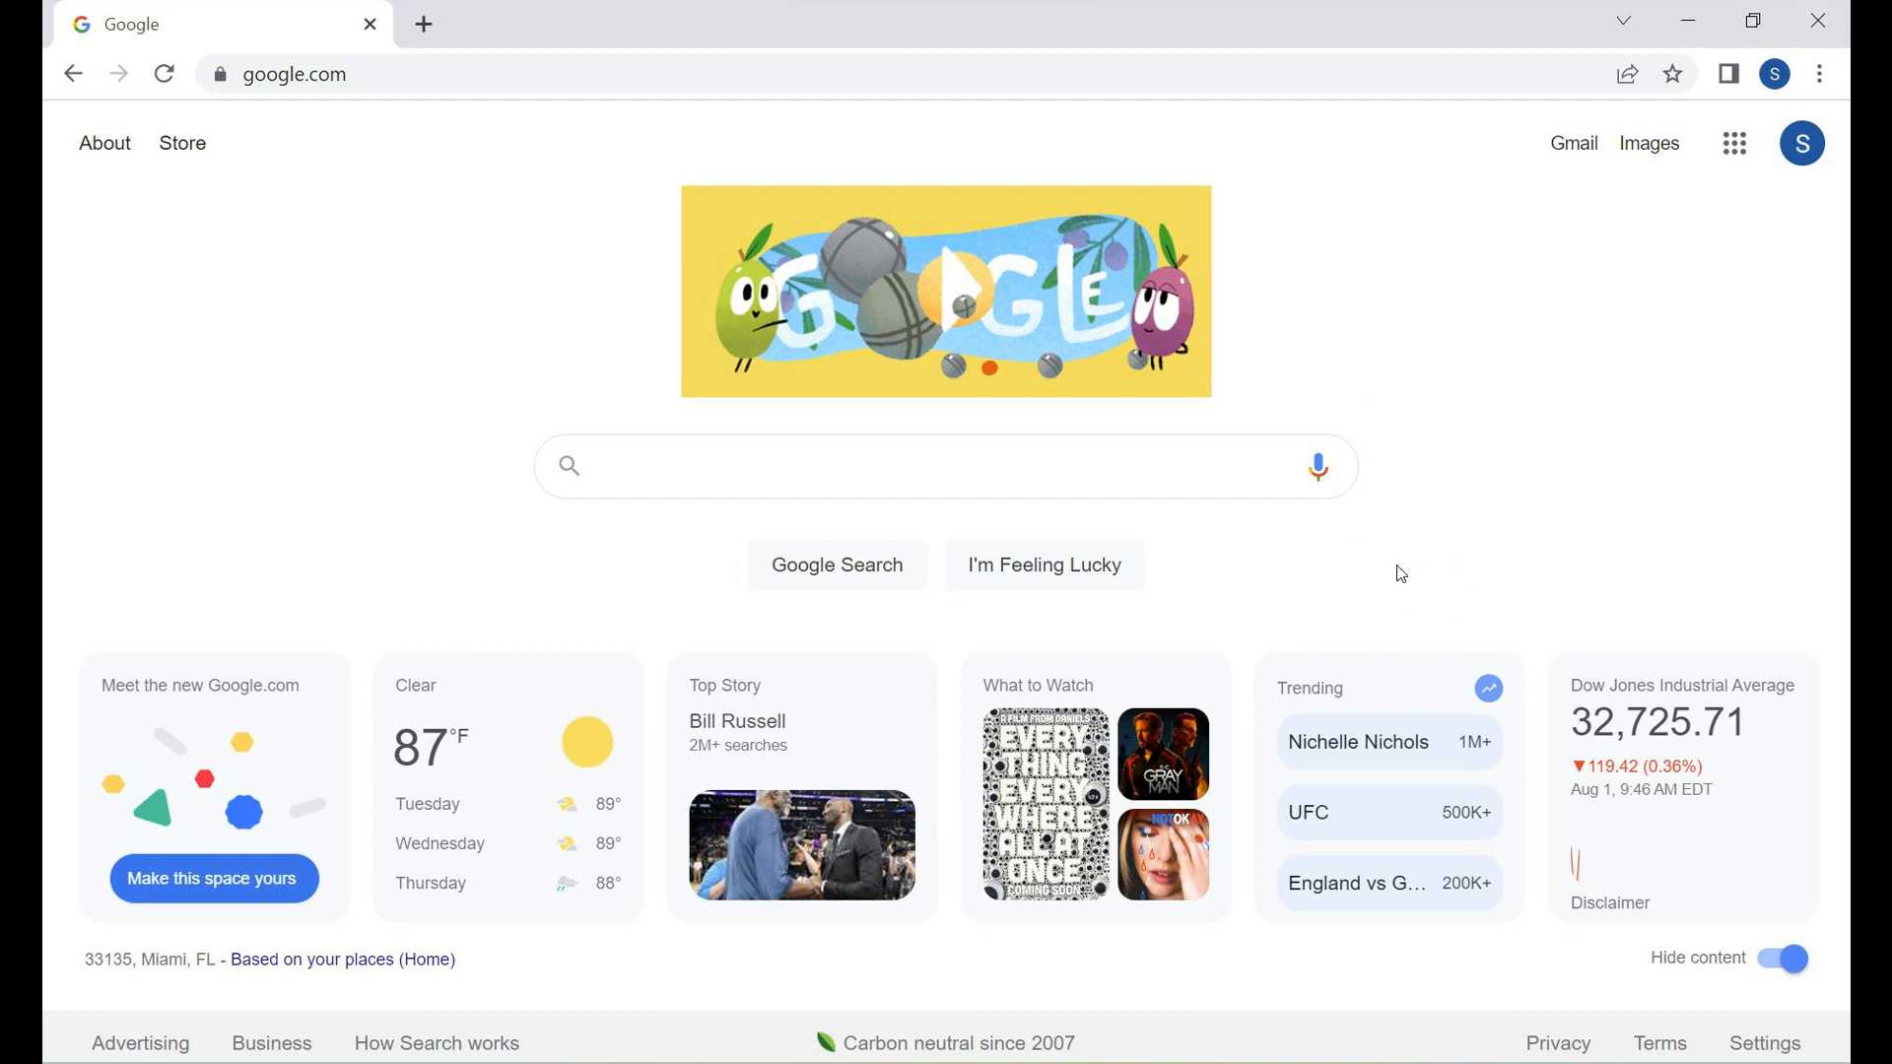
{"action": "mouse_move", "coordinate": [1453, 570]}
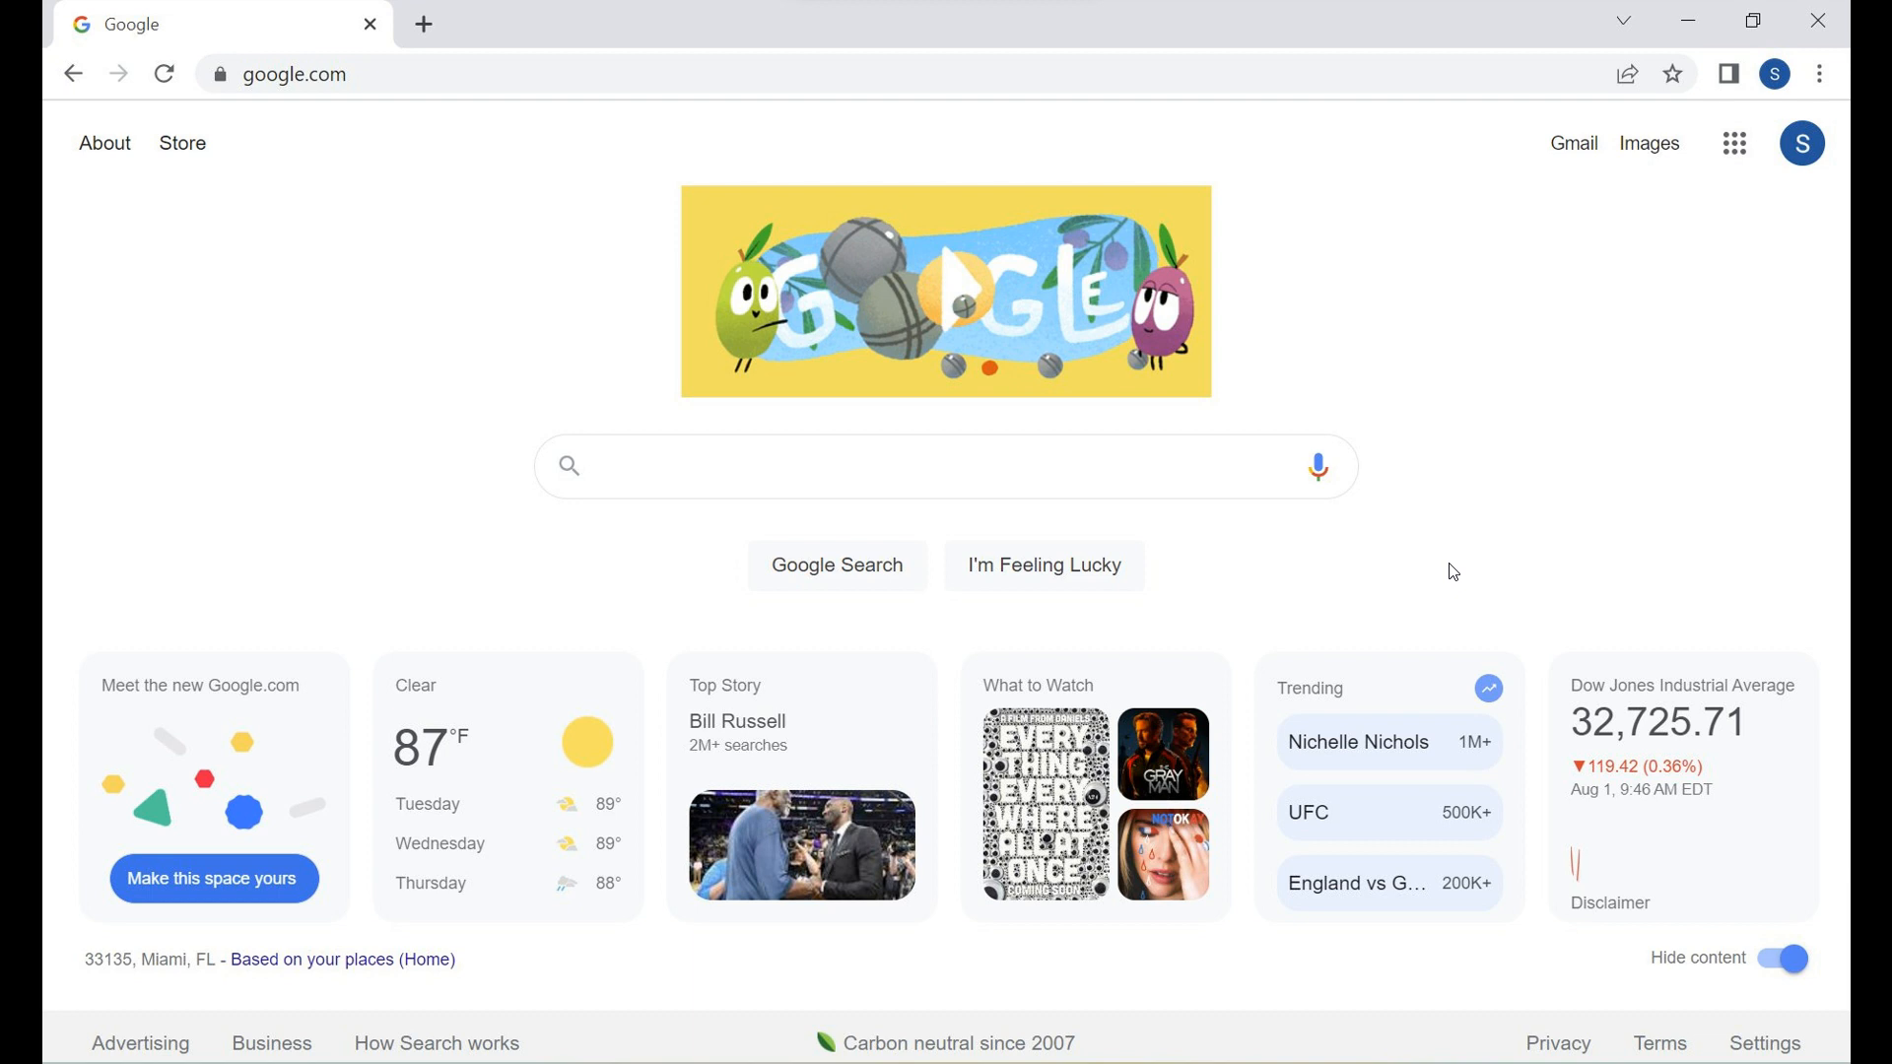
{"action": "mouse_move", "coordinate": [253, 694]}
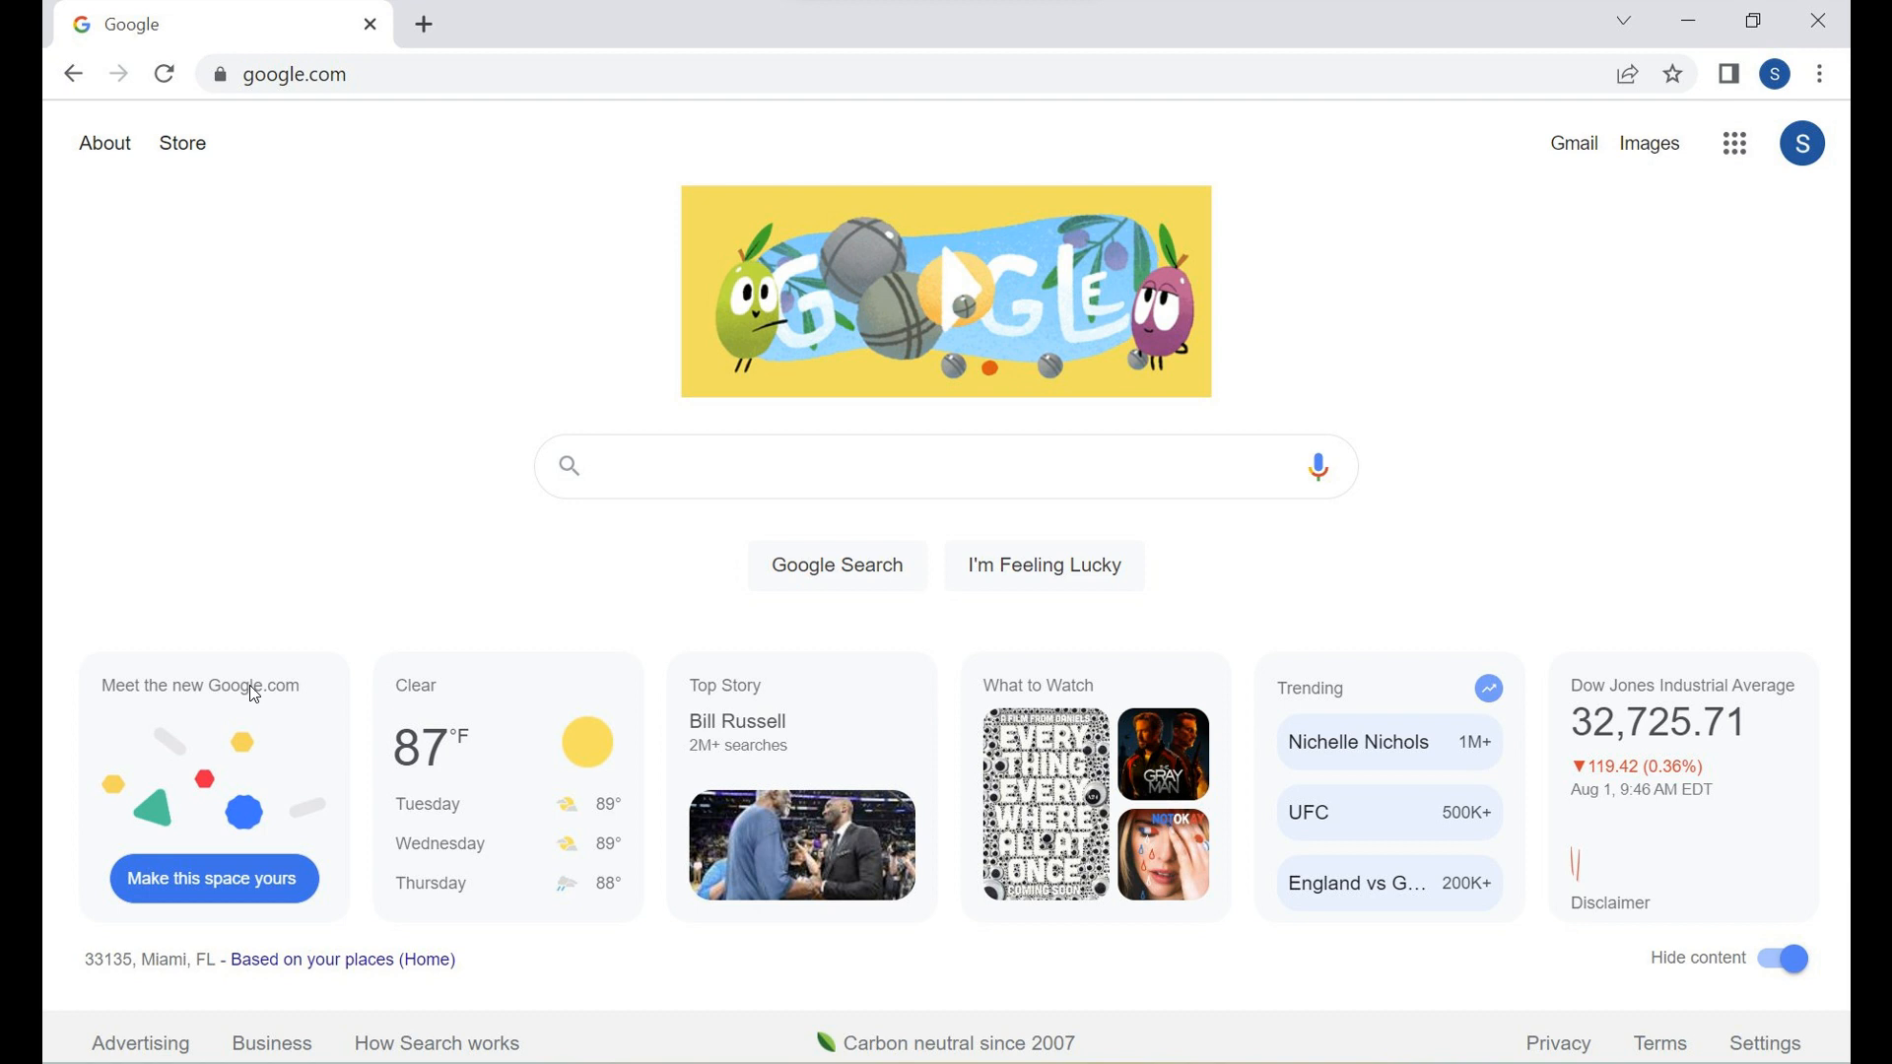
{"action": "mouse_move", "coordinate": [295, 695]}
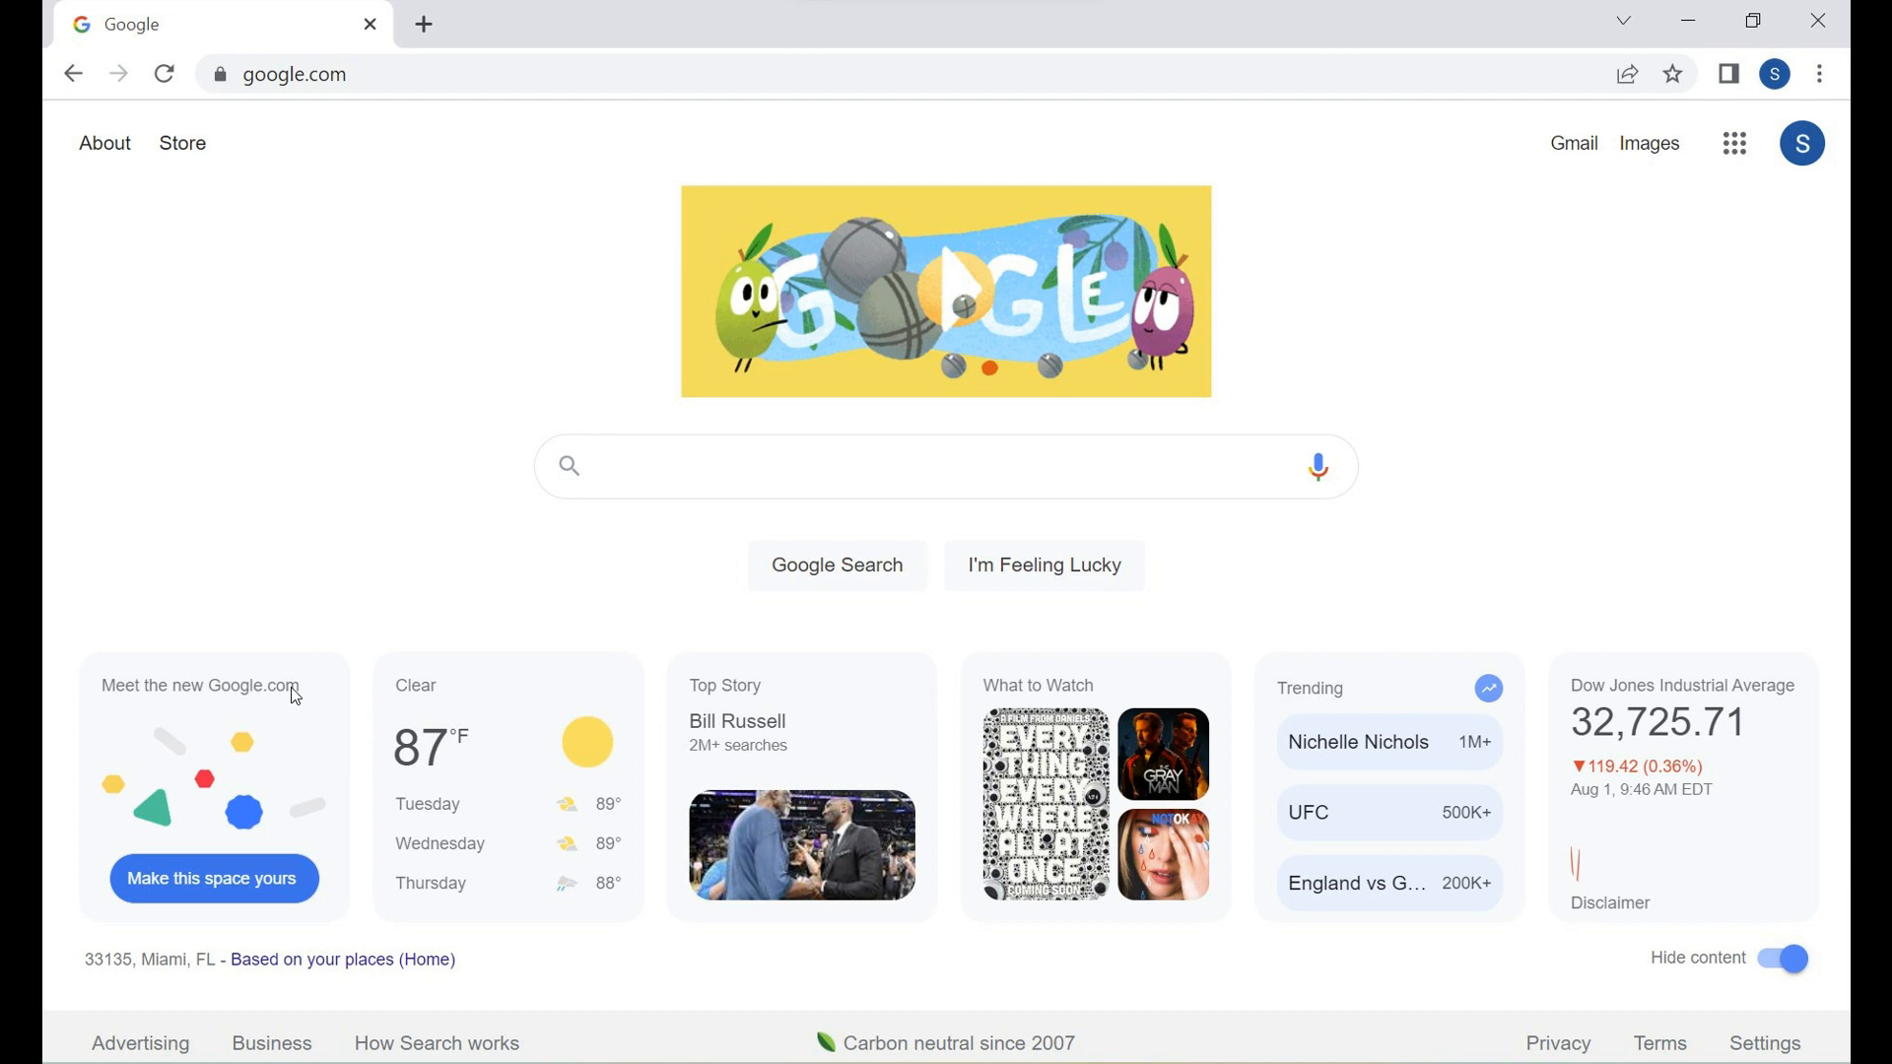
{"action": "mouse_move", "coordinate": [241, 925]}
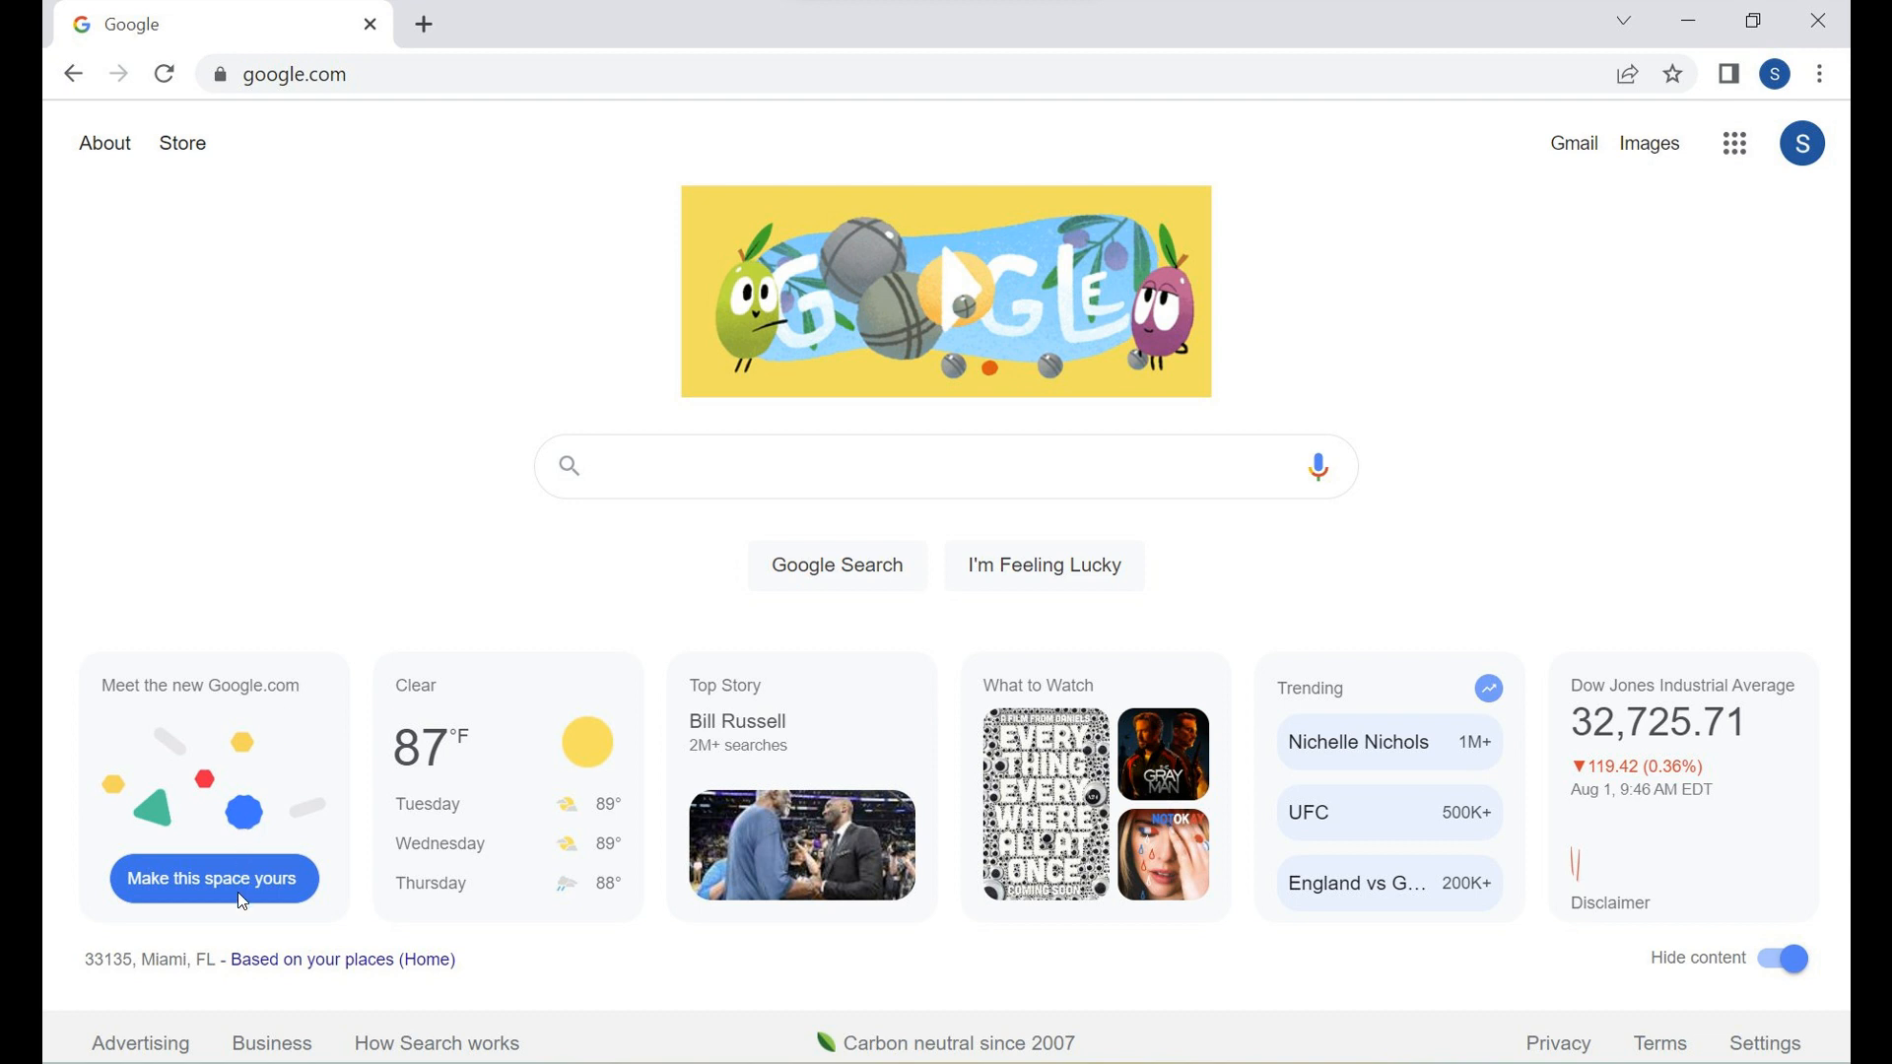
{"action": "mouse_move", "coordinate": [286, 892]}
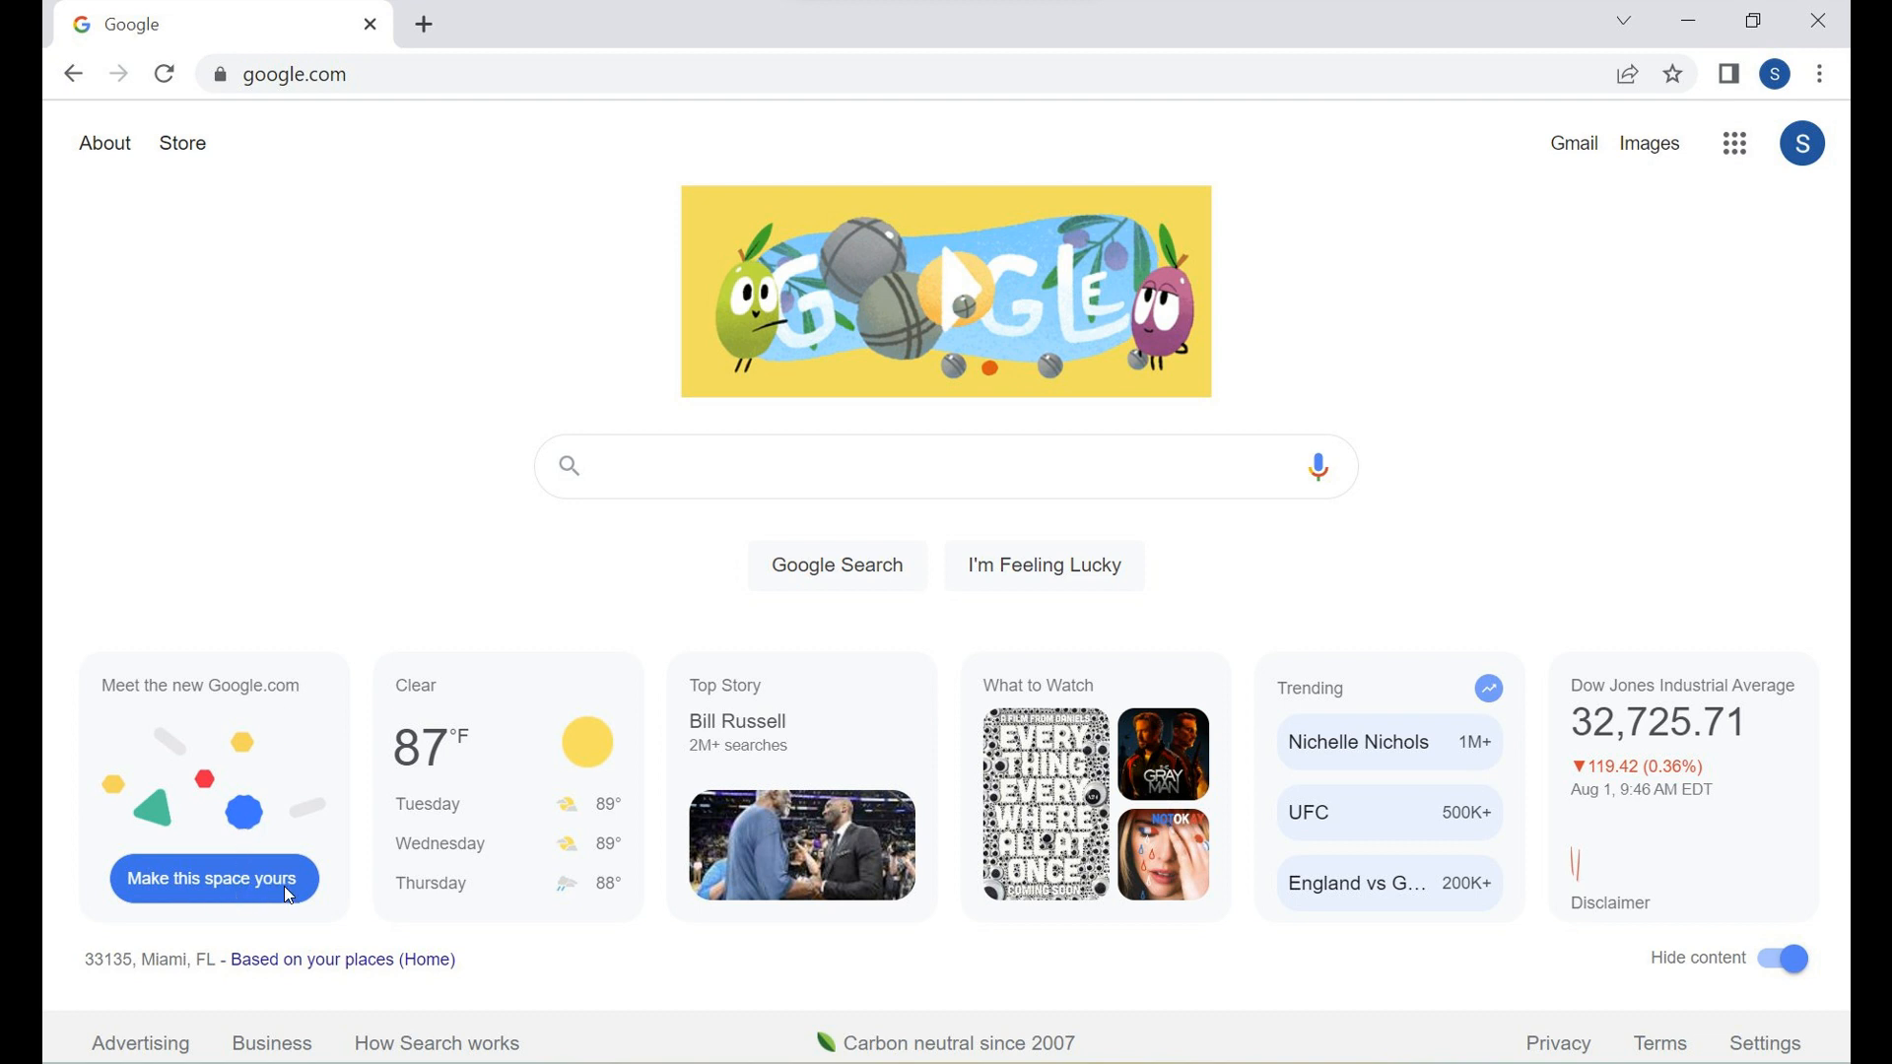
{"action": "left_click", "coordinate": [213, 878]}
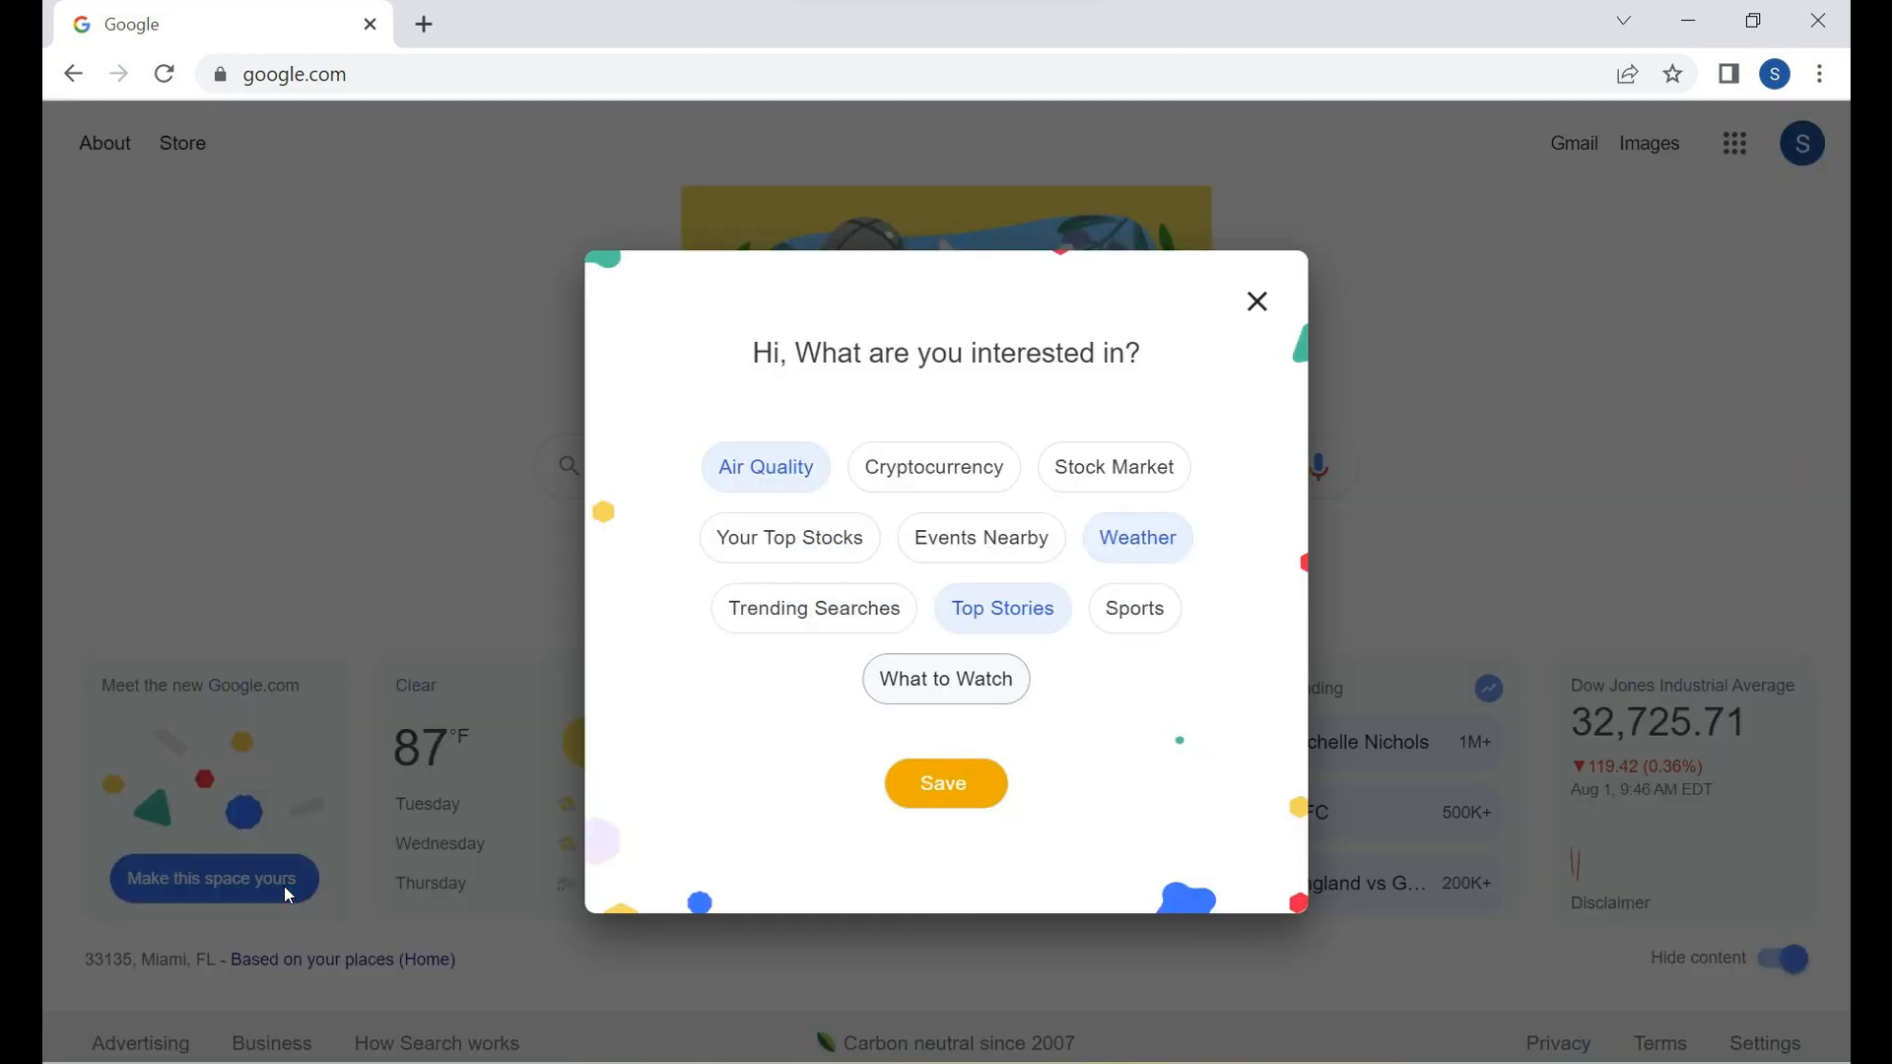
{"action": "mouse_move", "coordinate": [1142, 394]}
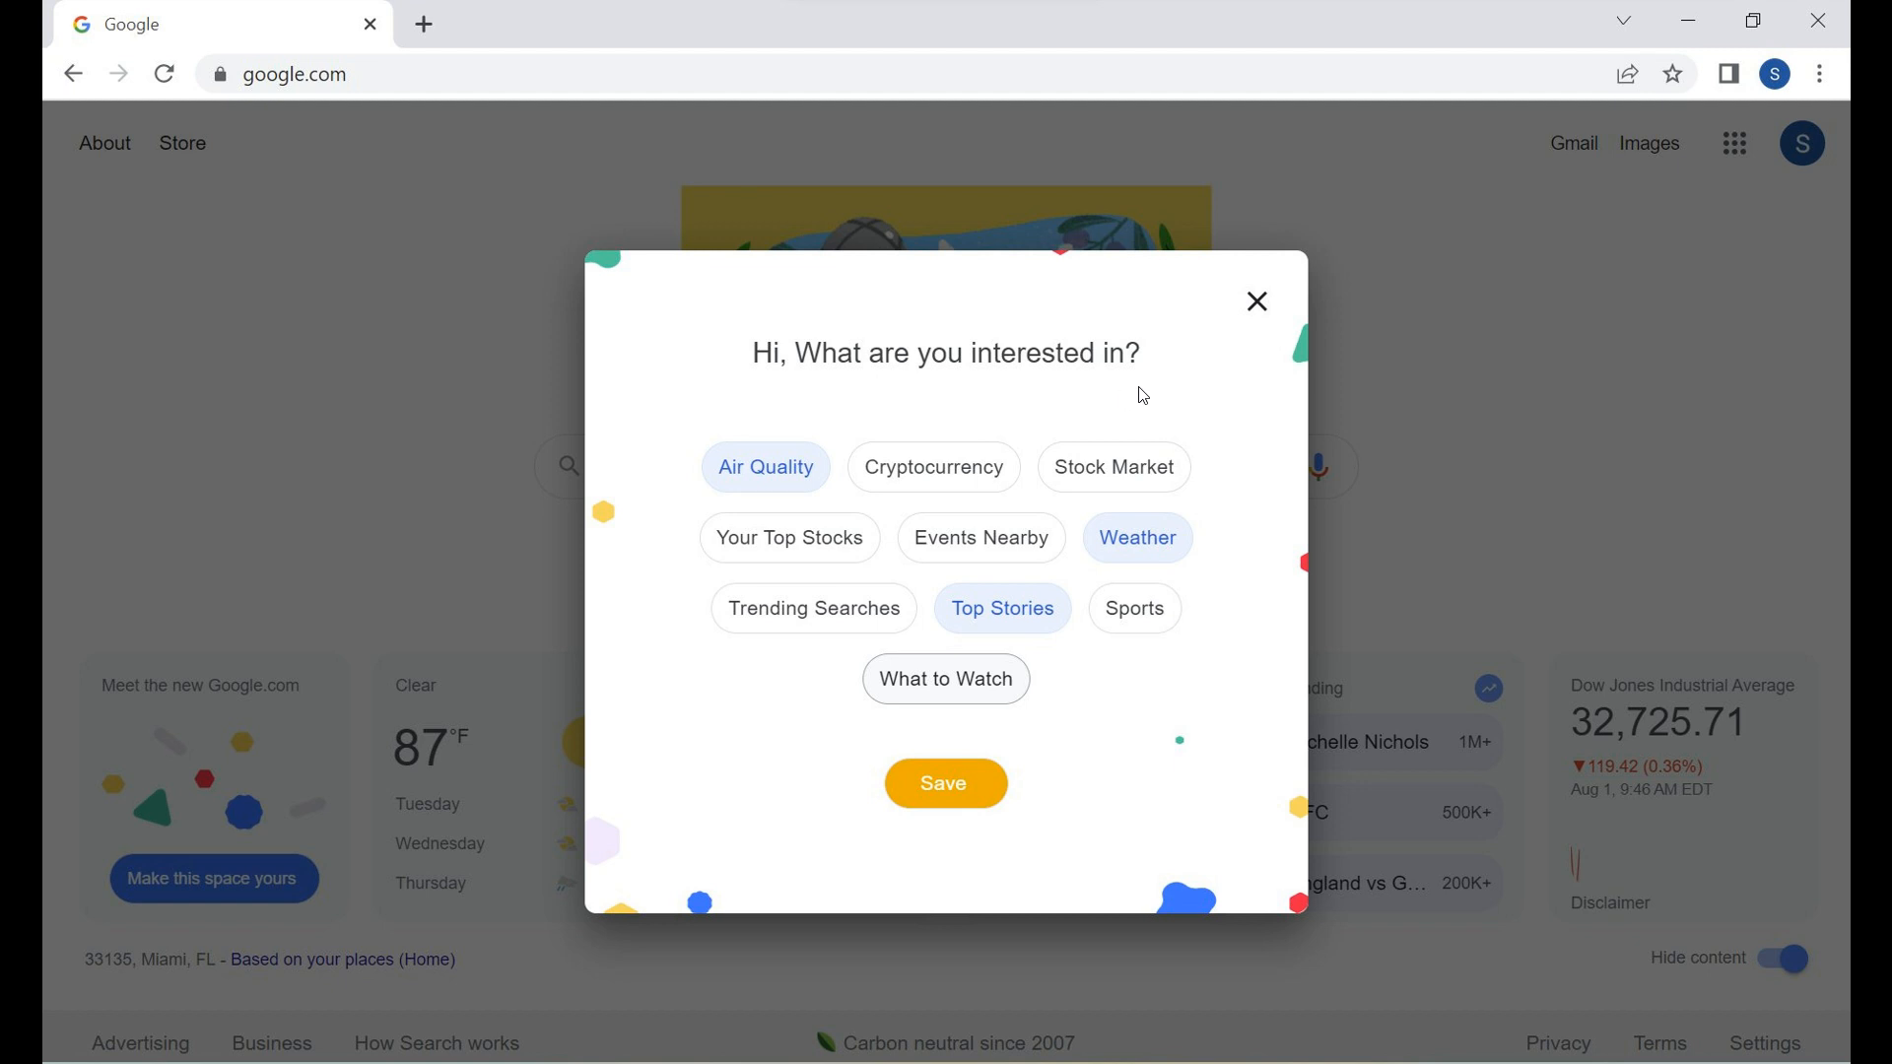
{"action": "mouse_move", "coordinate": [1031, 611]}
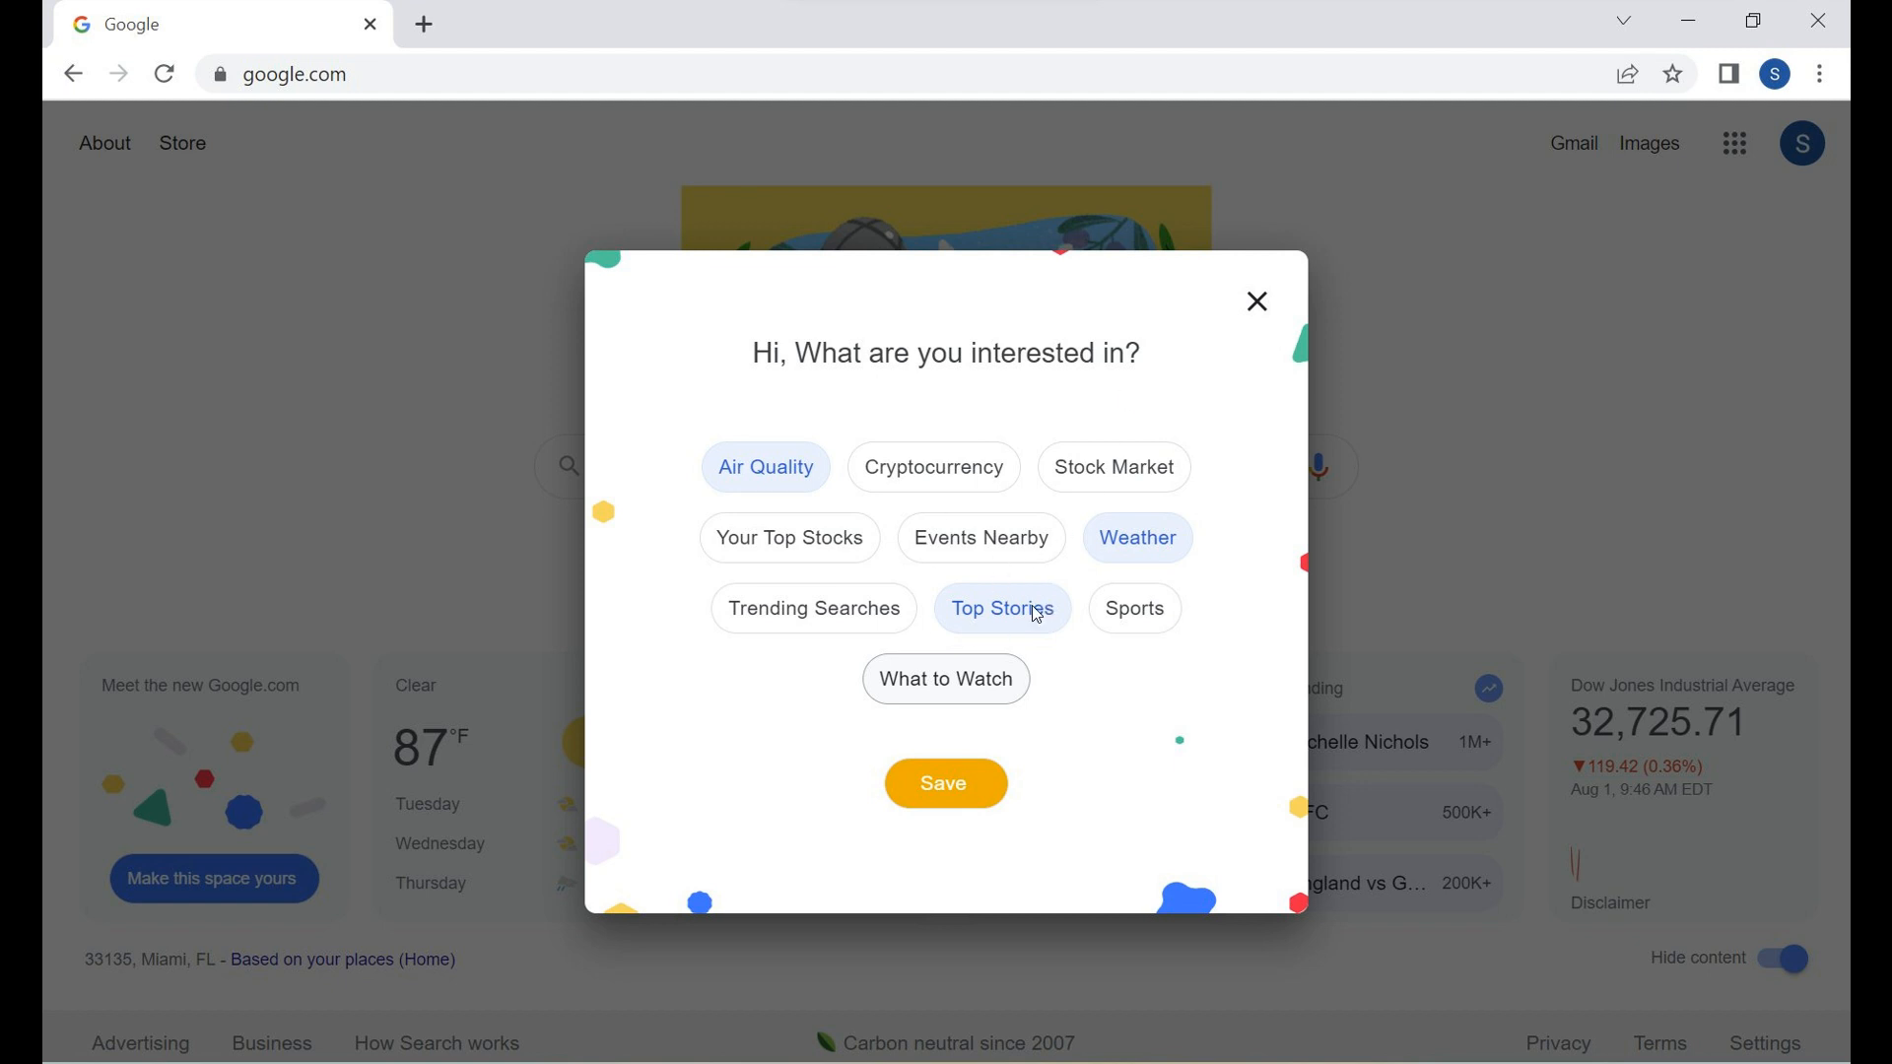
{"action": "mouse_move", "coordinate": [783, 479]}
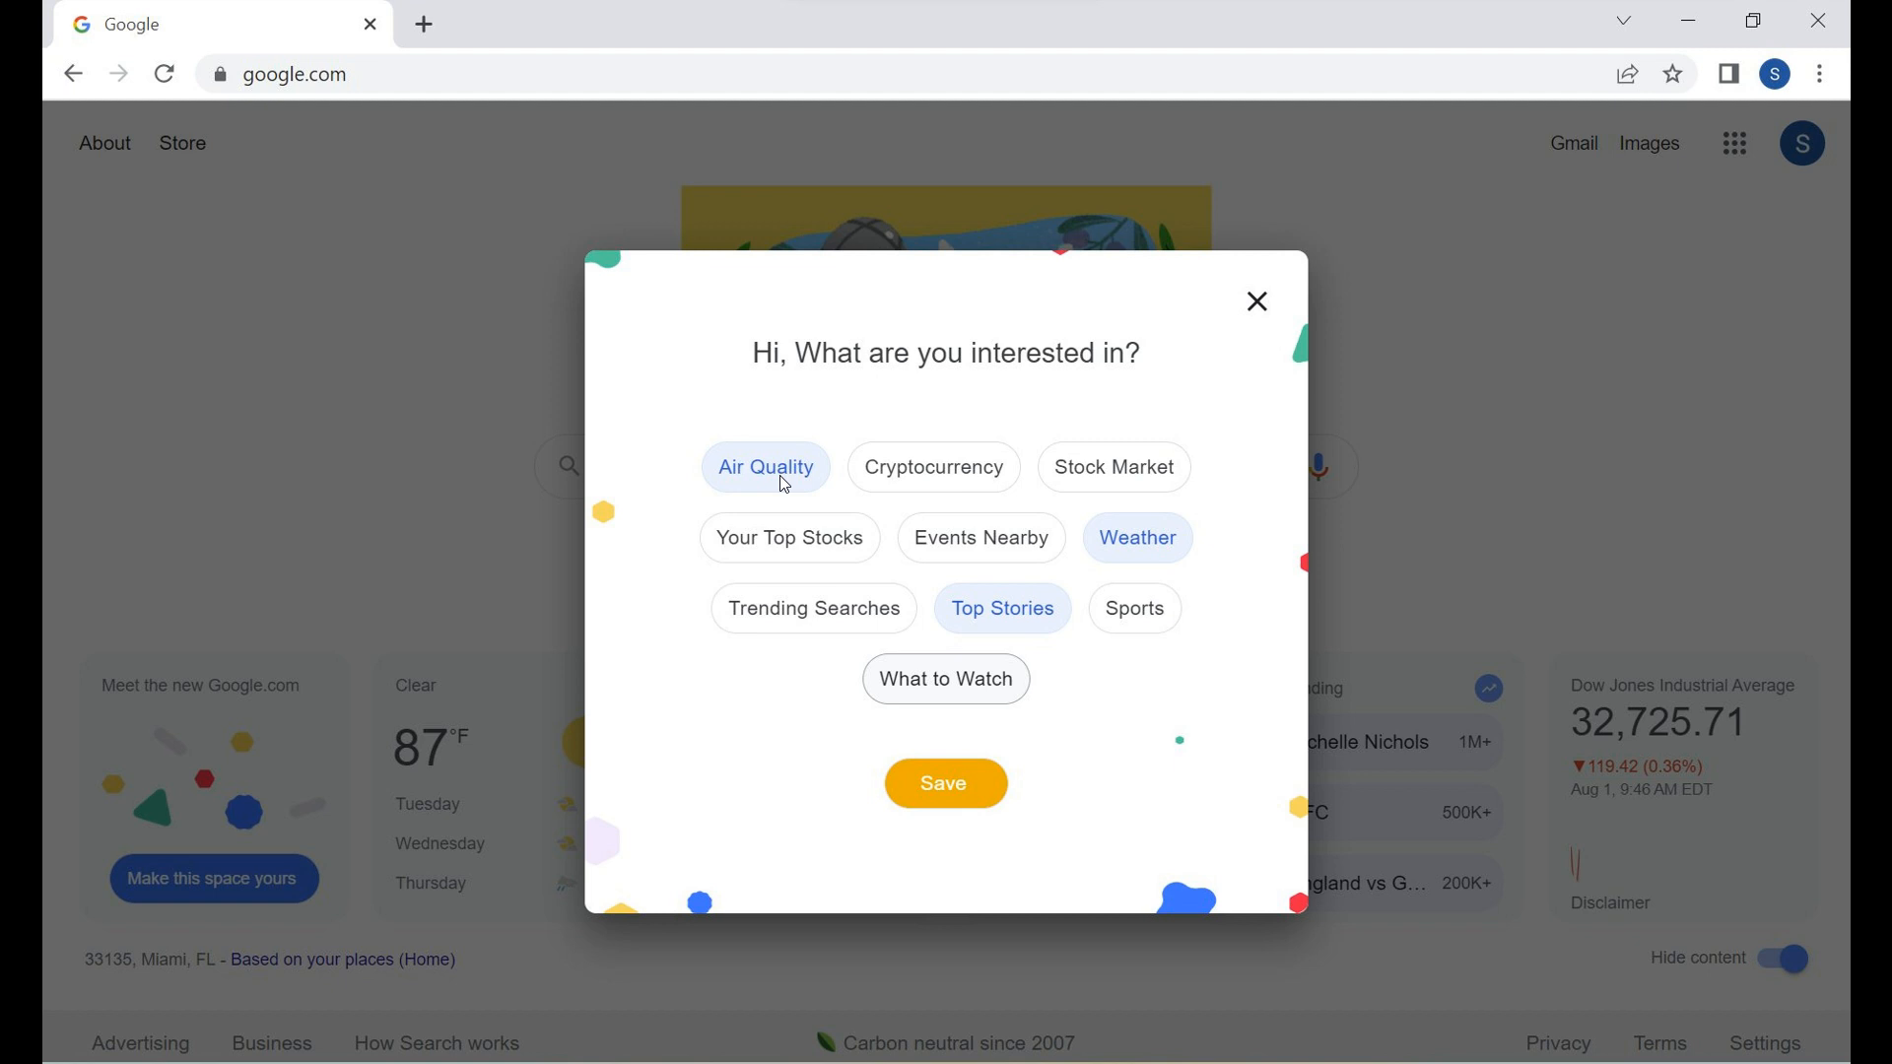
{"action": "mouse_move", "coordinate": [982, 551]}
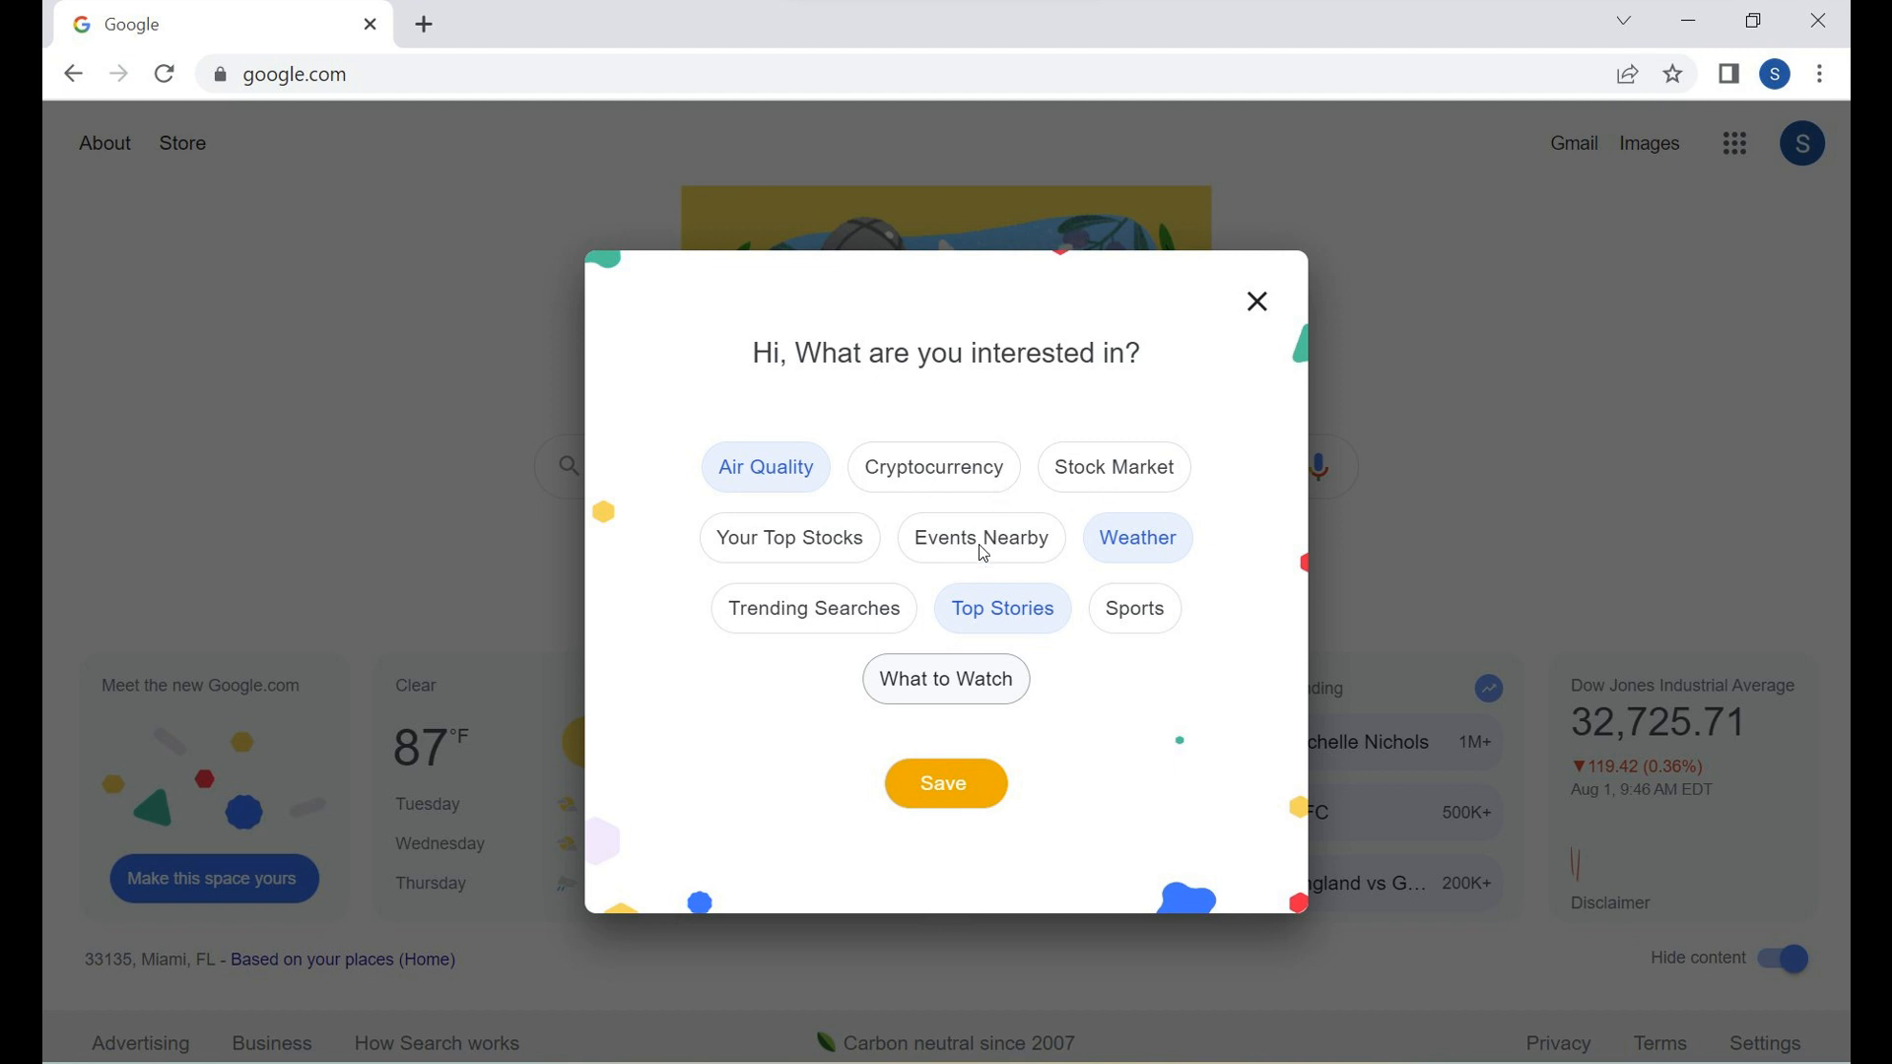
{"action": "mouse_move", "coordinate": [1070, 574]}
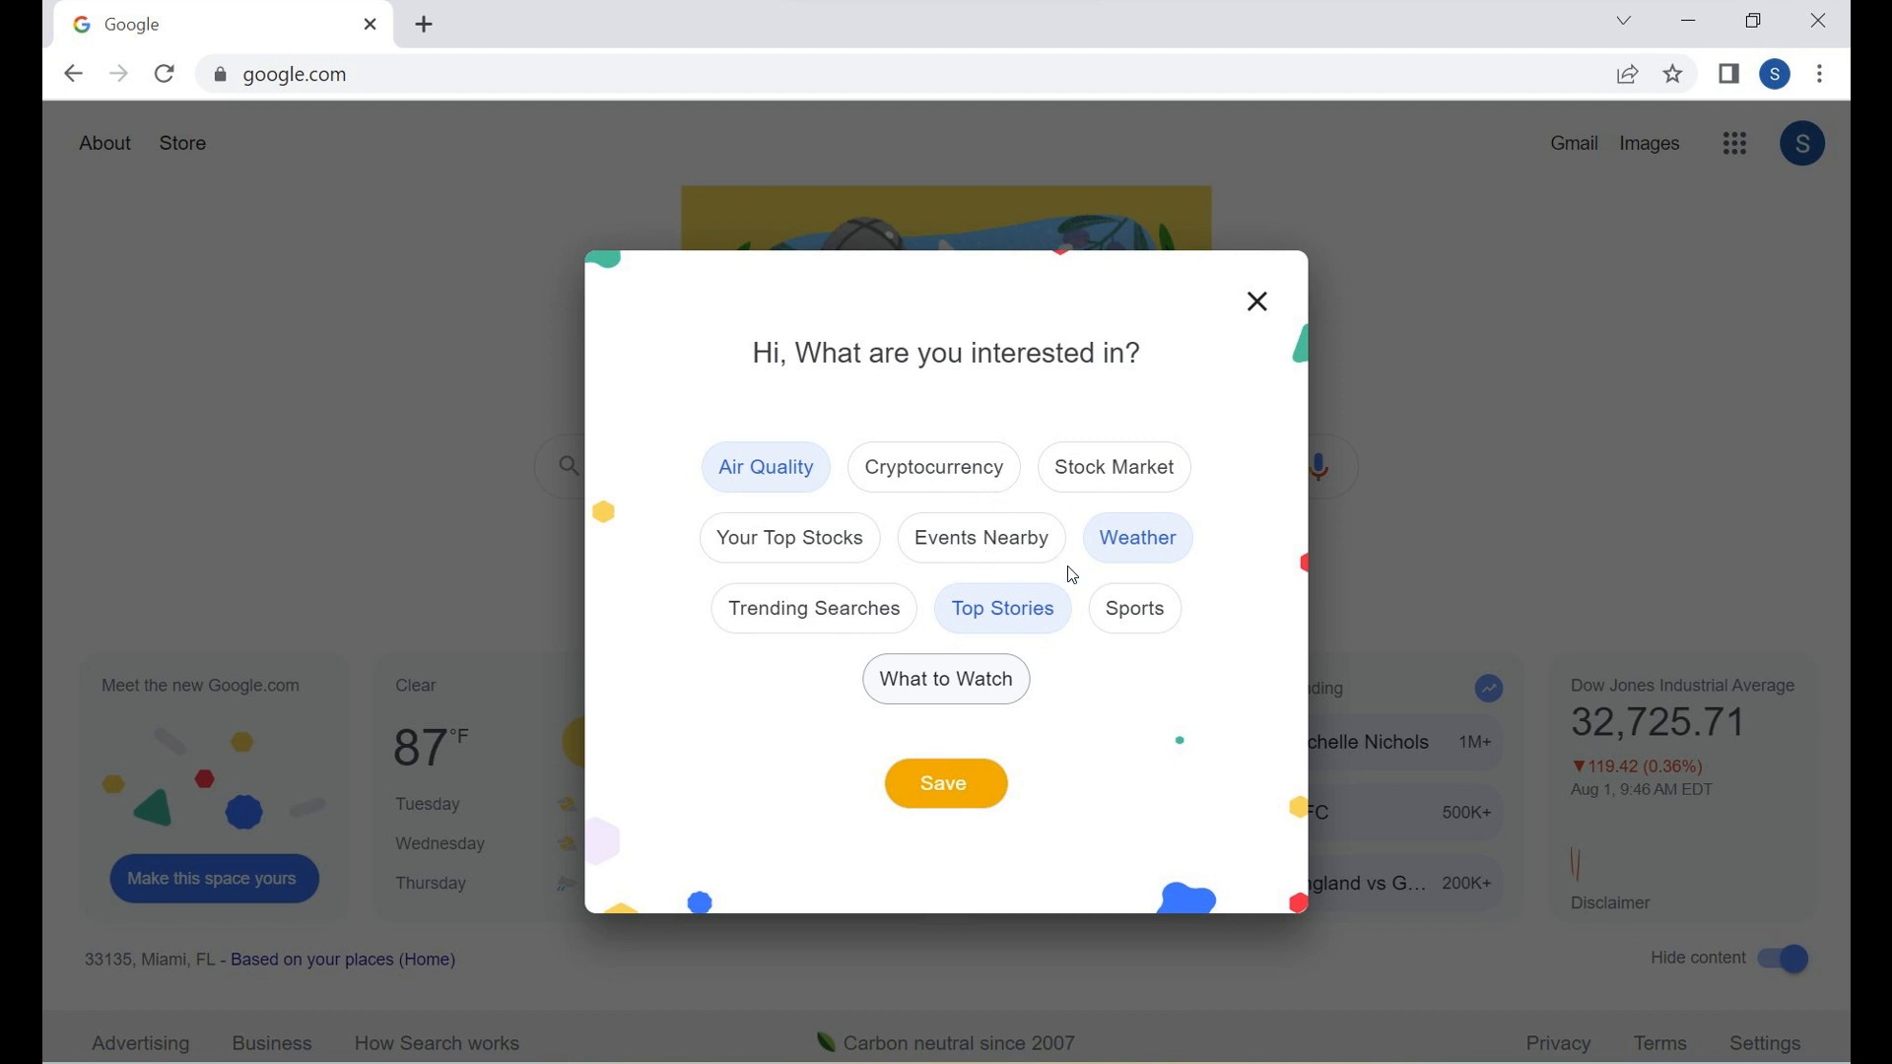
{"action": "mouse_move", "coordinate": [1117, 516]}
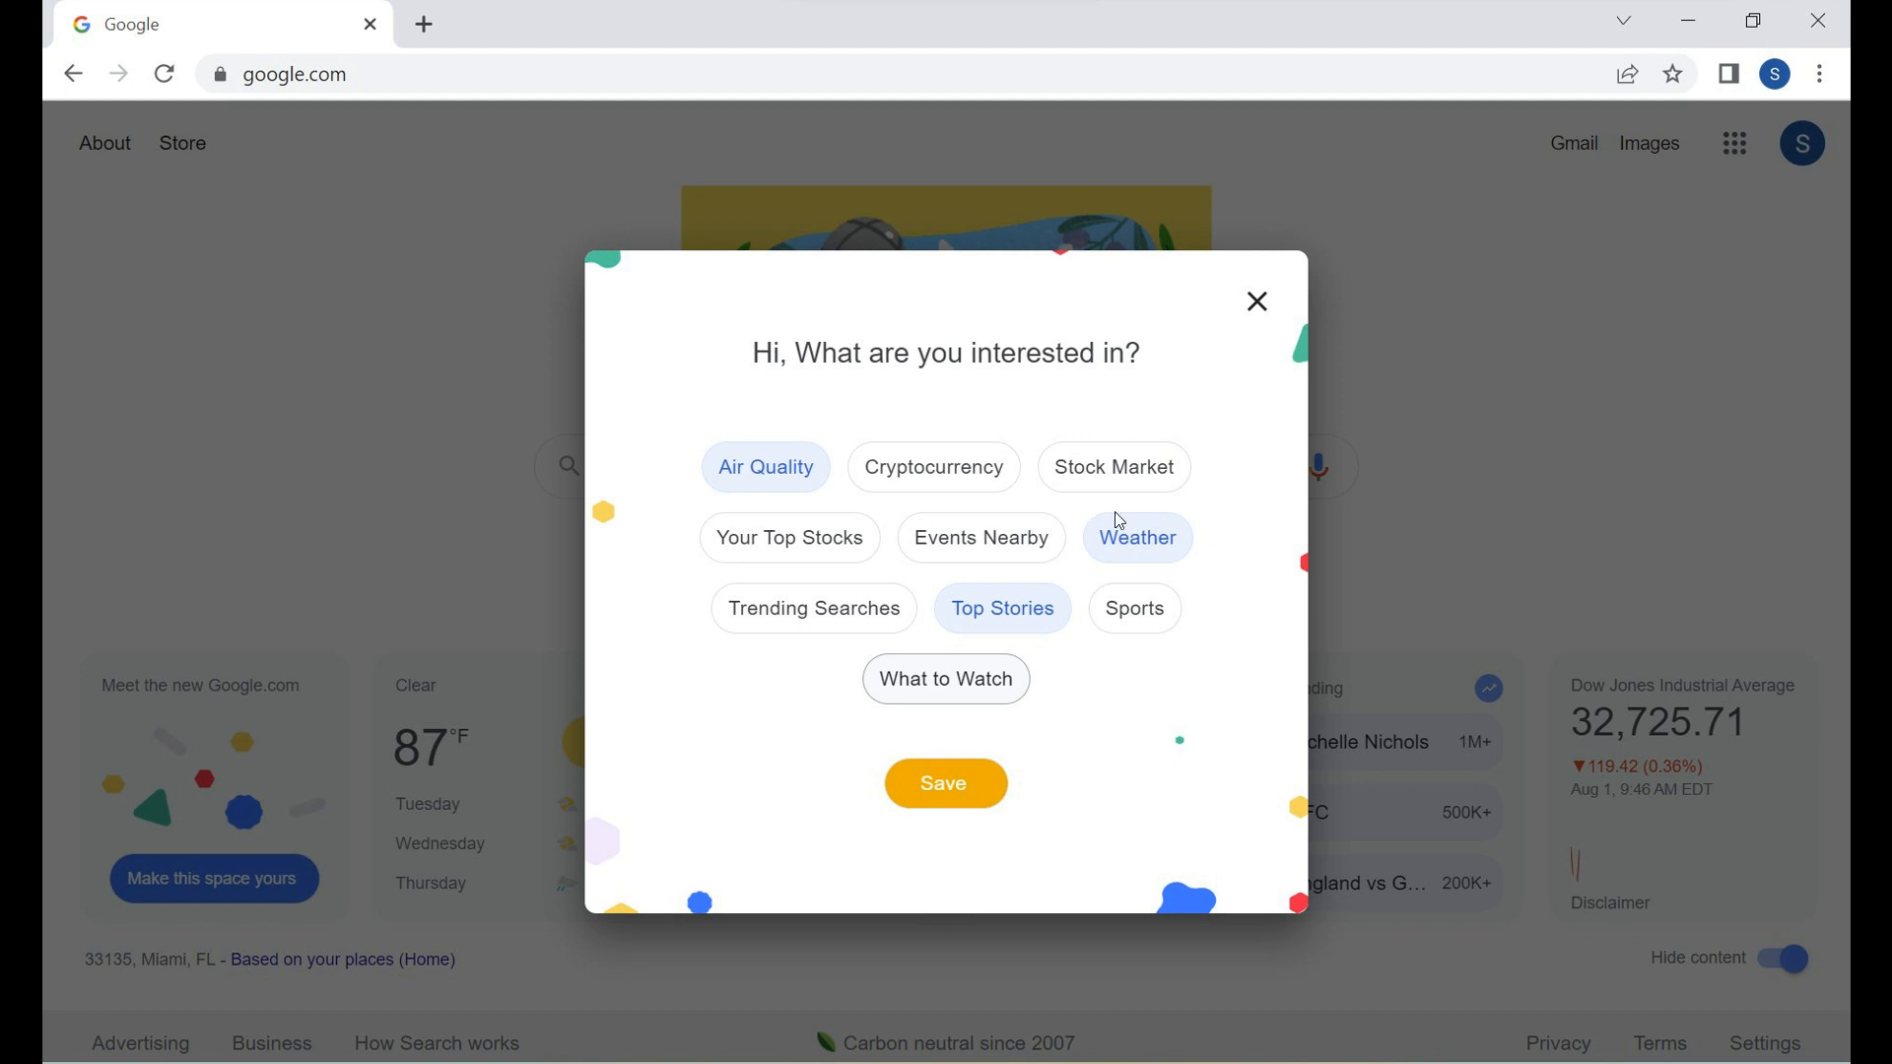
Step: Advance past the interest popup to the homepage screenshot showing weather, top stories and market cards
{"action": "left_click", "coordinate": [1256, 302]}
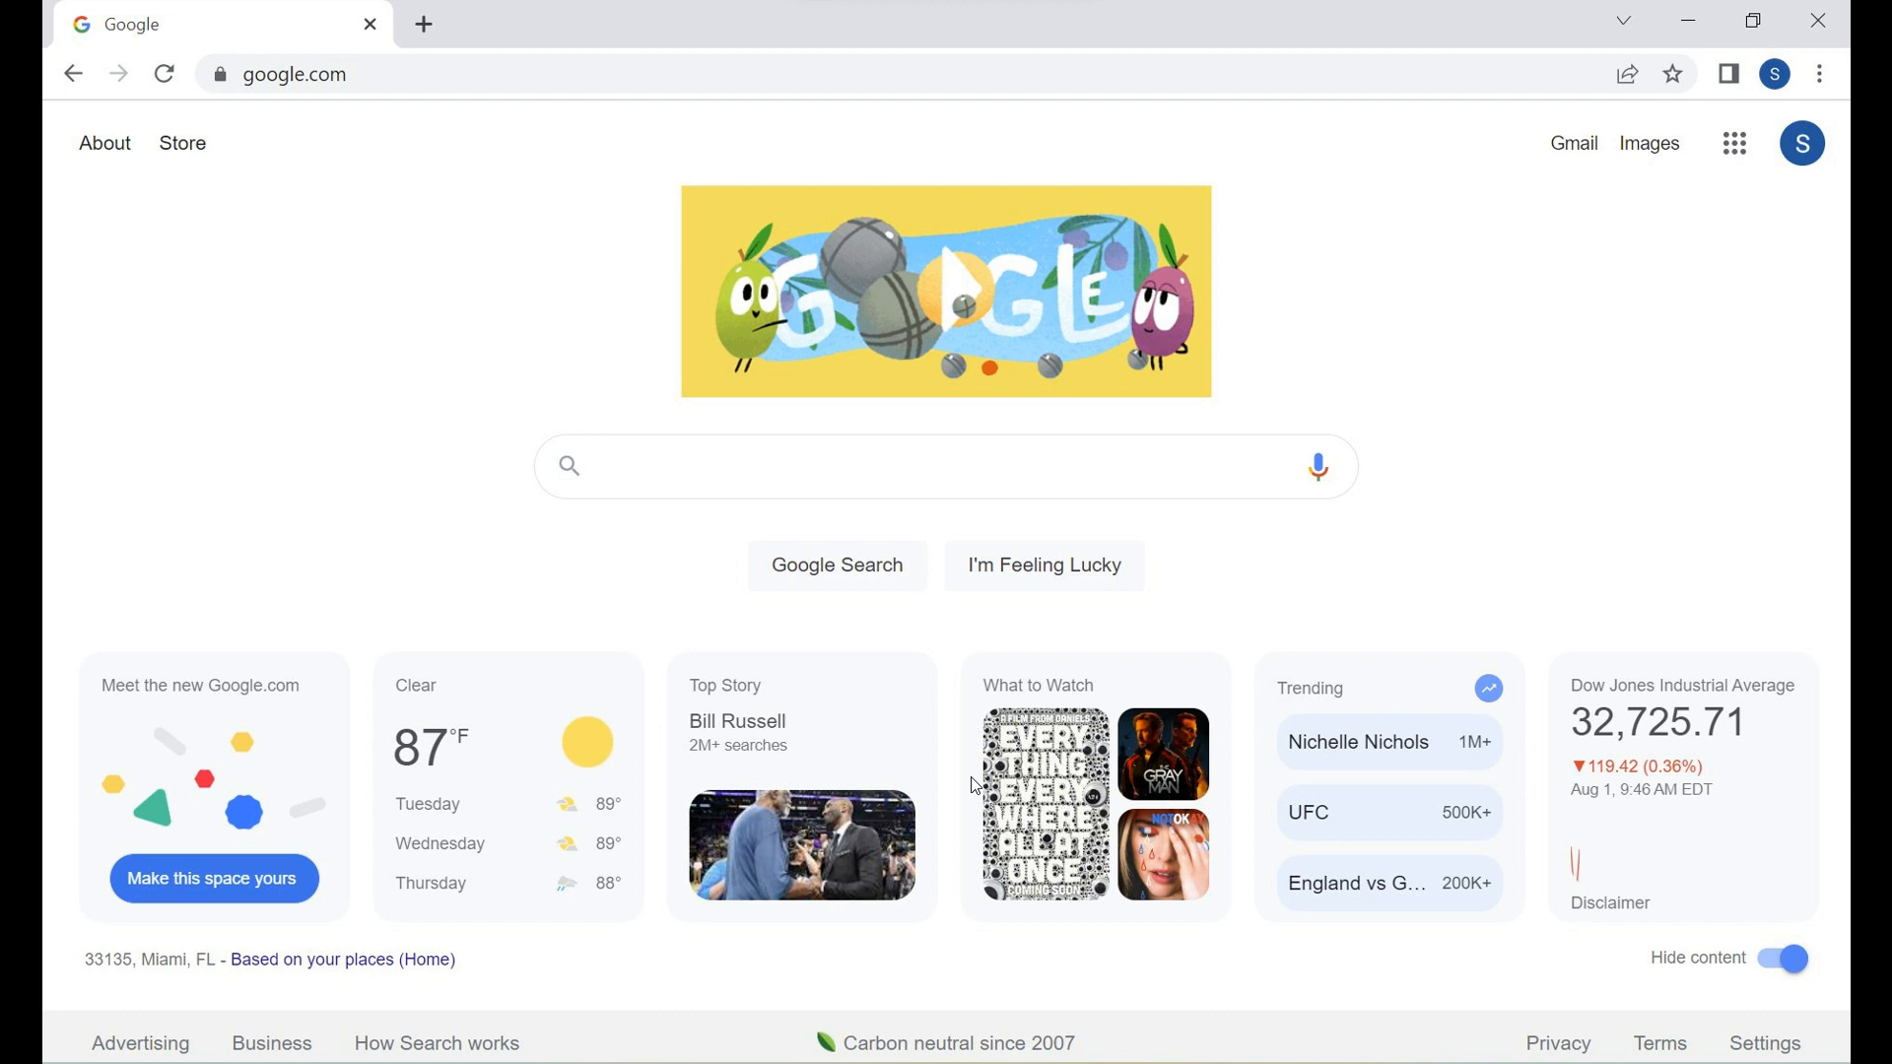
{"action": "mouse_move", "coordinate": [705, 796]}
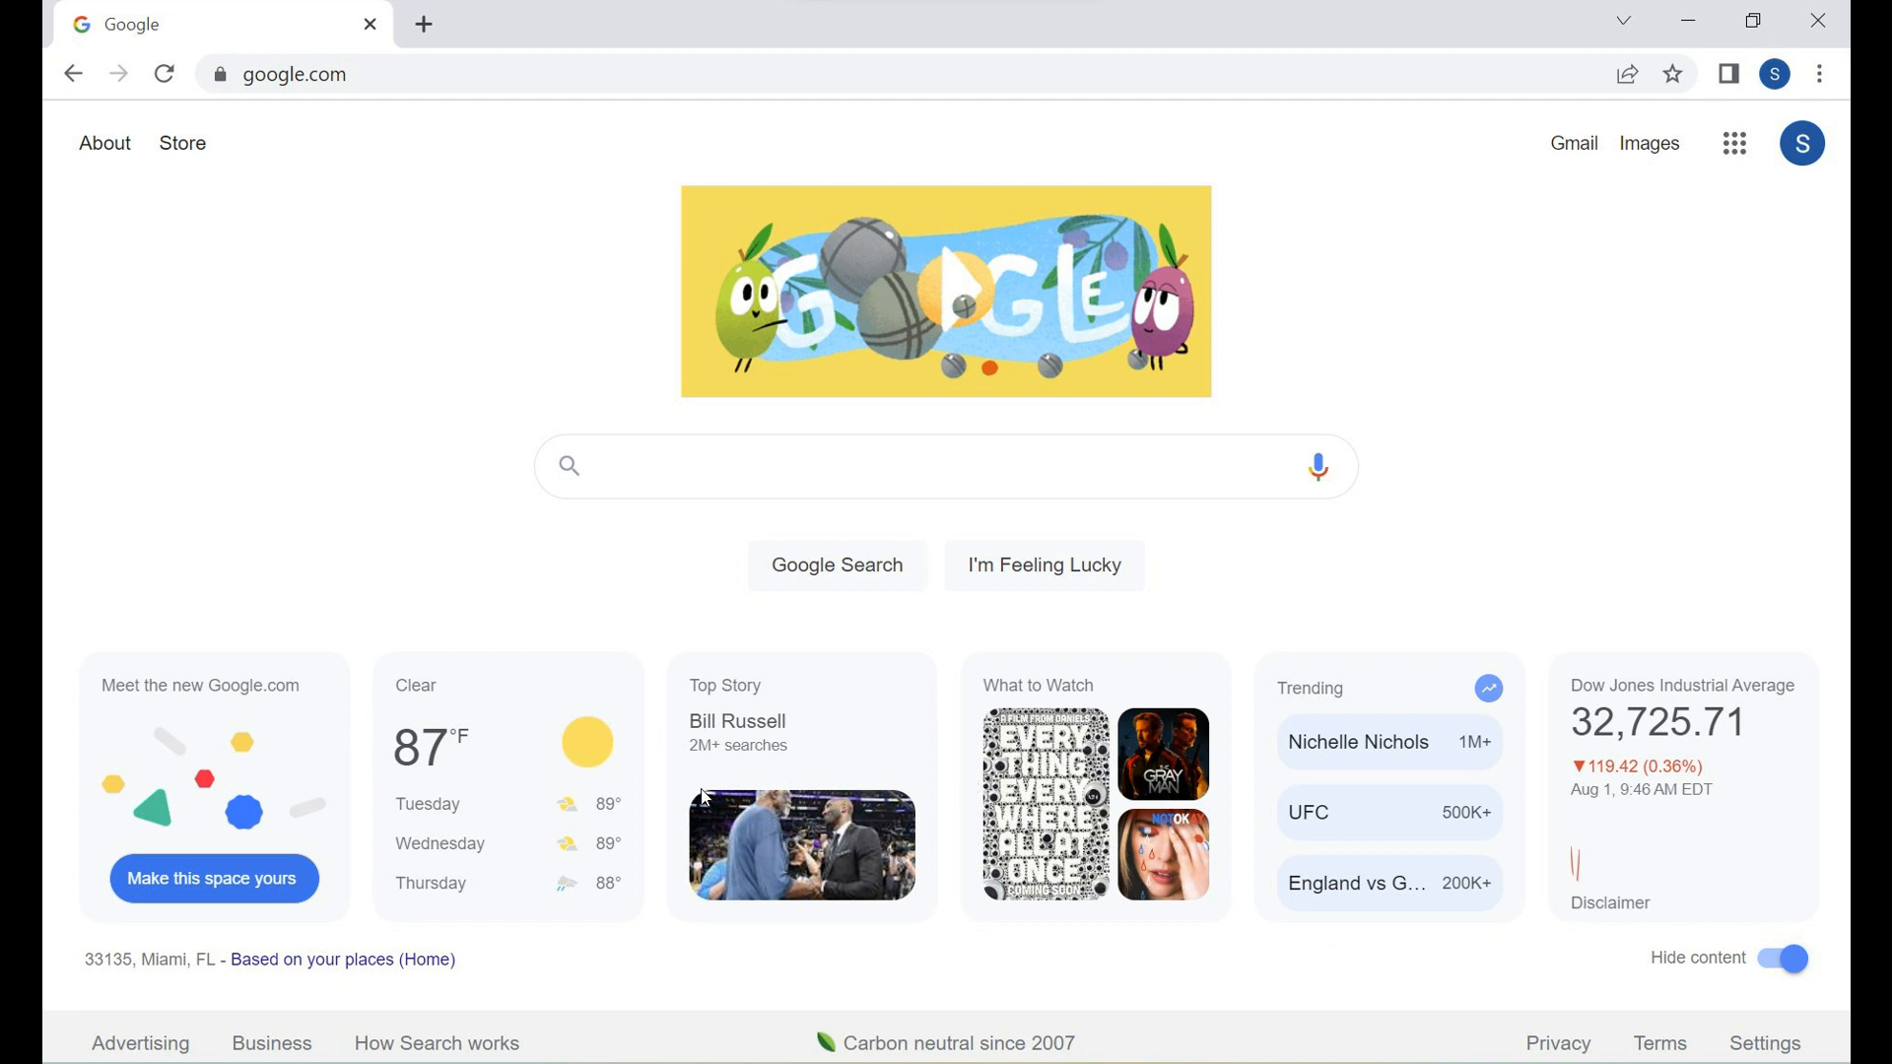
{"action": "mouse_move", "coordinate": [1433, 818]}
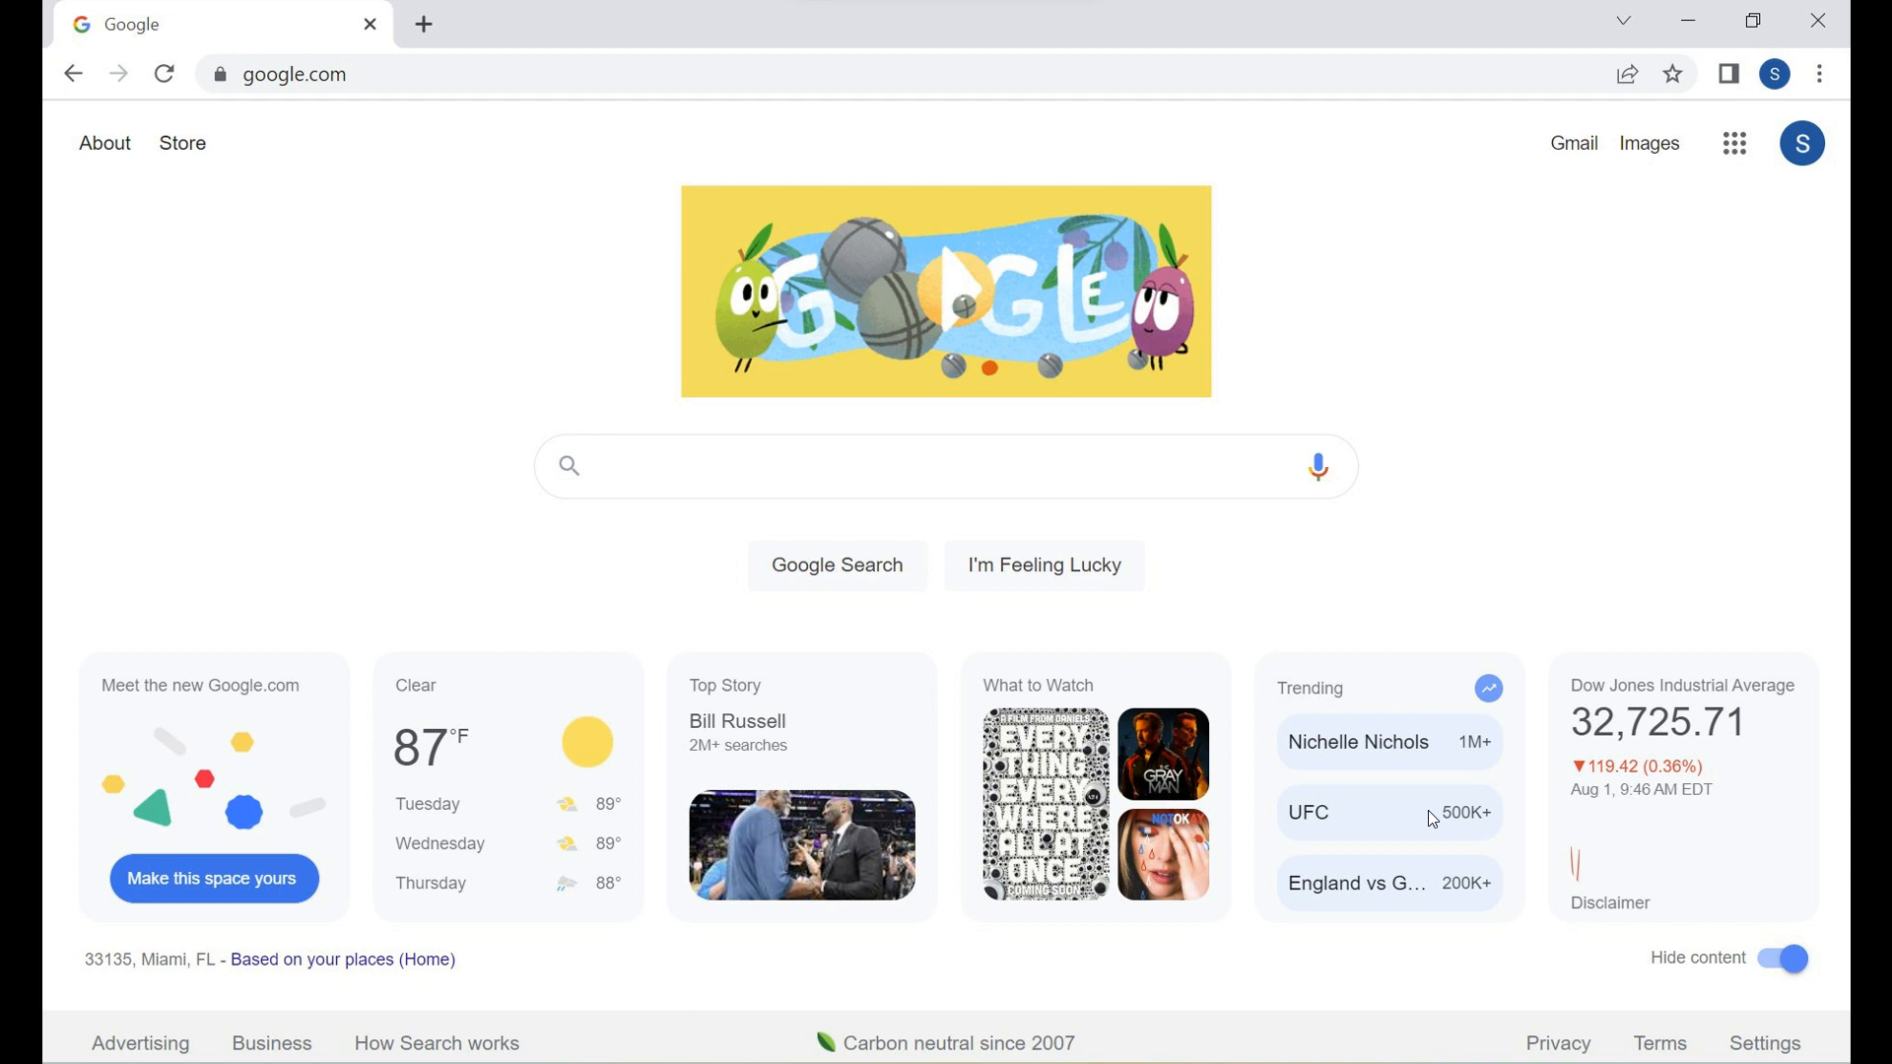
{"action": "mouse_move", "coordinate": [848, 710]}
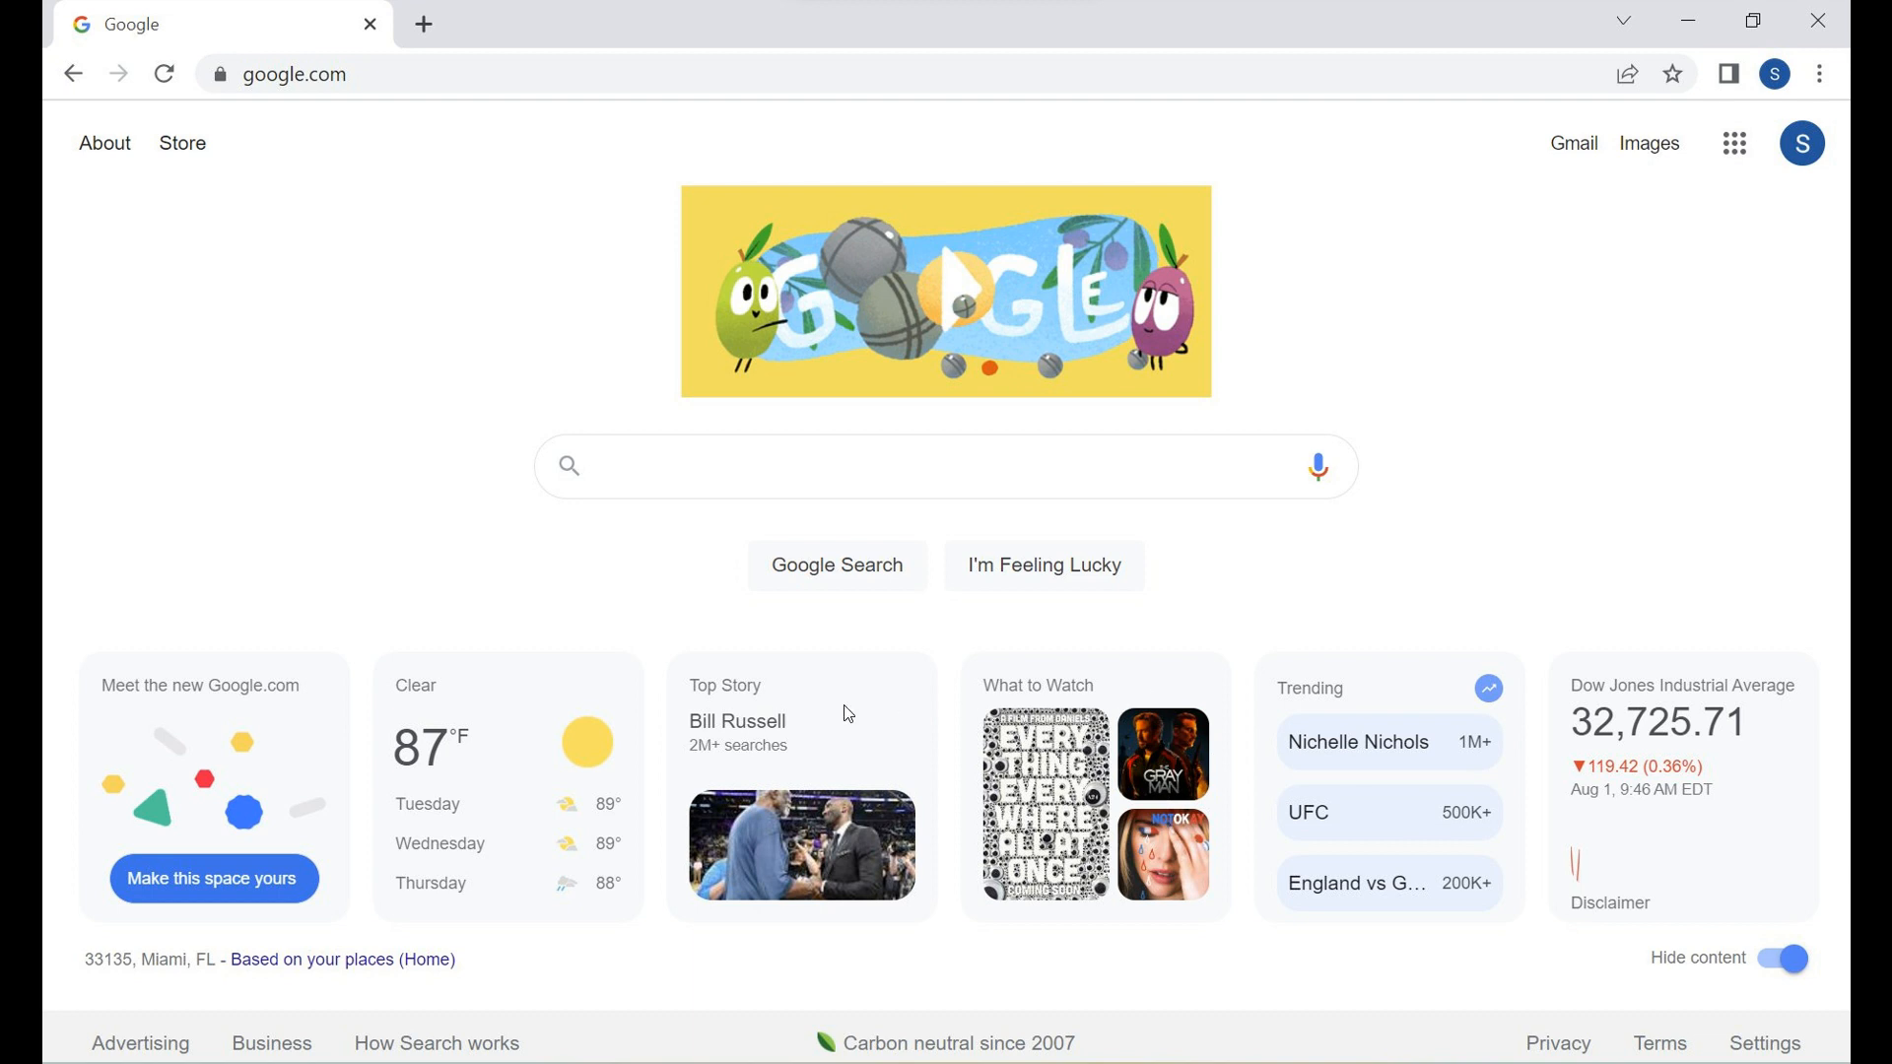
{"action": "mouse_move", "coordinate": [816, 857]}
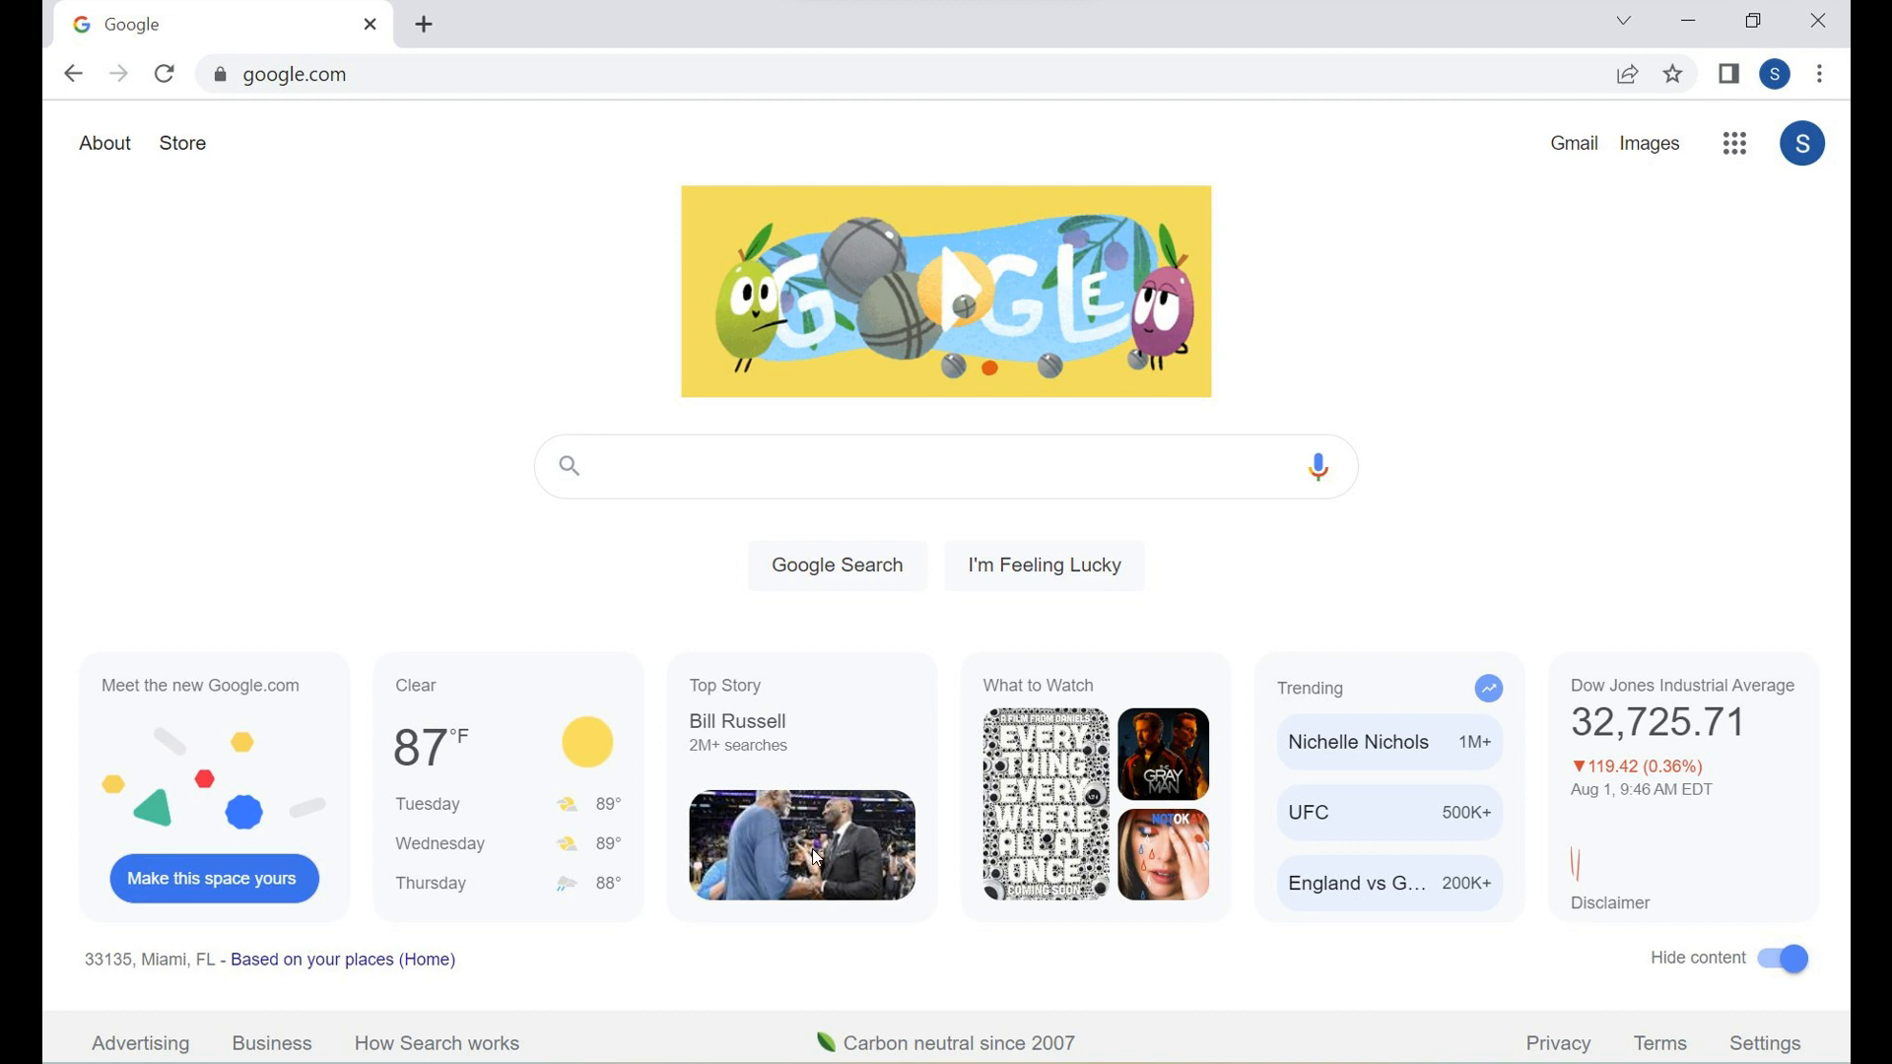
{"action": "mouse_move", "coordinate": [875, 770]}
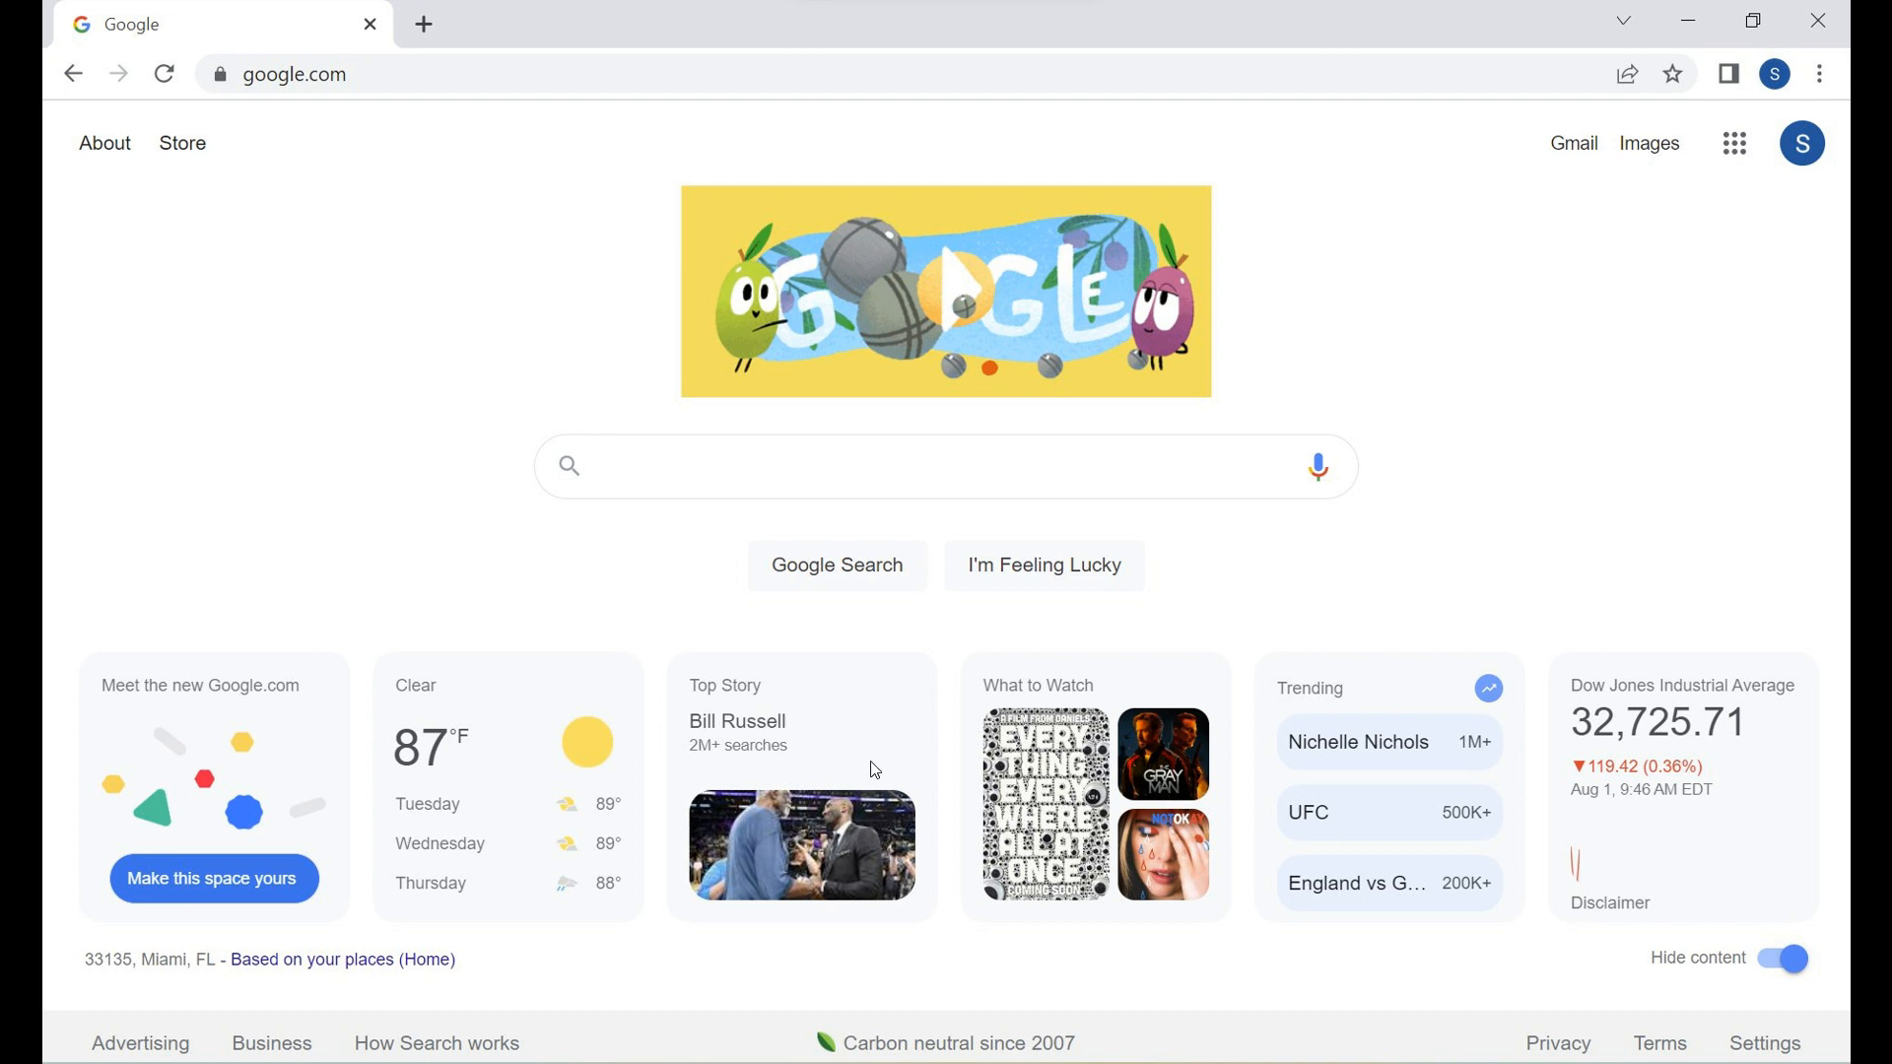
{"action": "mouse_move", "coordinate": [1385, 756]}
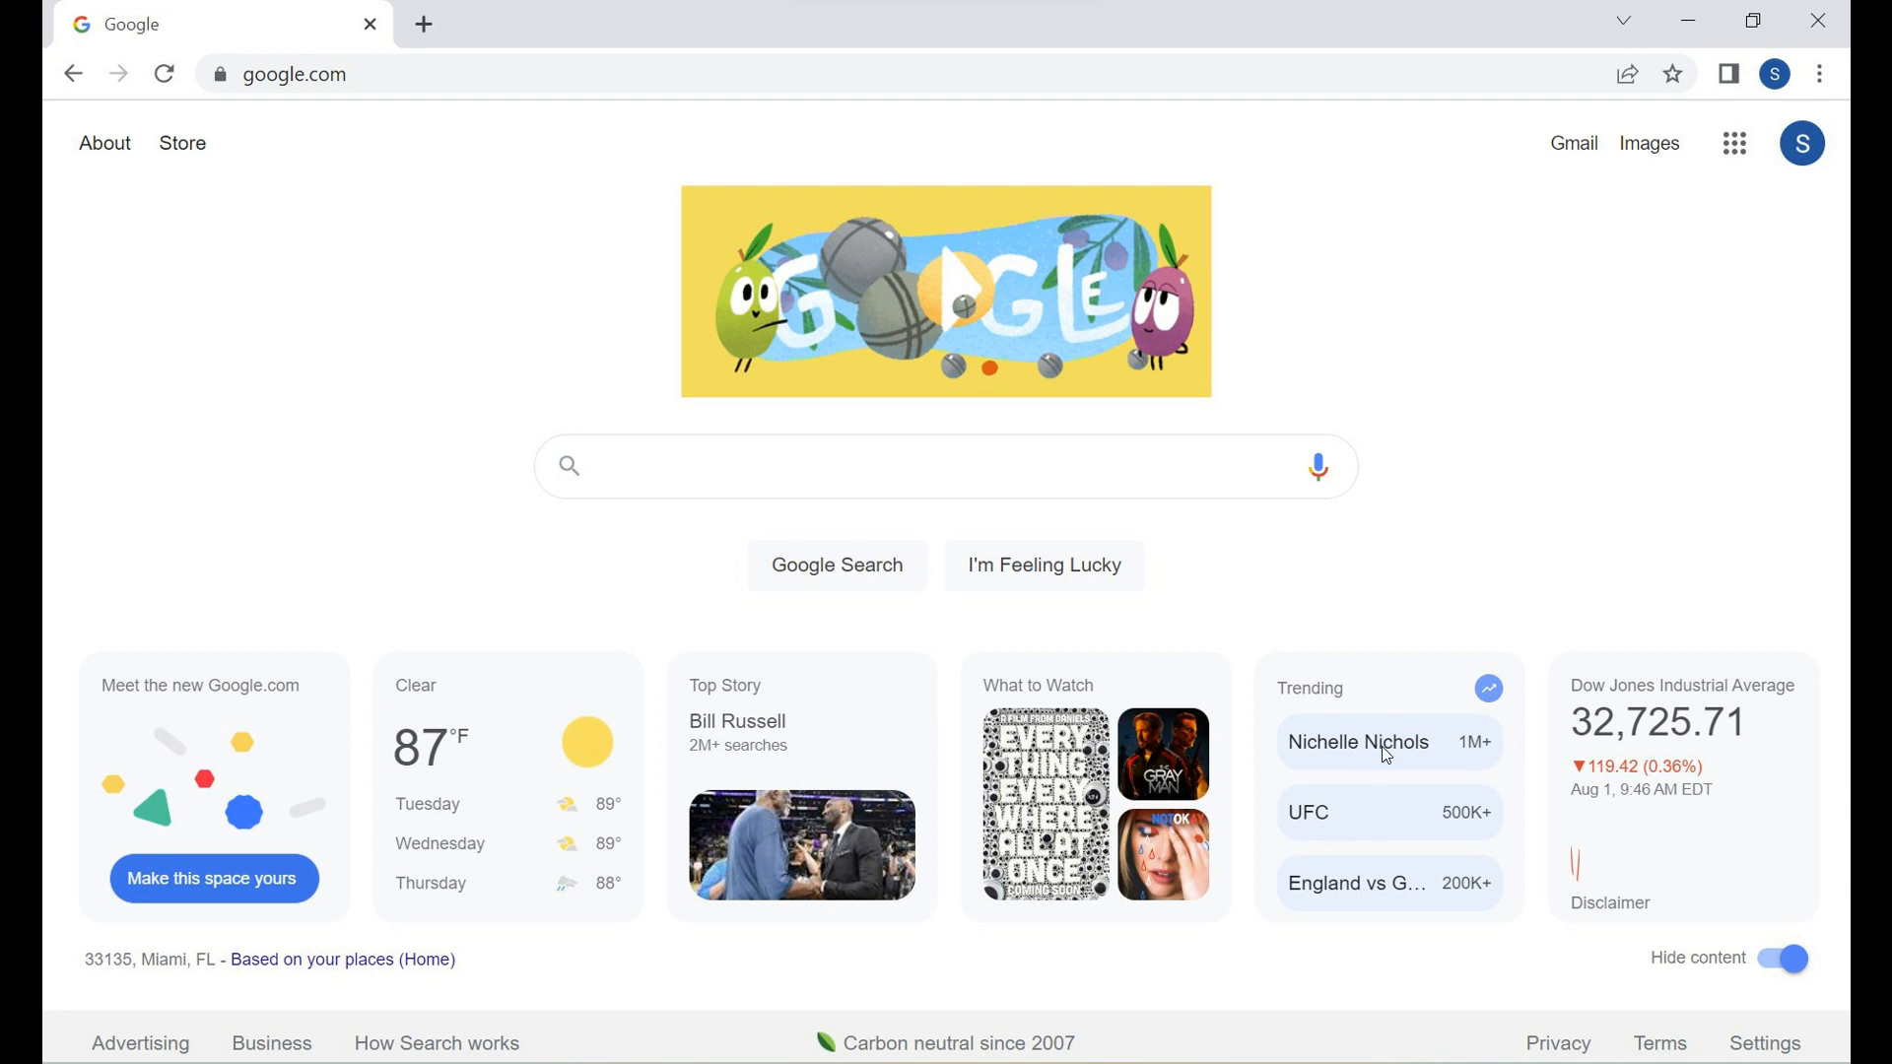
{"action": "mouse_move", "coordinate": [1717, 831]}
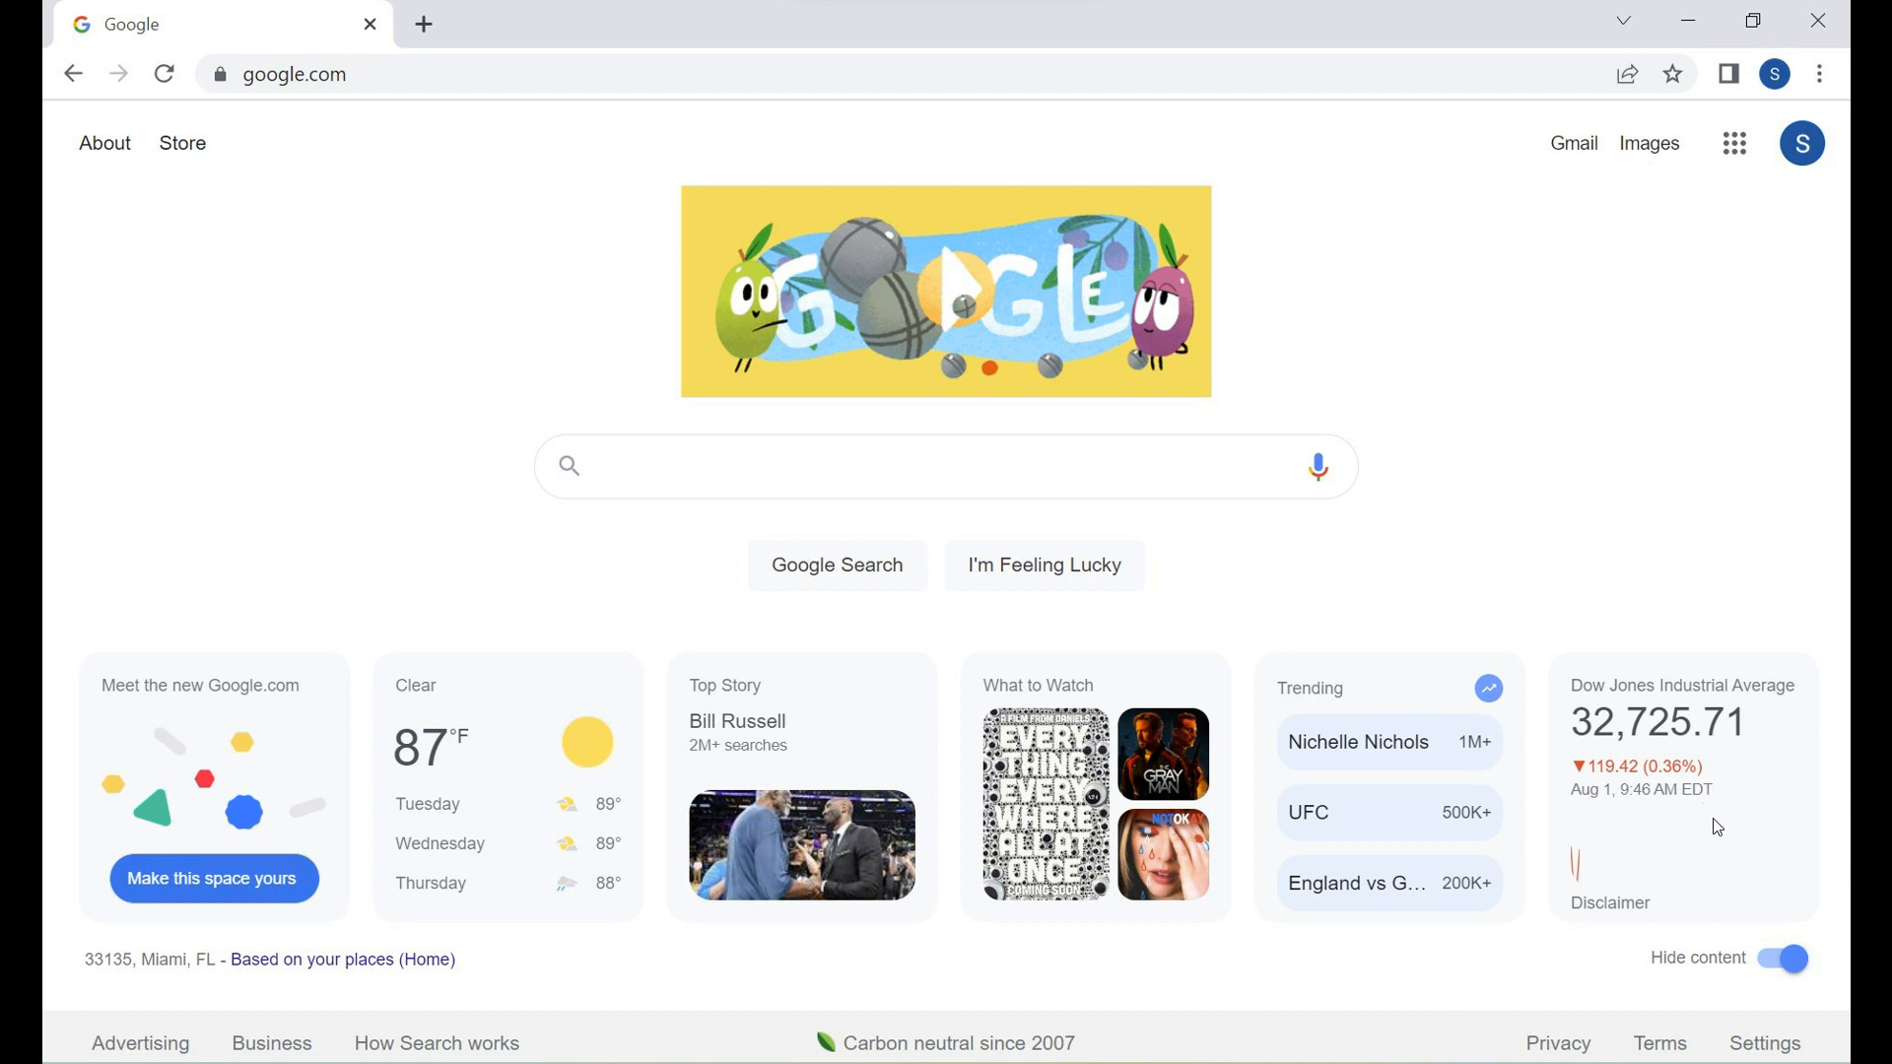
{"action": "mouse_move", "coordinate": [905, 751]}
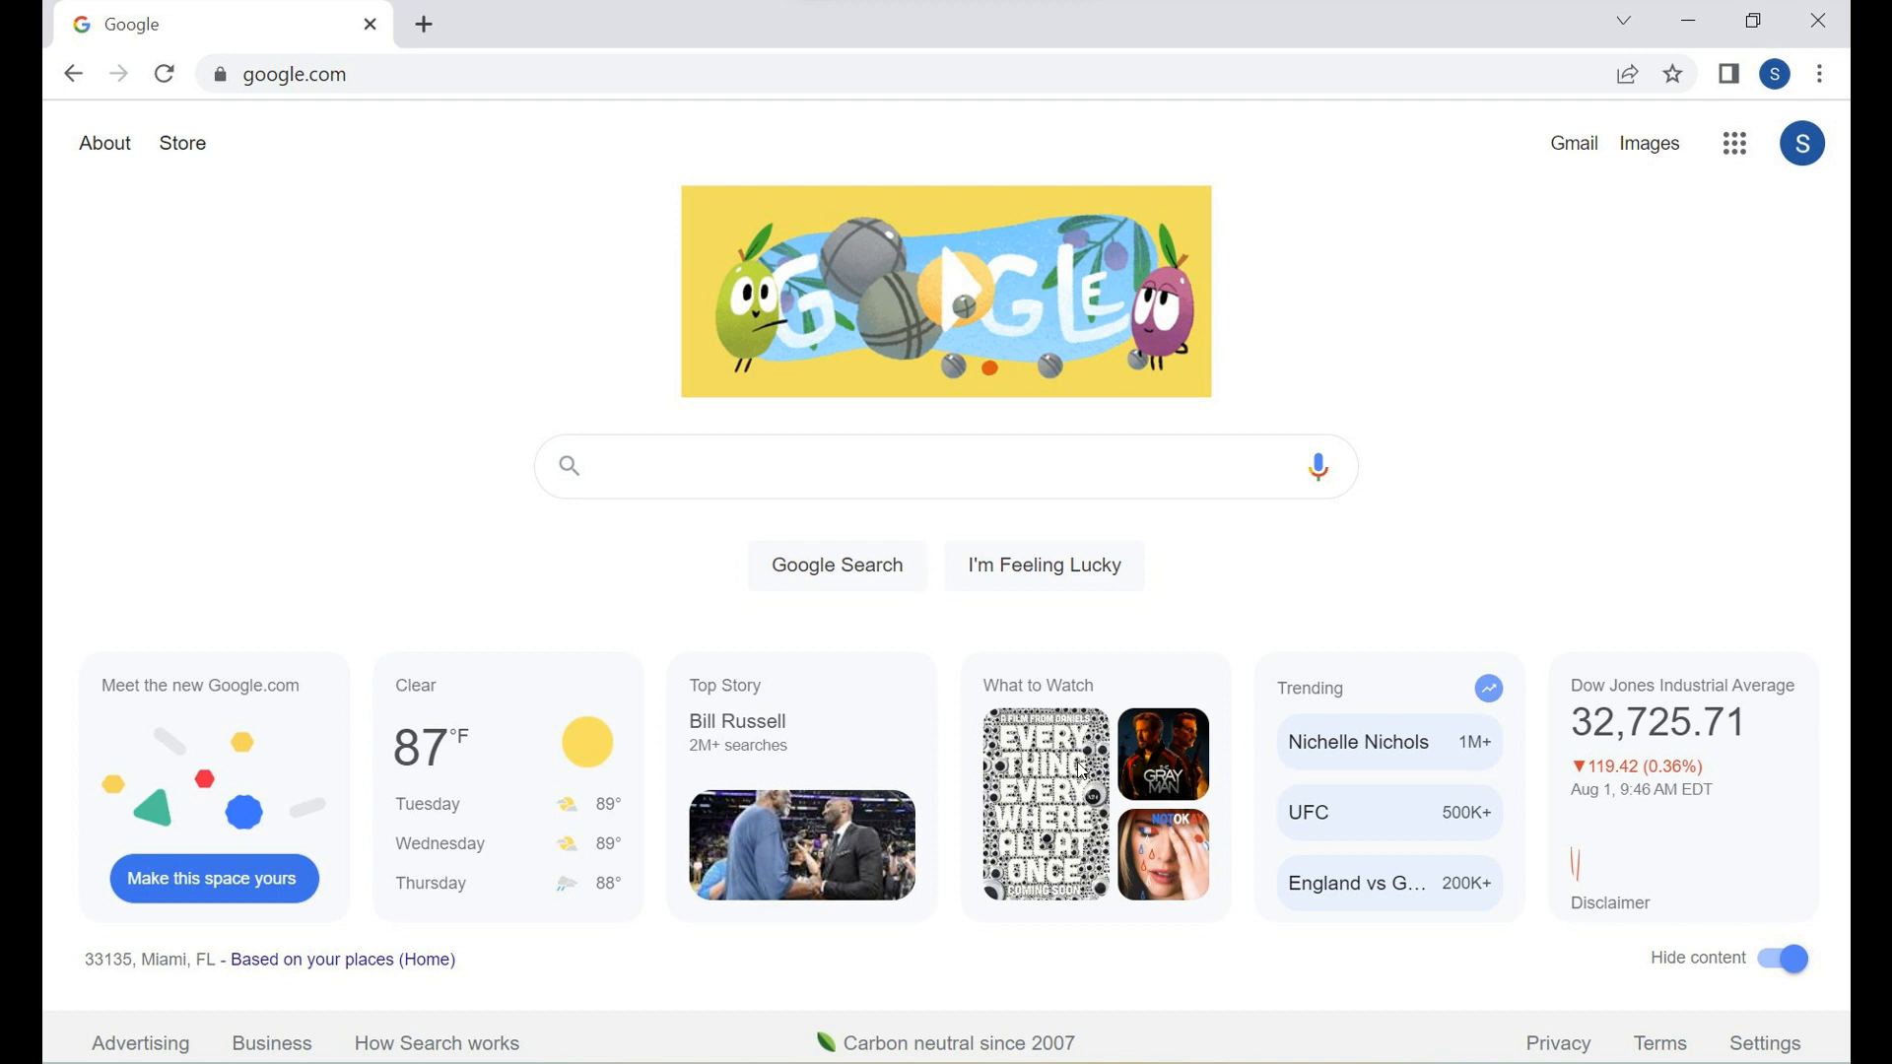
{"action": "mouse_move", "coordinate": [1137, 780]}
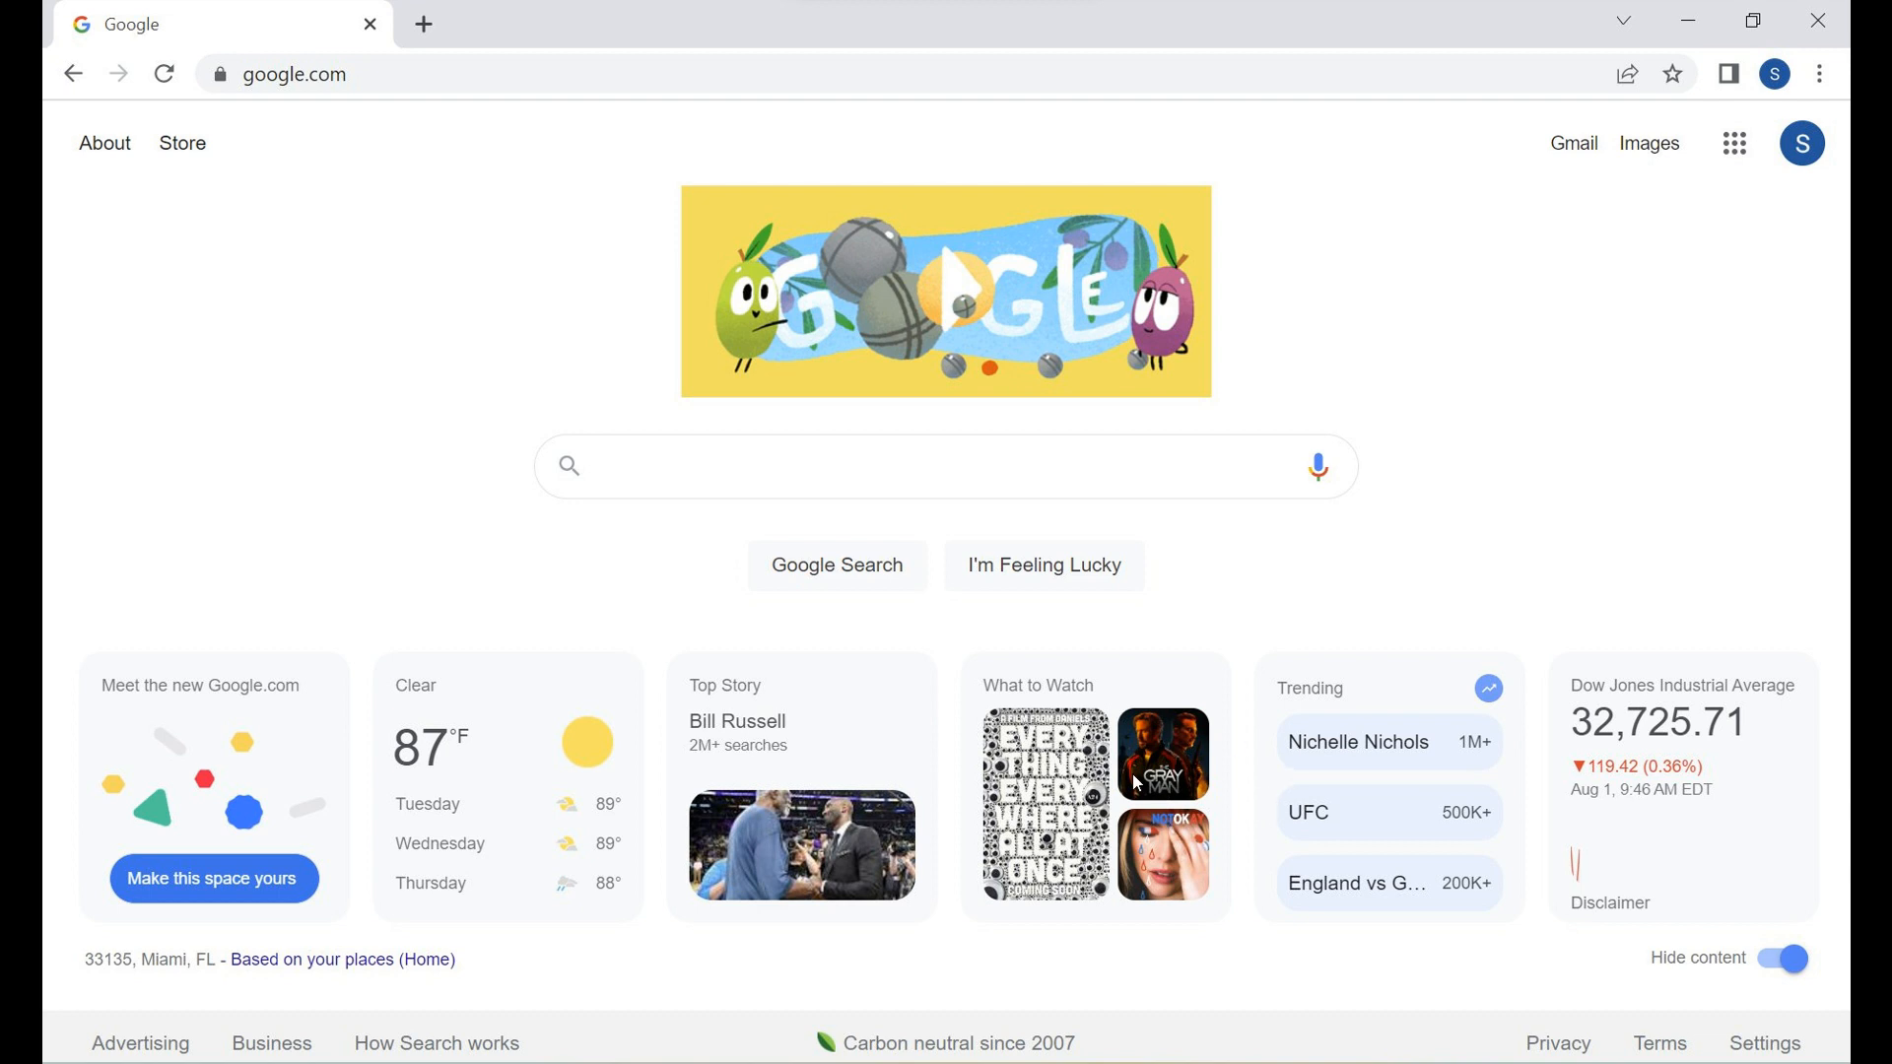
{"action": "mouse_move", "coordinate": [1149, 671]}
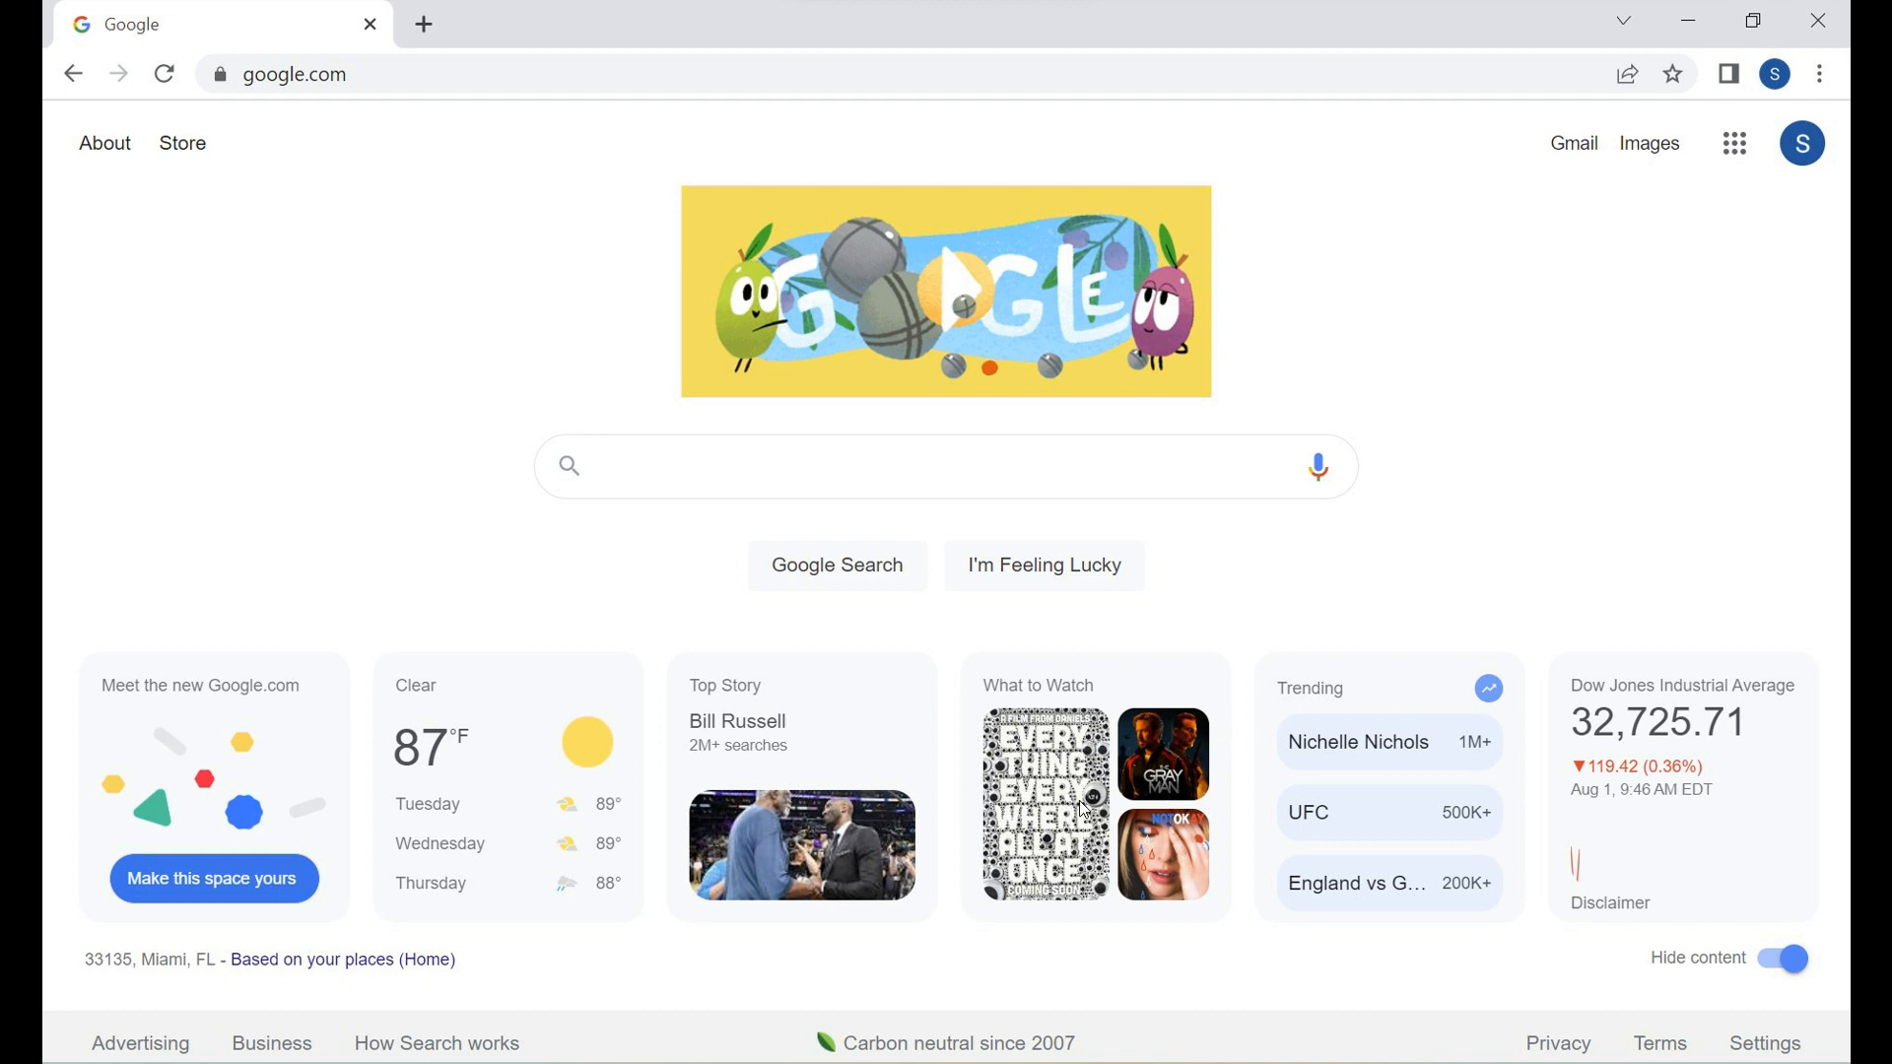
{"action": "mouse_move", "coordinate": [1143, 786]}
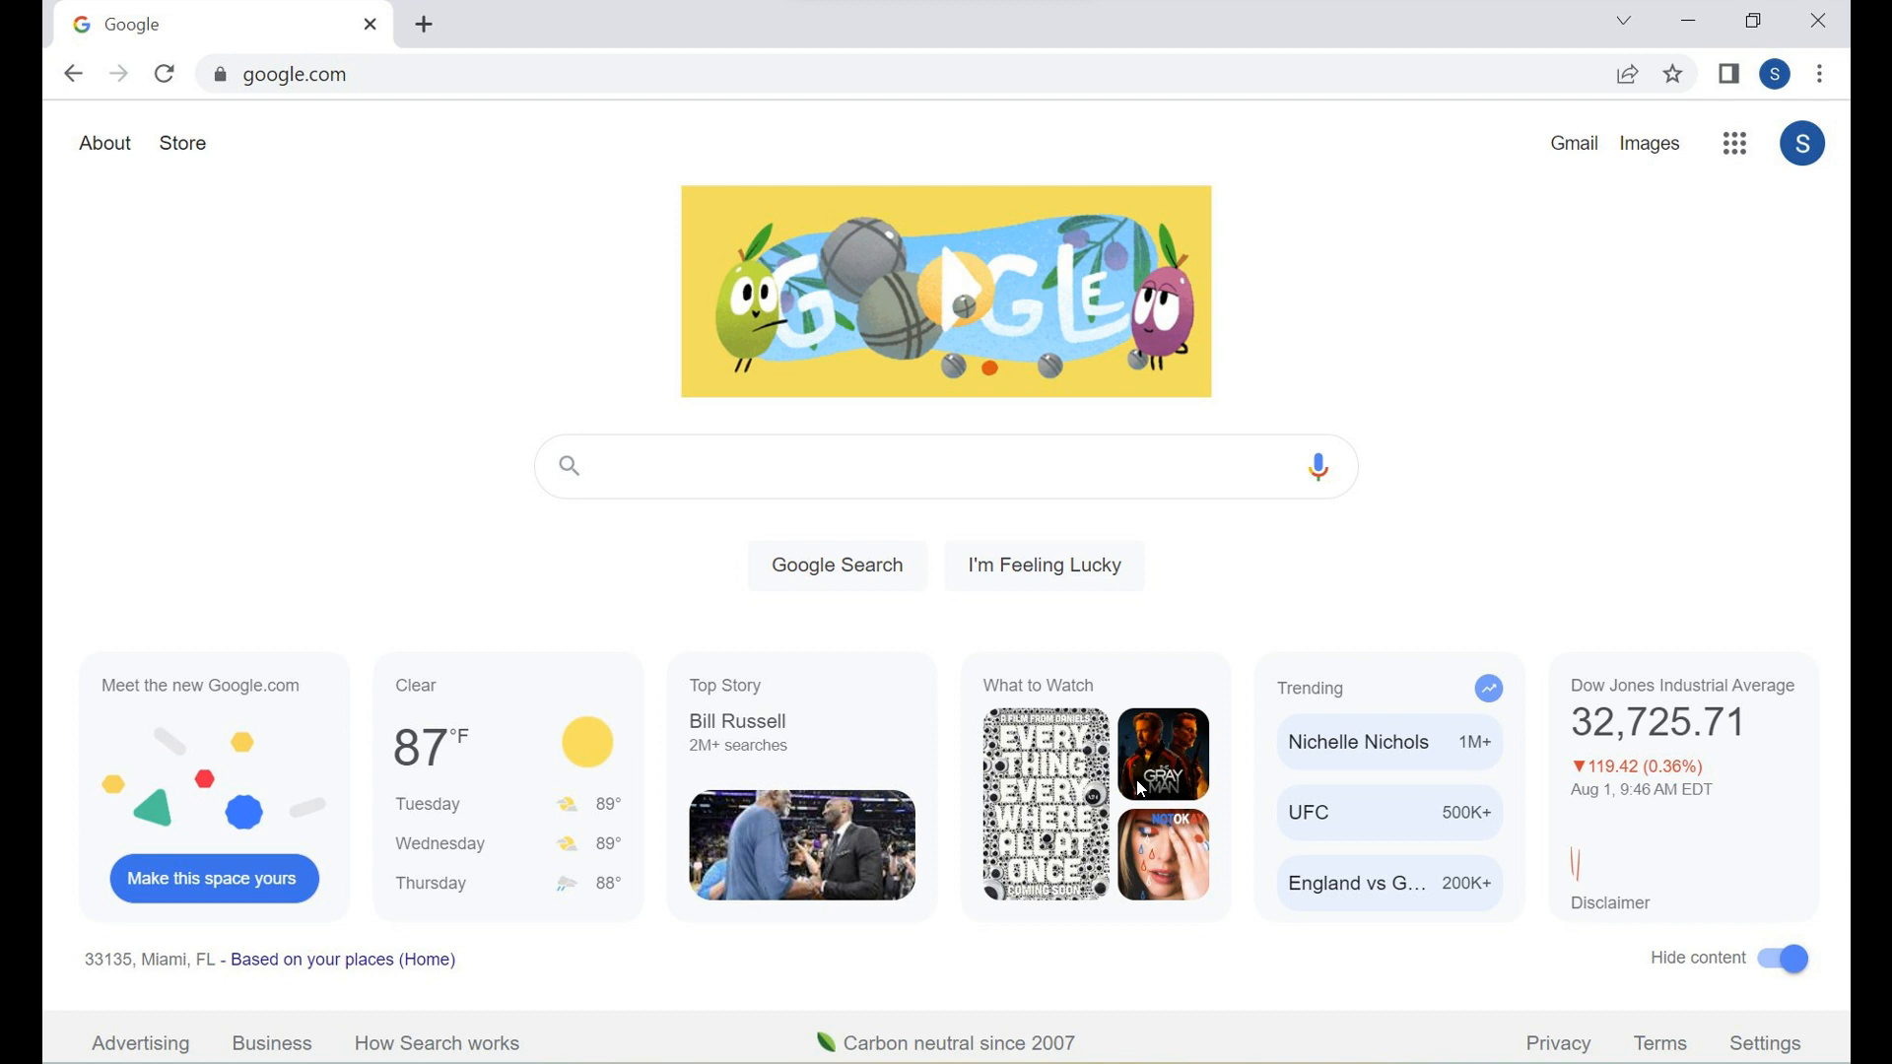
{"action": "mouse_move", "coordinate": [1227, 762]}
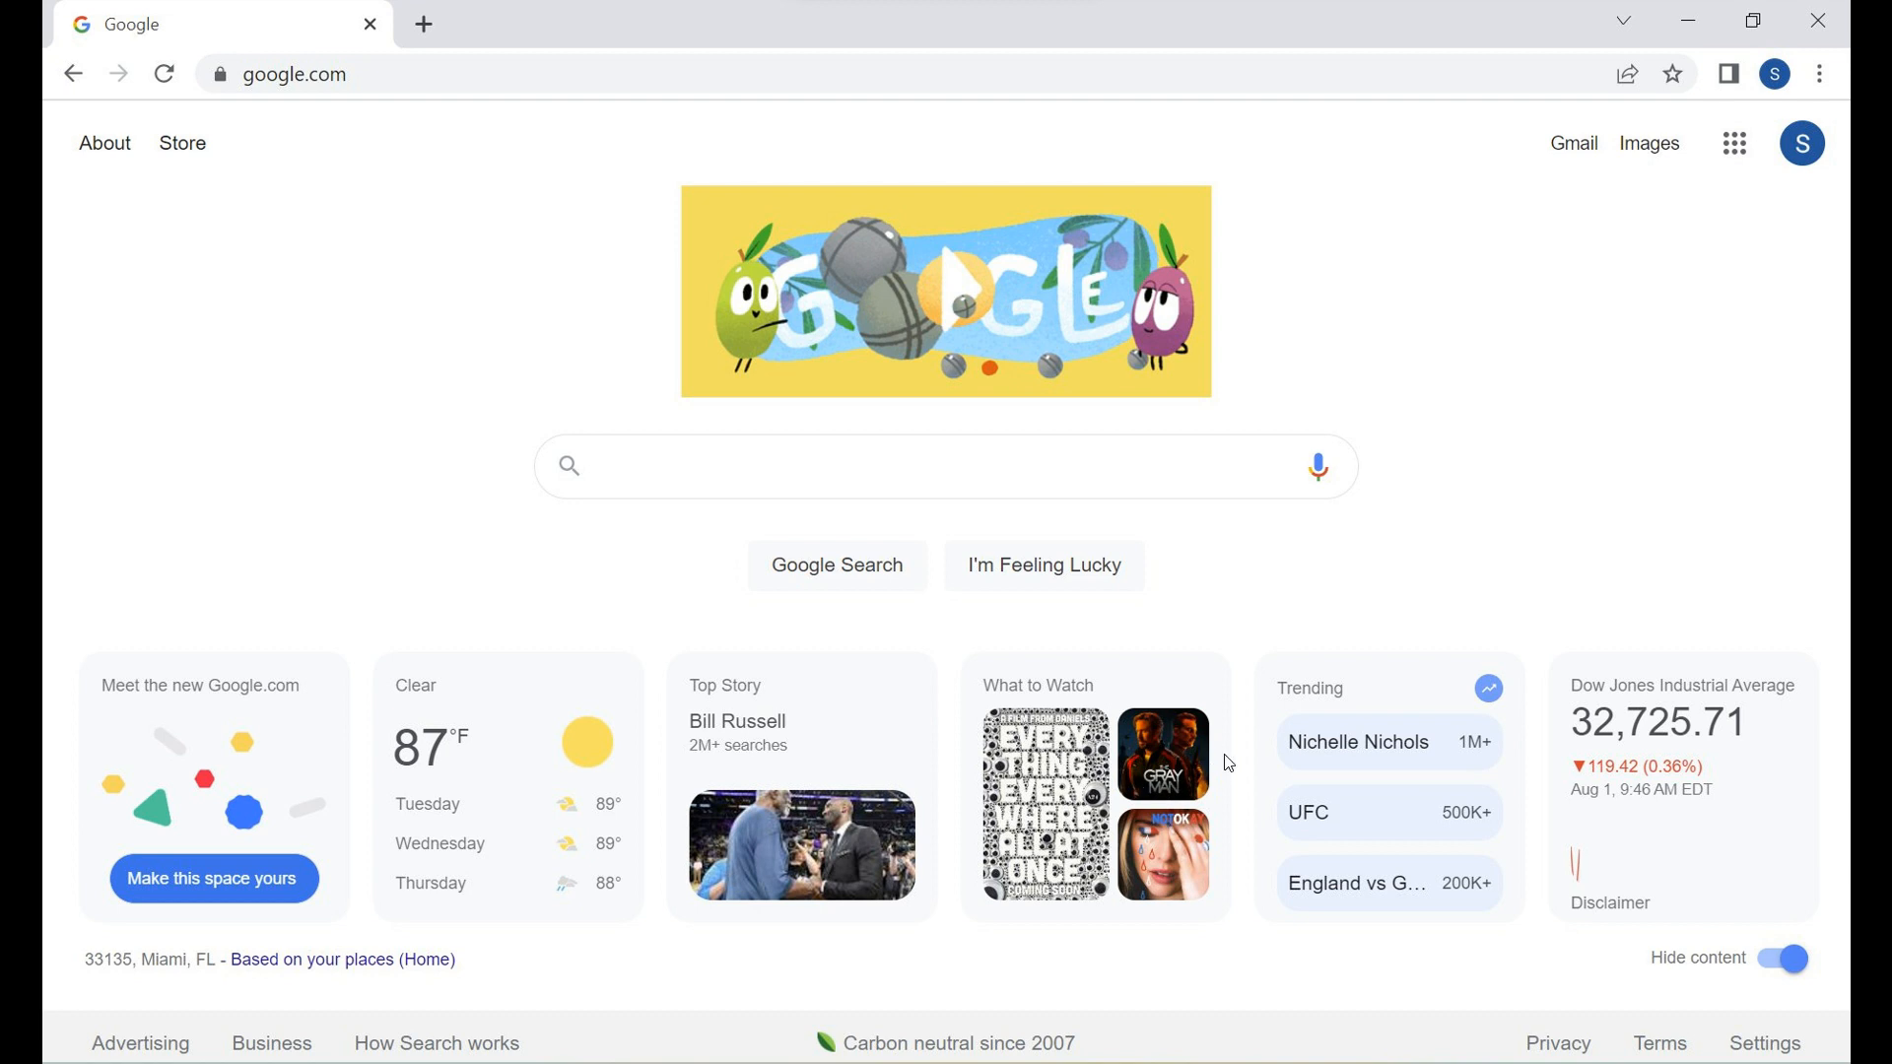
{"action": "mouse_move", "coordinate": [1542, 968]}
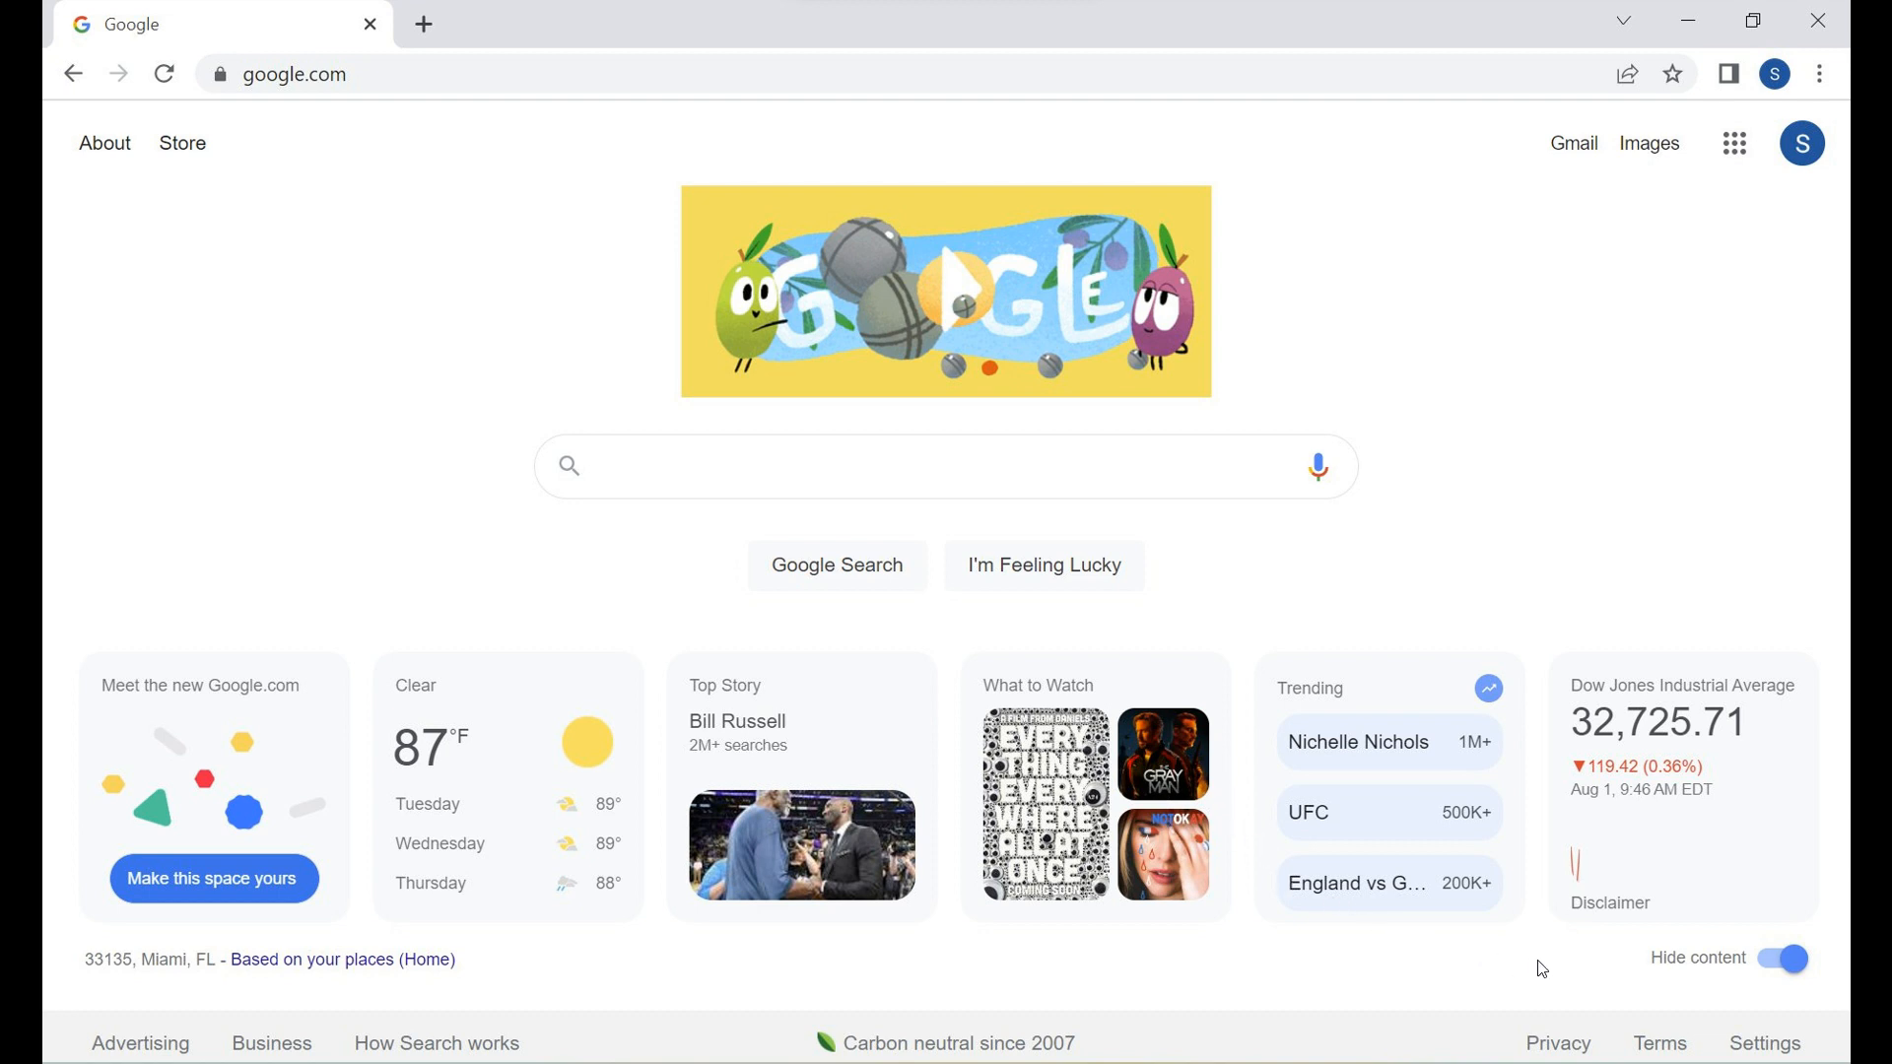
{"action": "mouse_move", "coordinate": [1554, 959]}
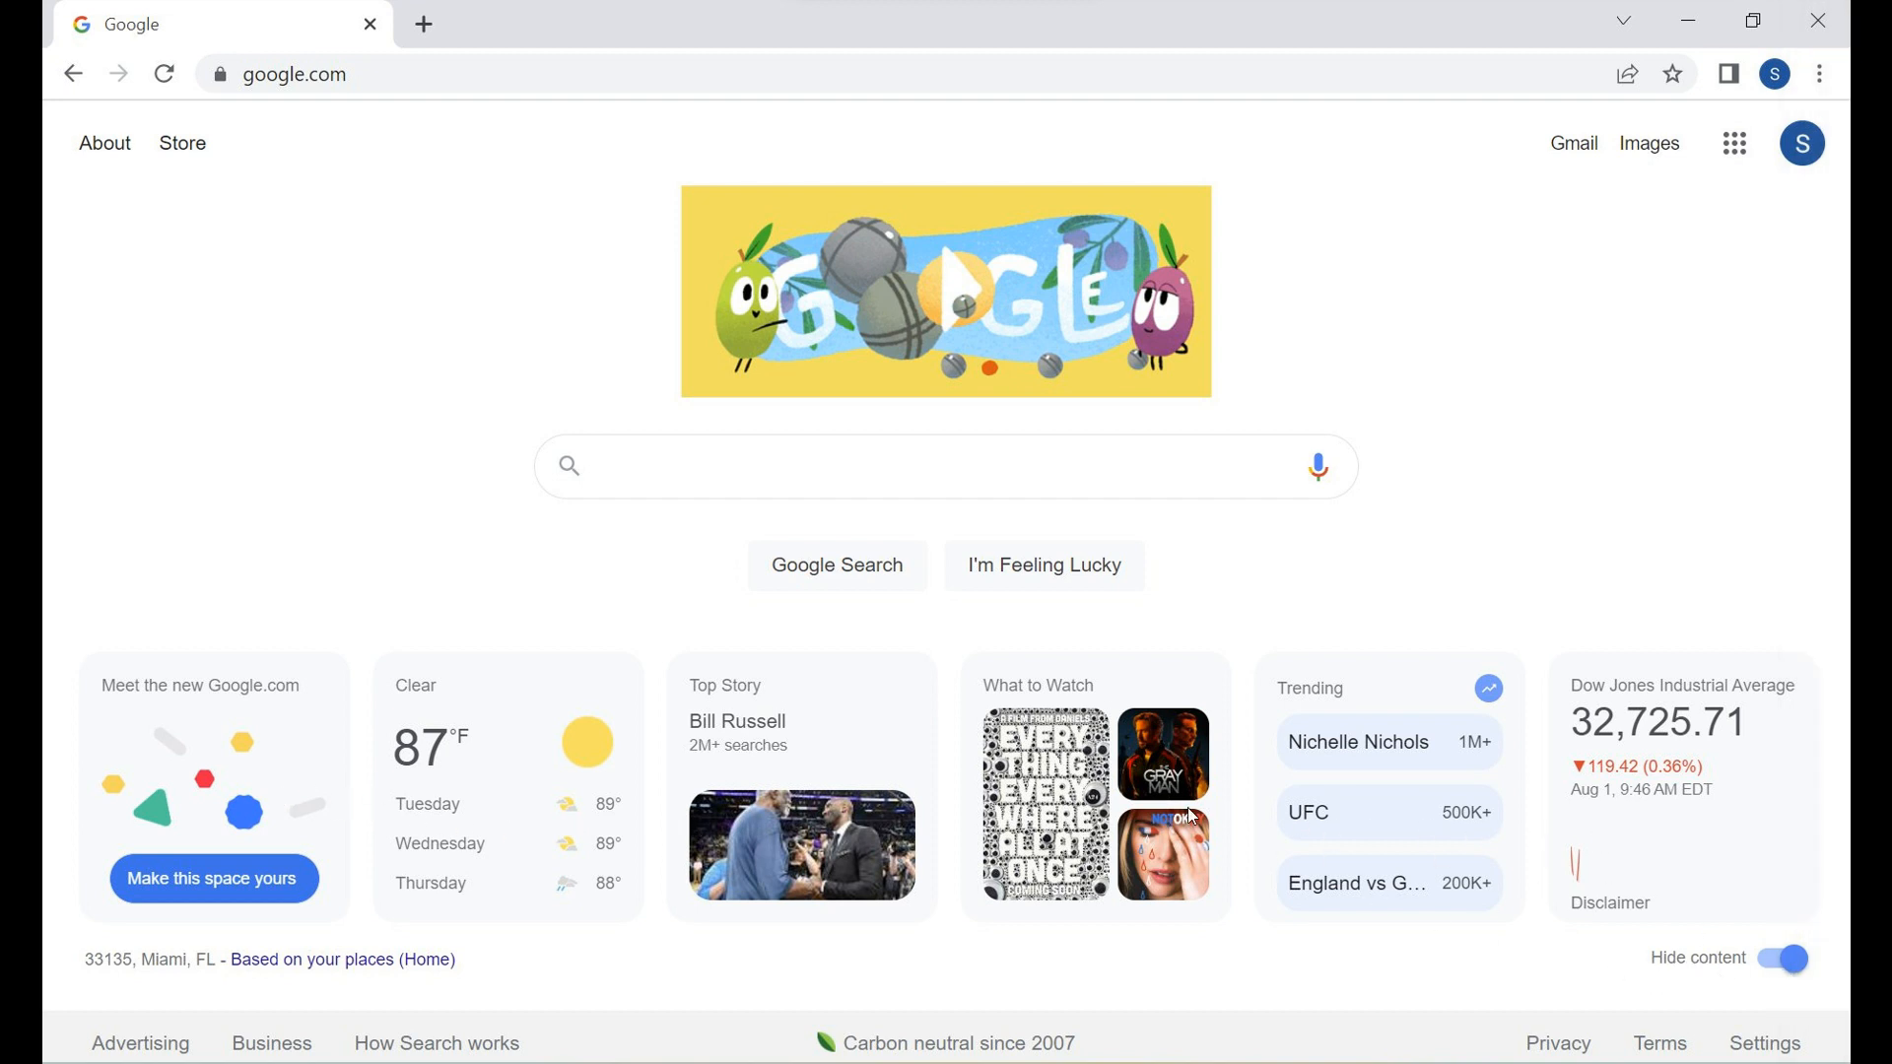
{"action": "mouse_move", "coordinate": [1419, 833]}
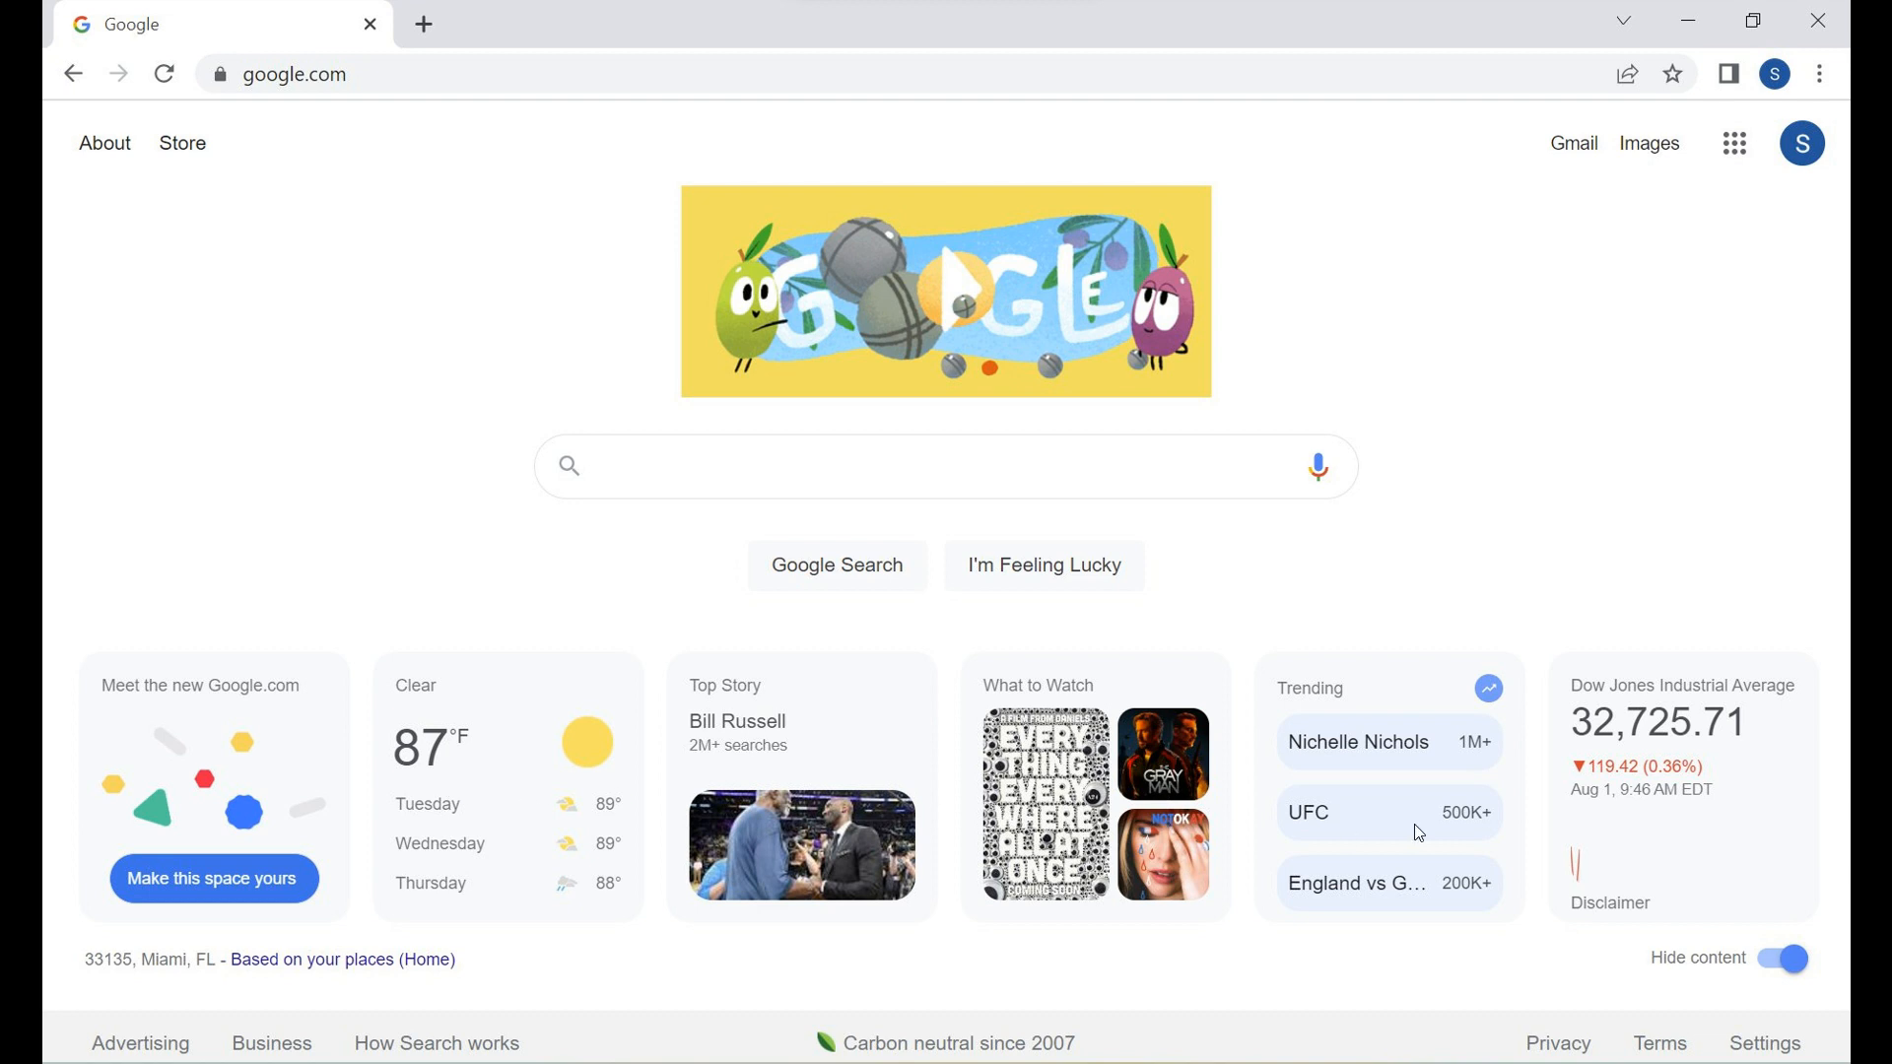
{"action": "mouse_move", "coordinate": [1126, 800]}
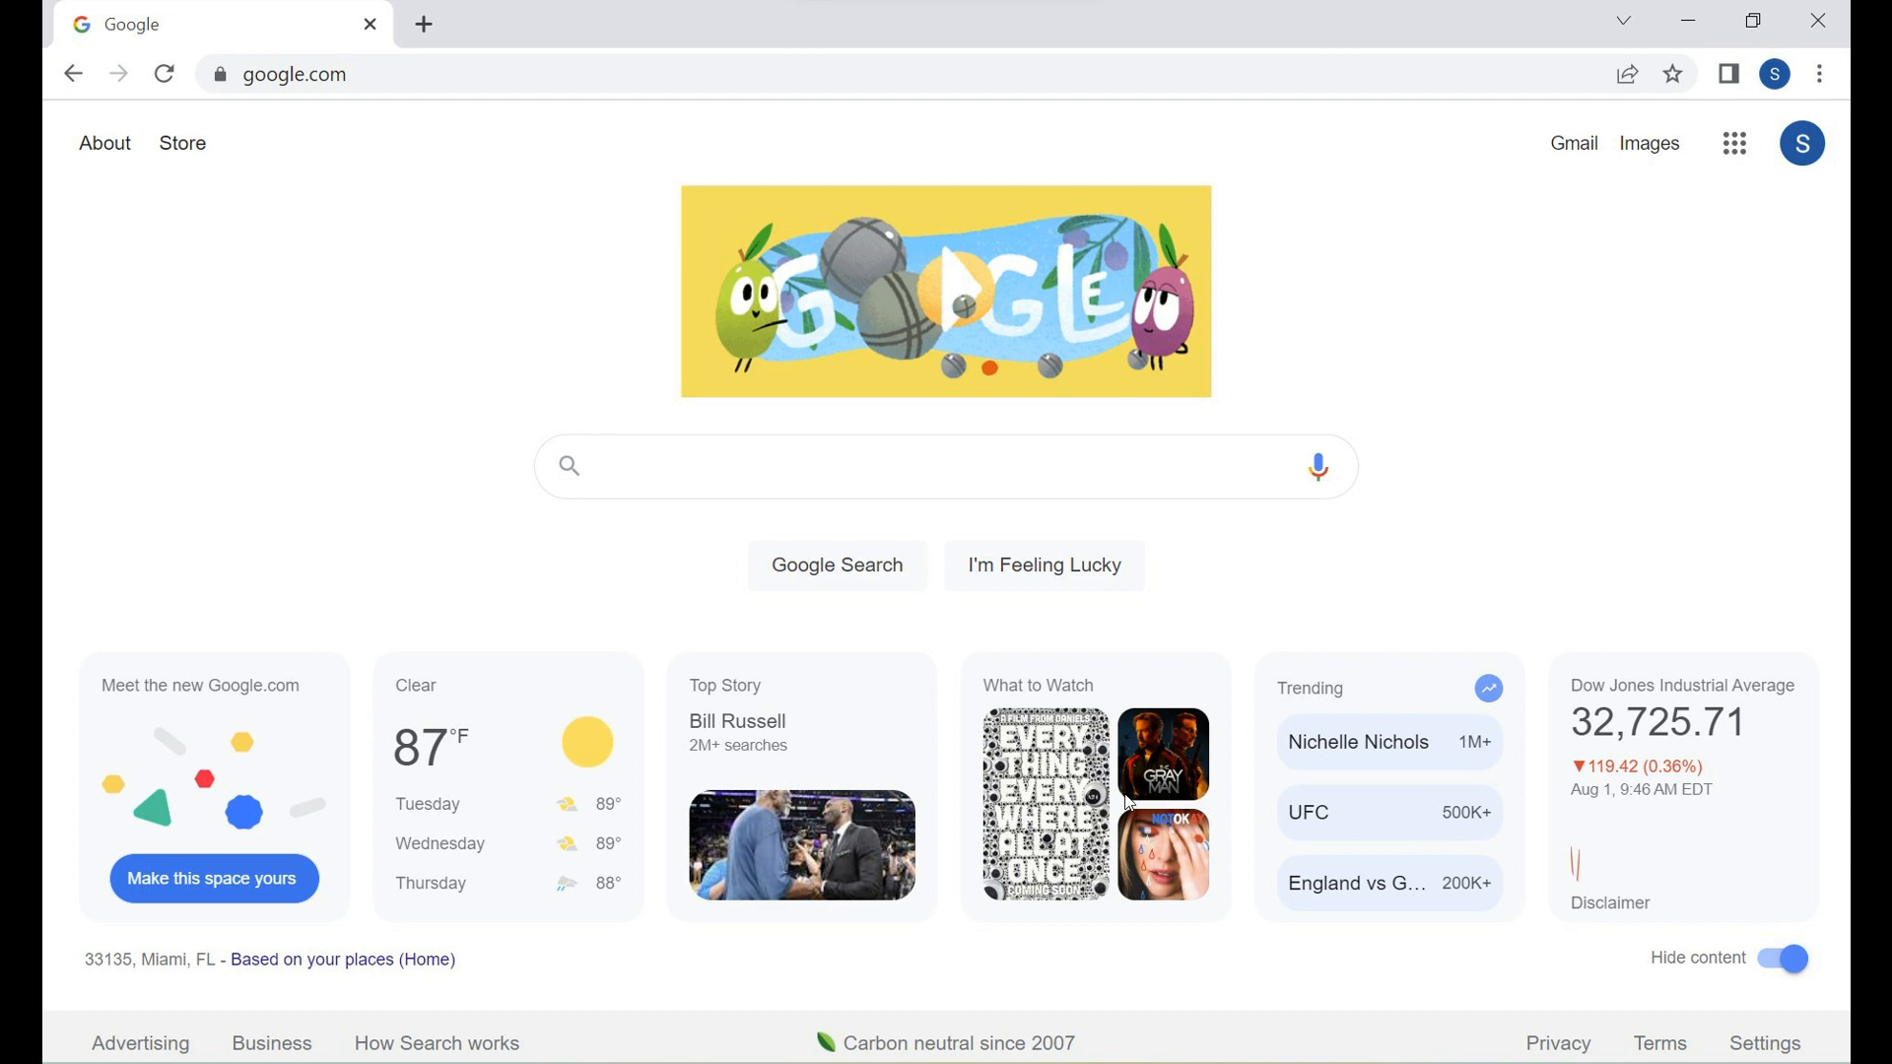
{"action": "mouse_move", "coordinate": [1258, 783]}
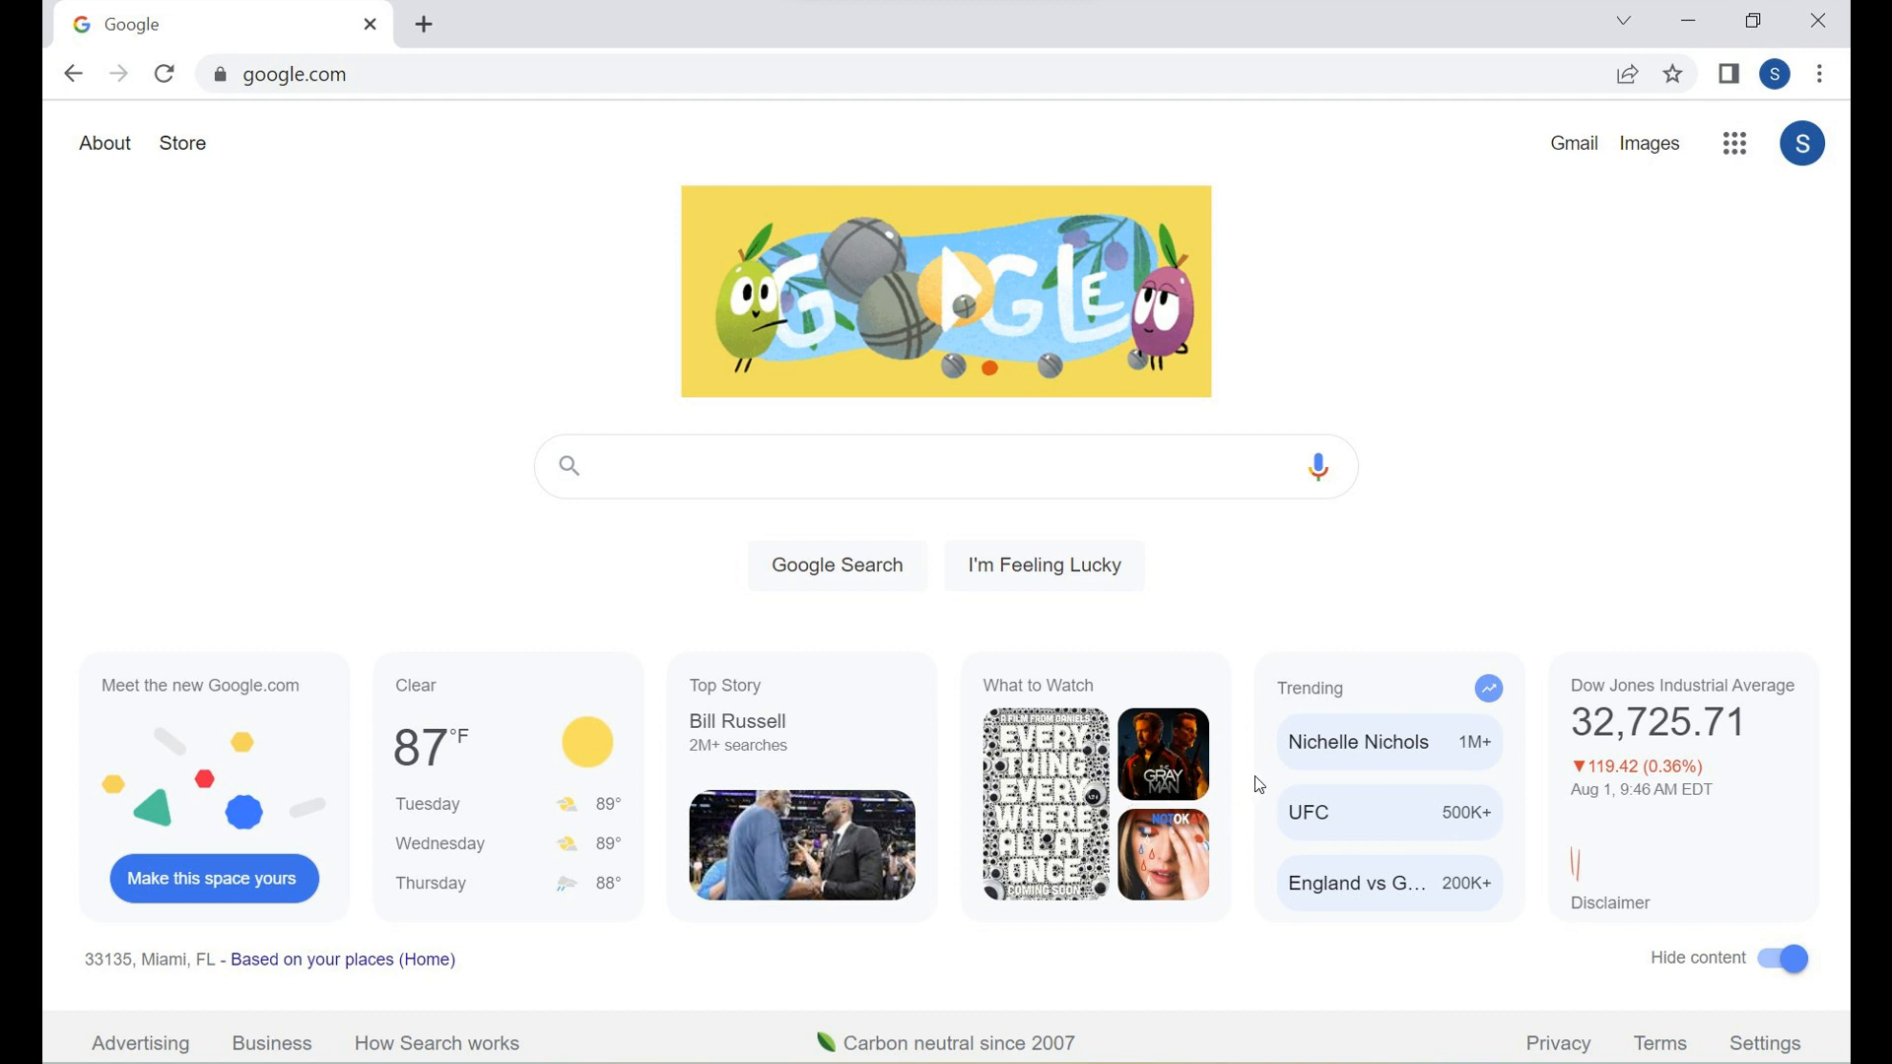
{"action": "mouse_move", "coordinate": [1745, 971]}
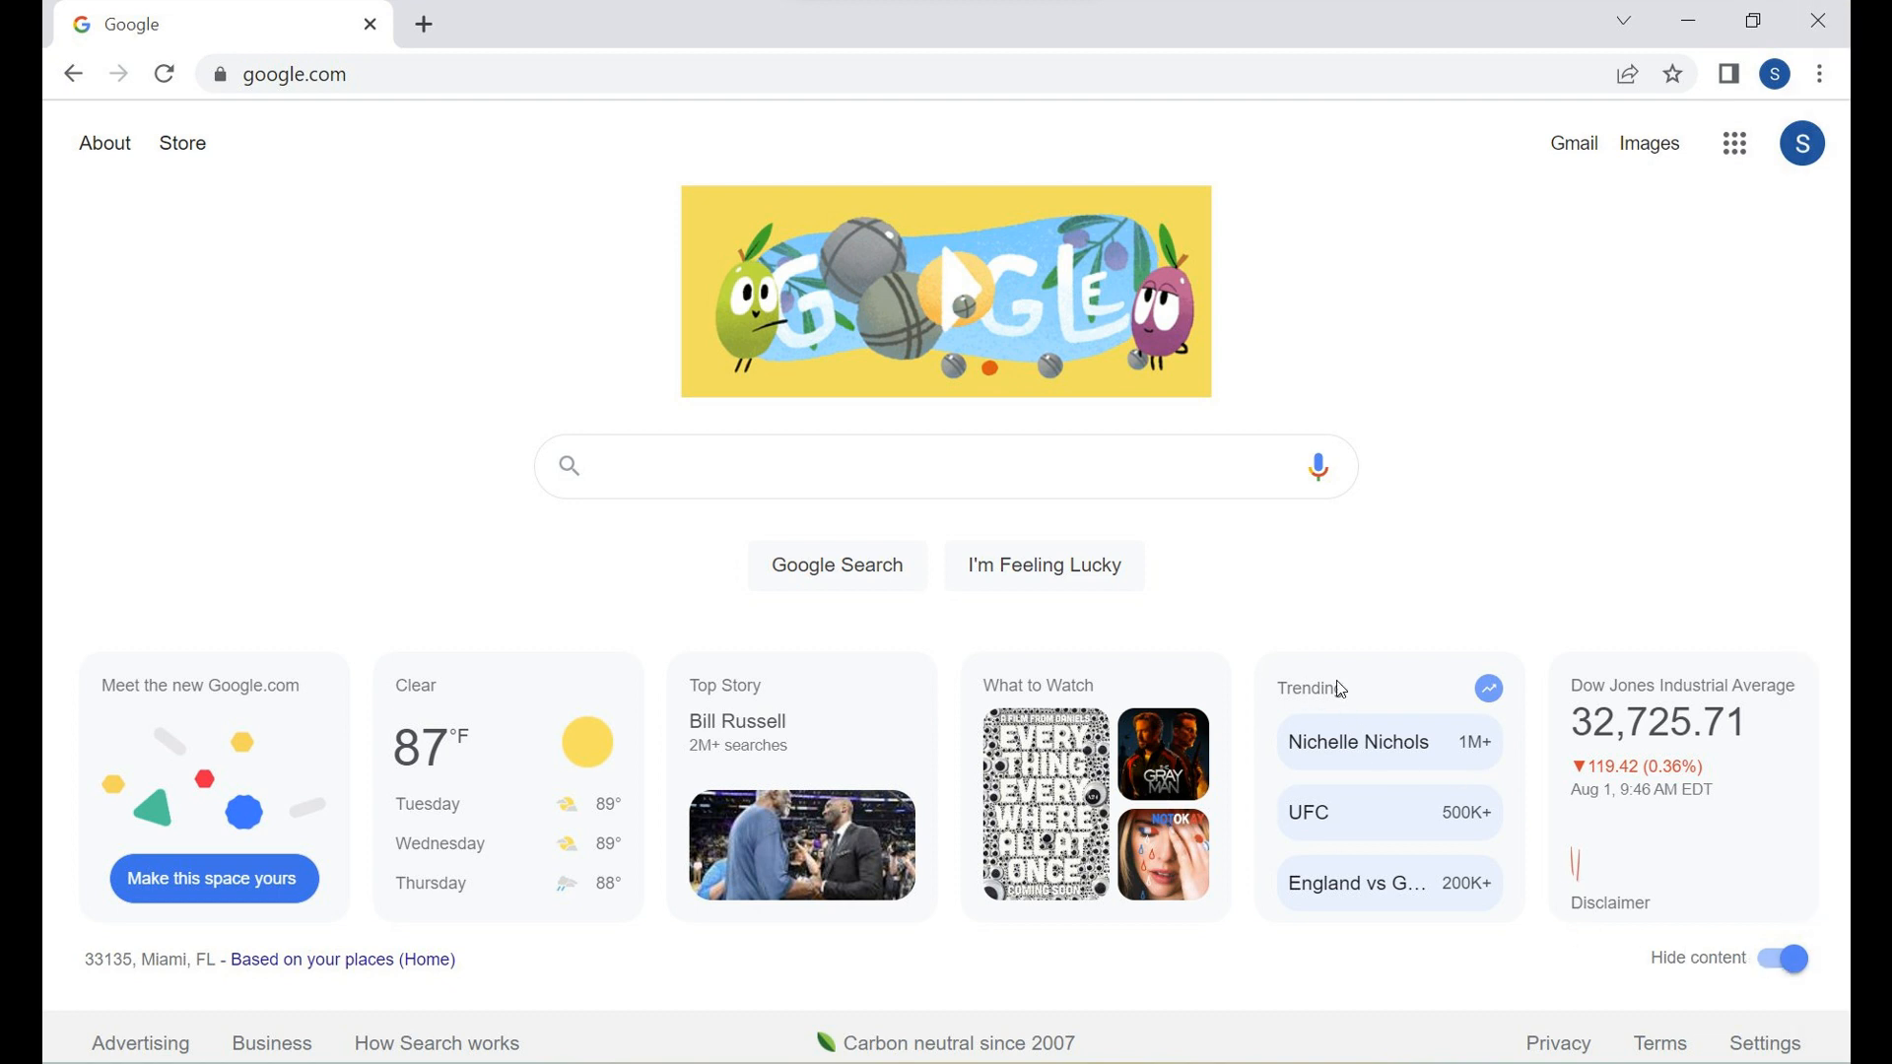
{"action": "mouse_move", "coordinate": [1518, 526]}
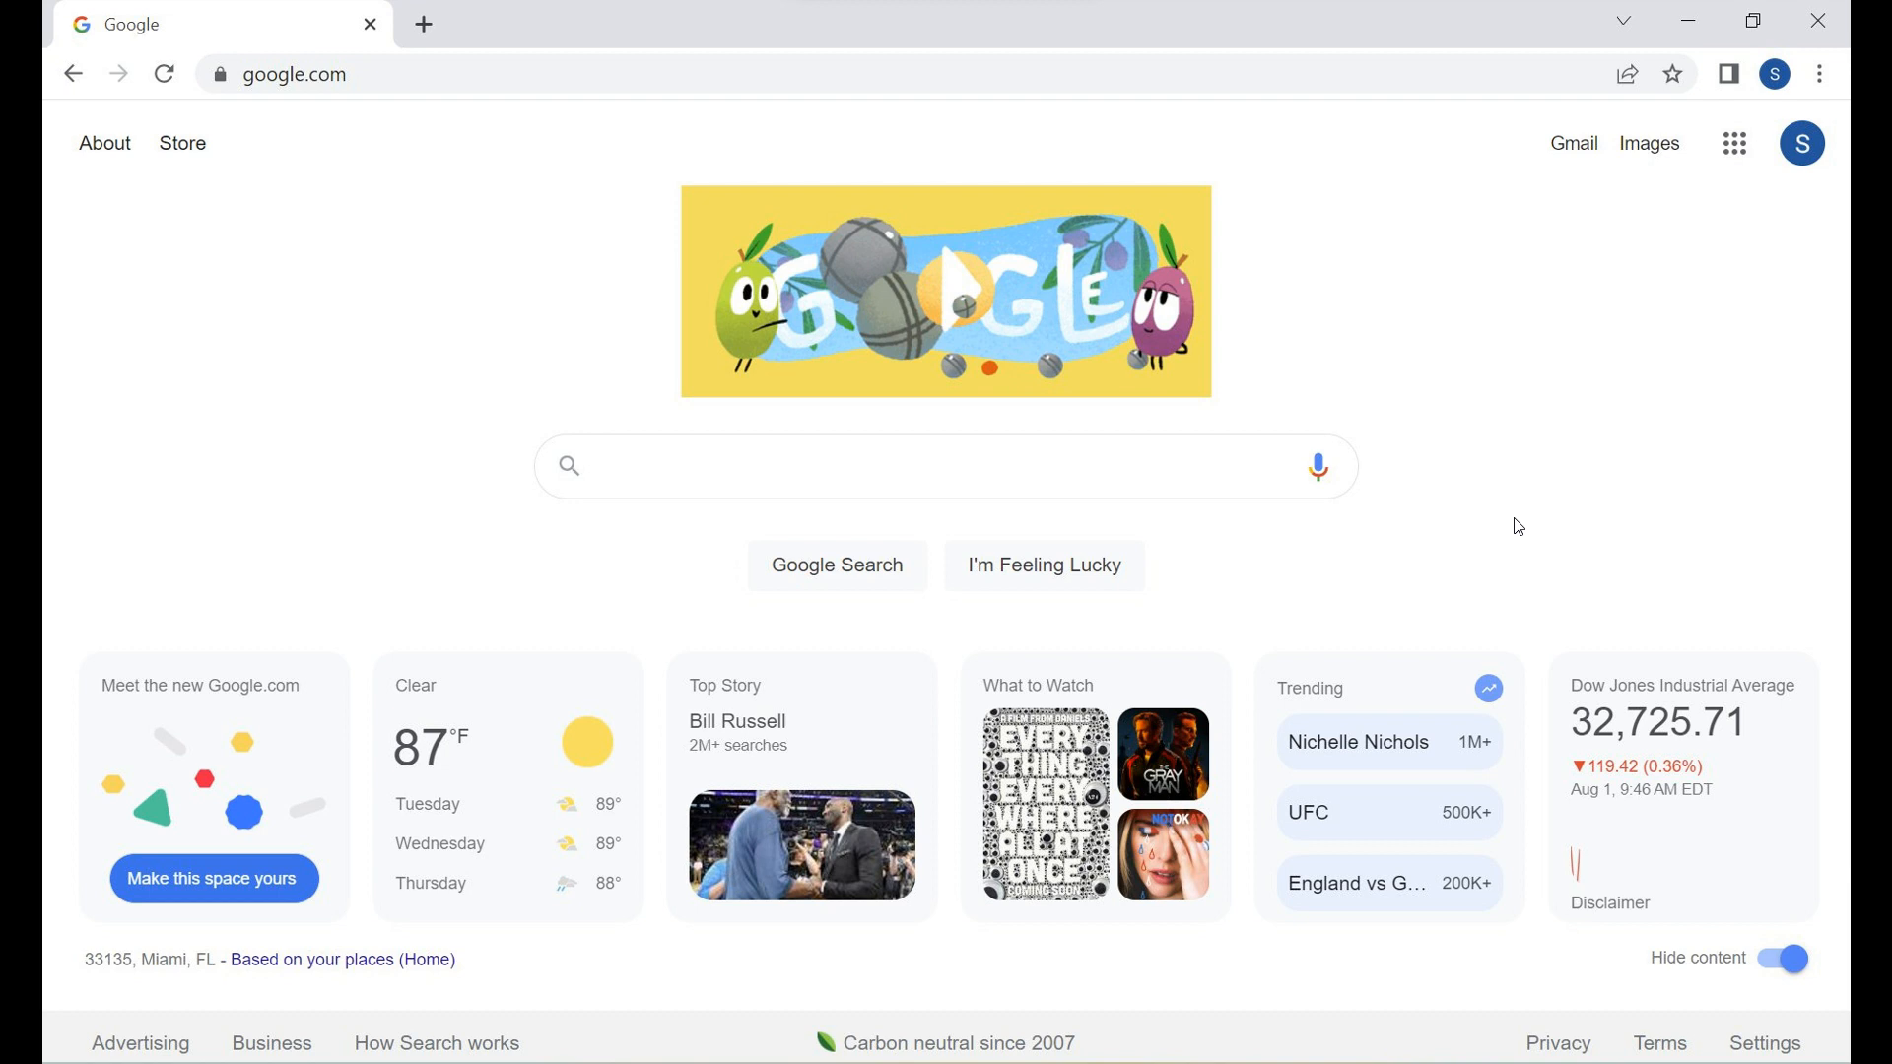
{"action": "mouse_move", "coordinate": [1499, 528]}
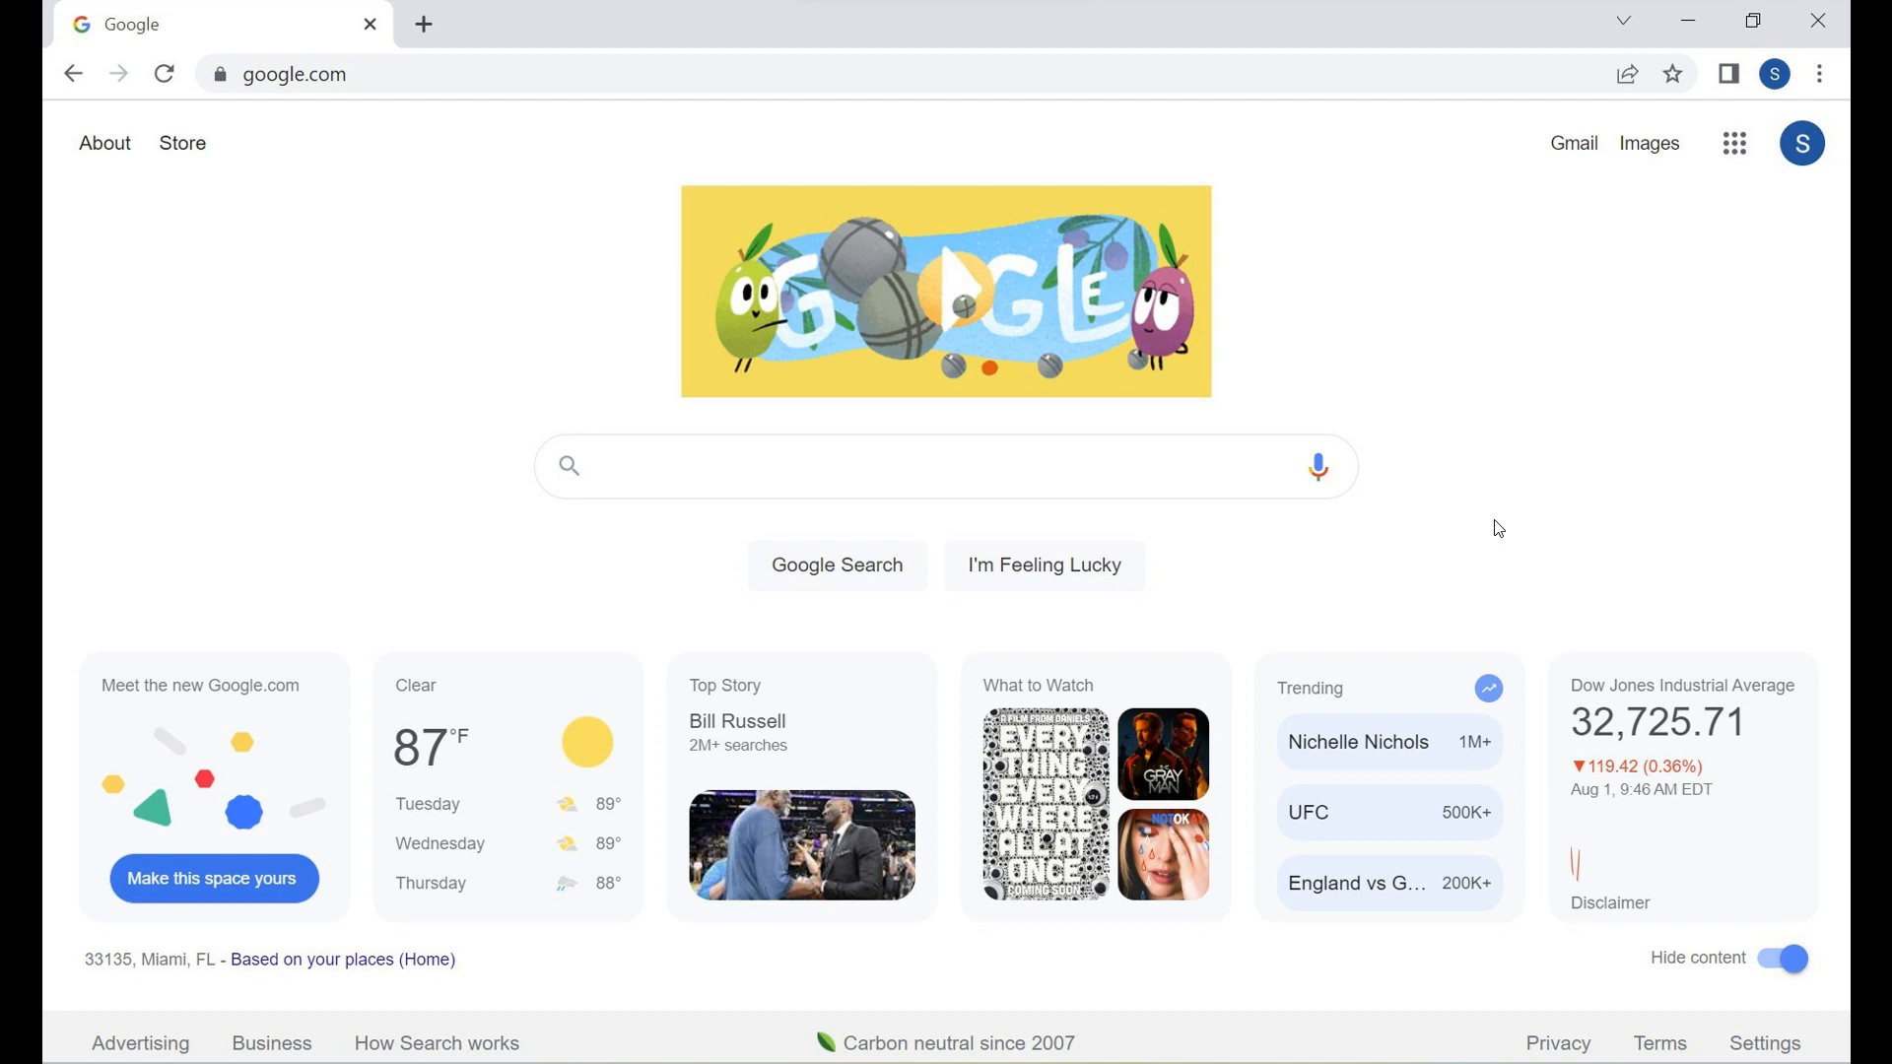
{"action": "mouse_move", "coordinate": [1546, 519]}
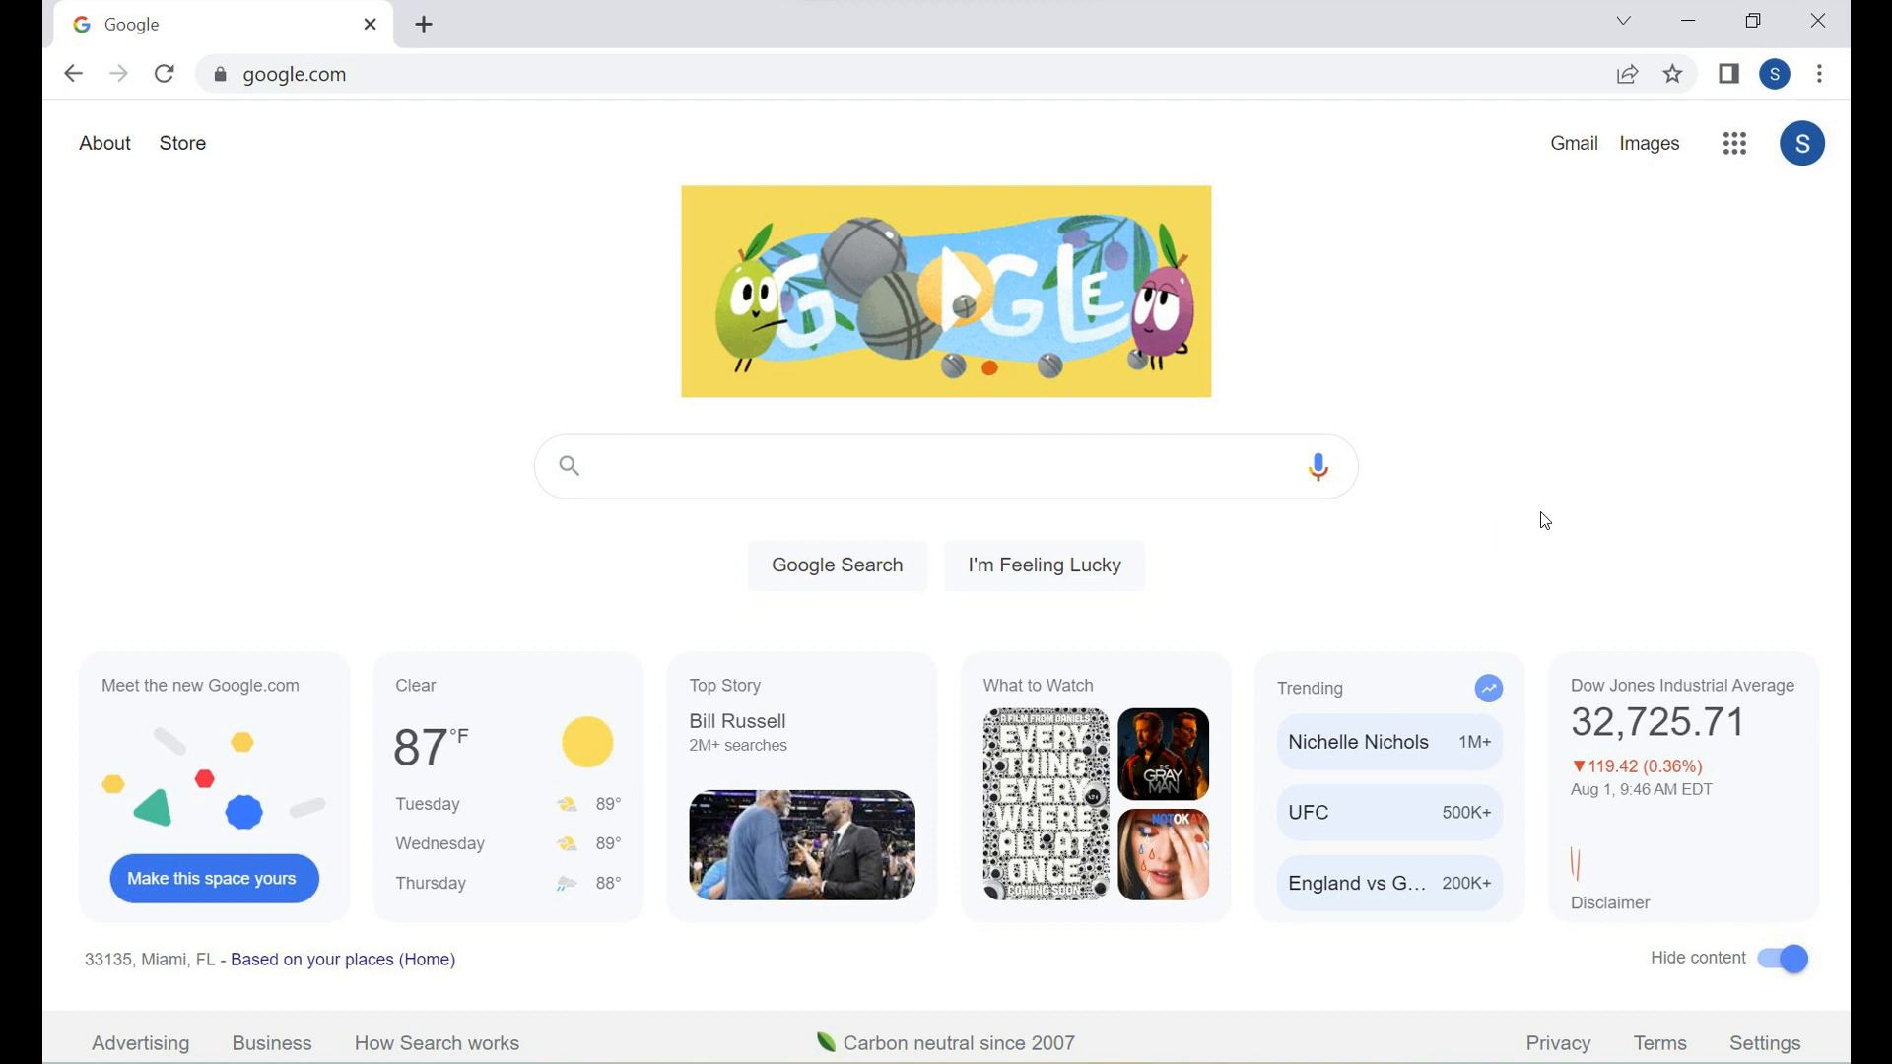
{"action": "mouse_move", "coordinate": [1142, 338]}
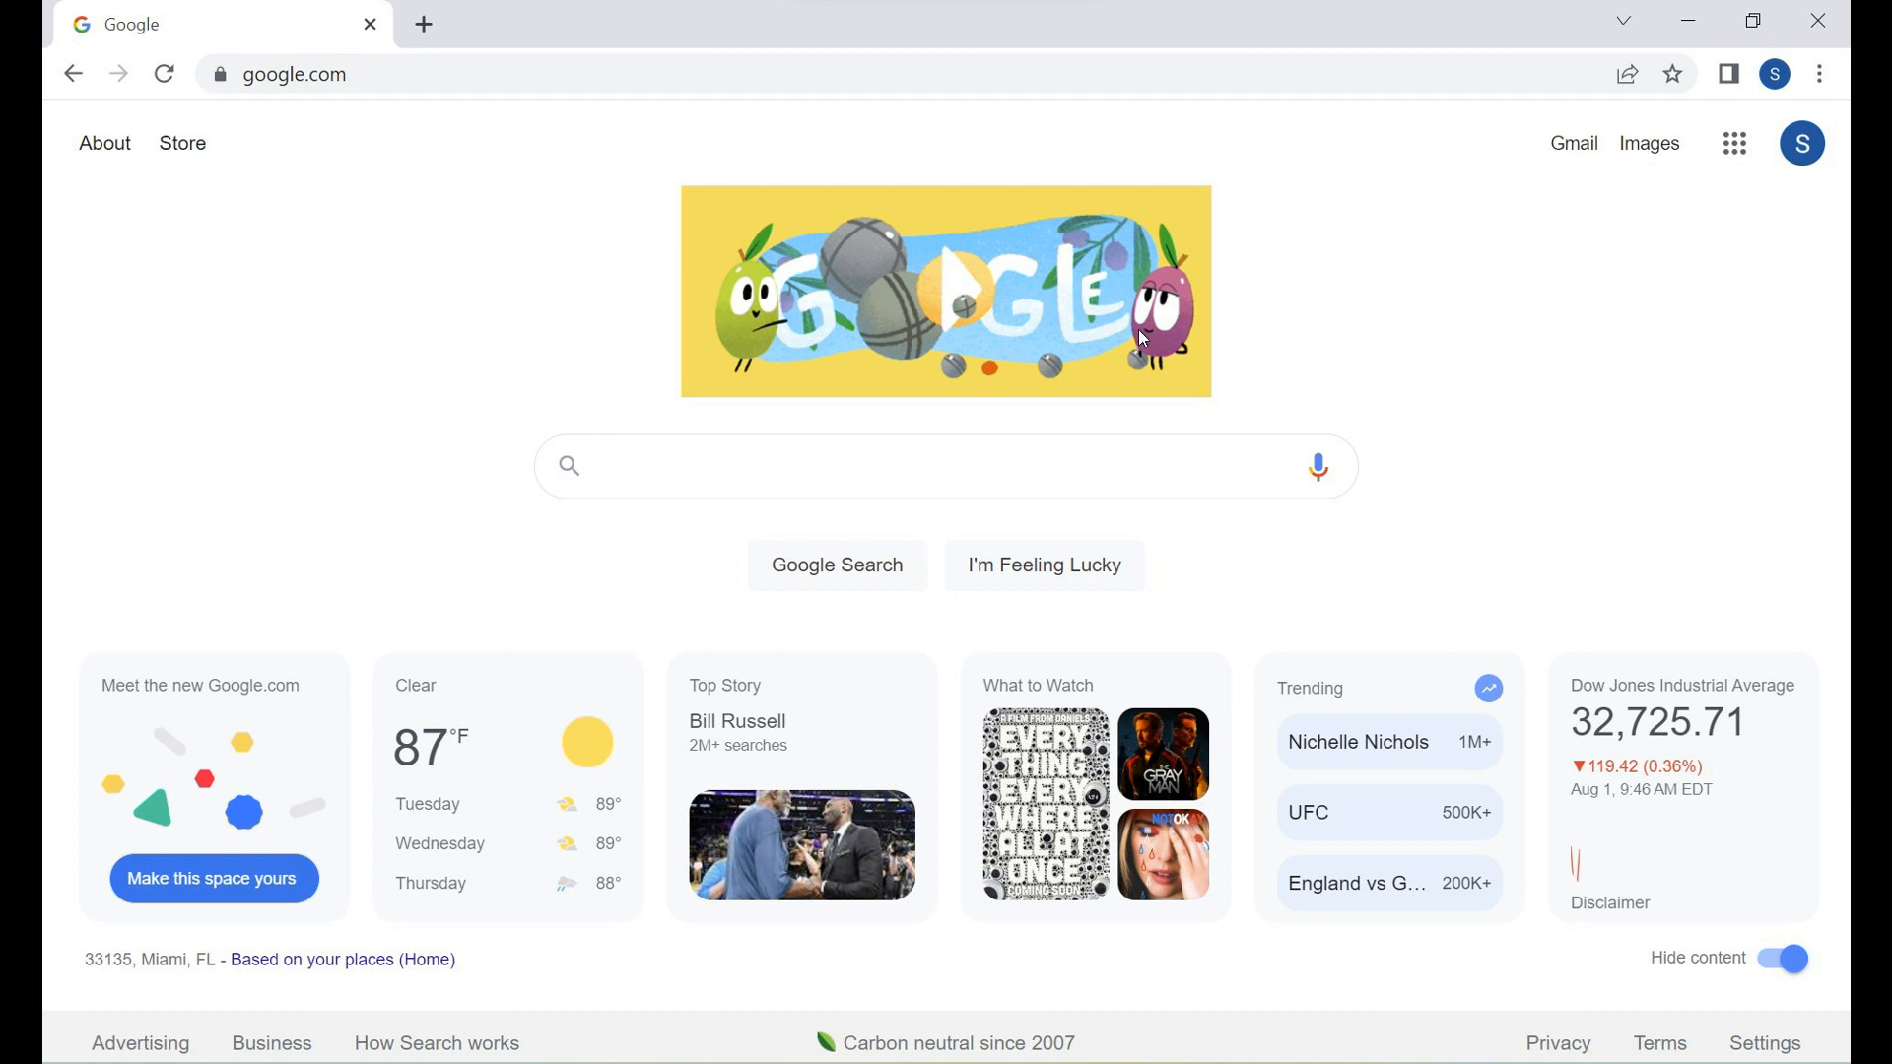
{"action": "mouse_move", "coordinate": [1618, 541]}
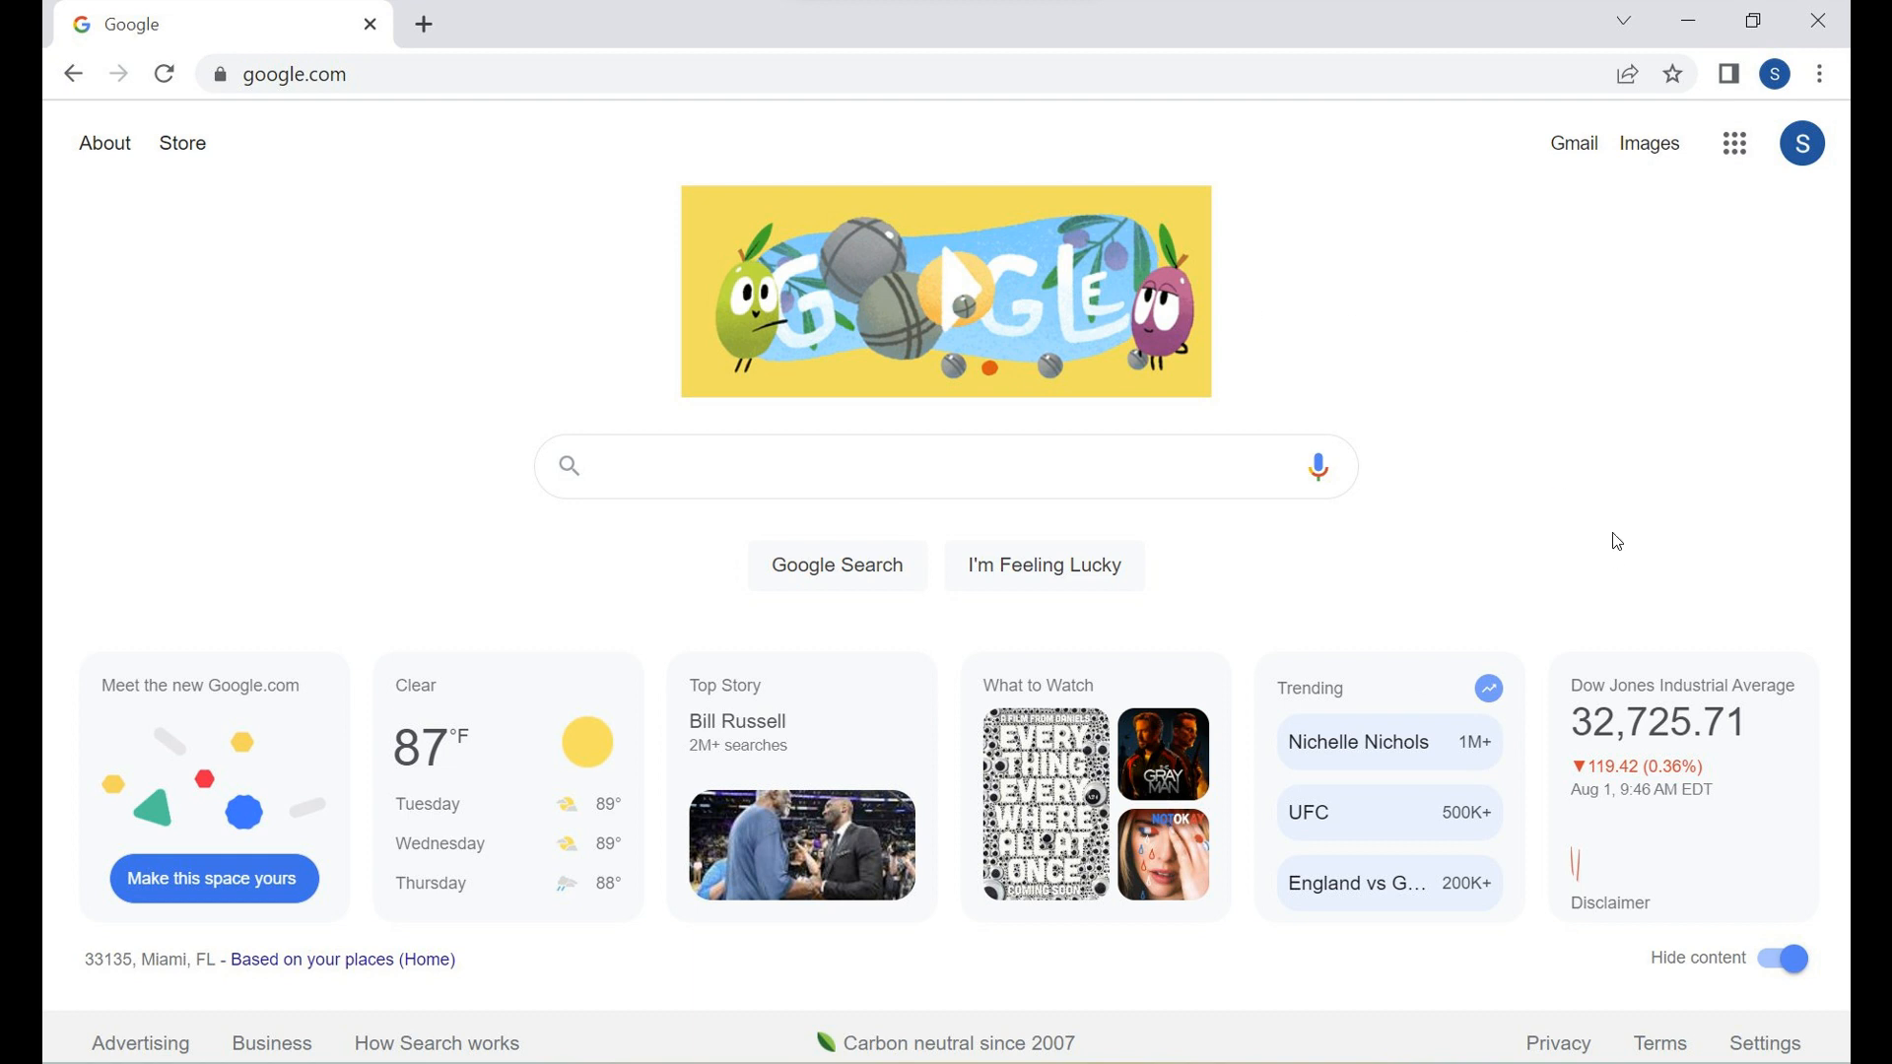